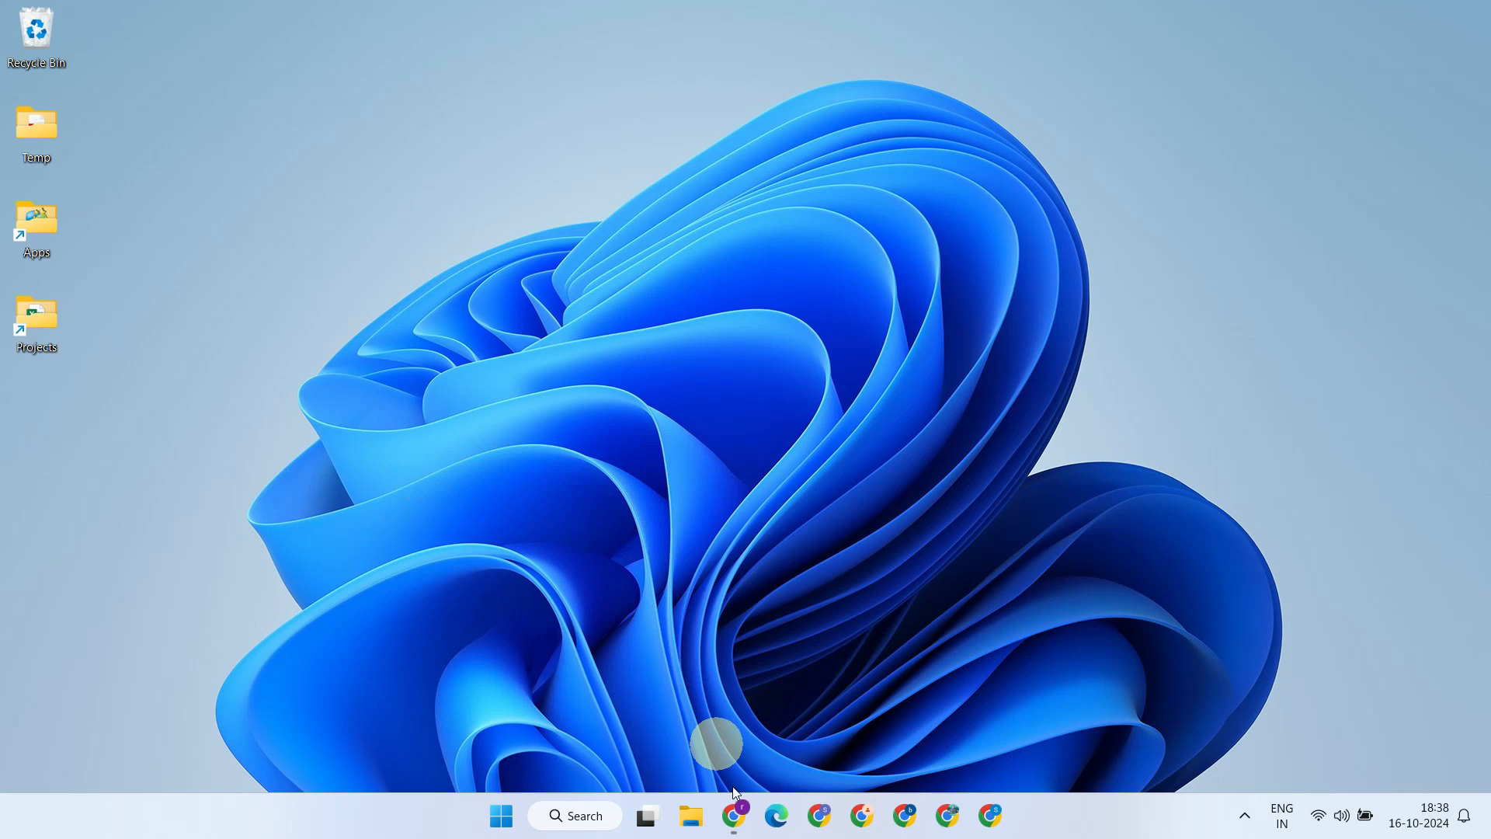
# Download the Dr.Fone Toolkit installer drfone_setup_full4008.exe from the official Wondershare site
pyautogui.click(733, 815)
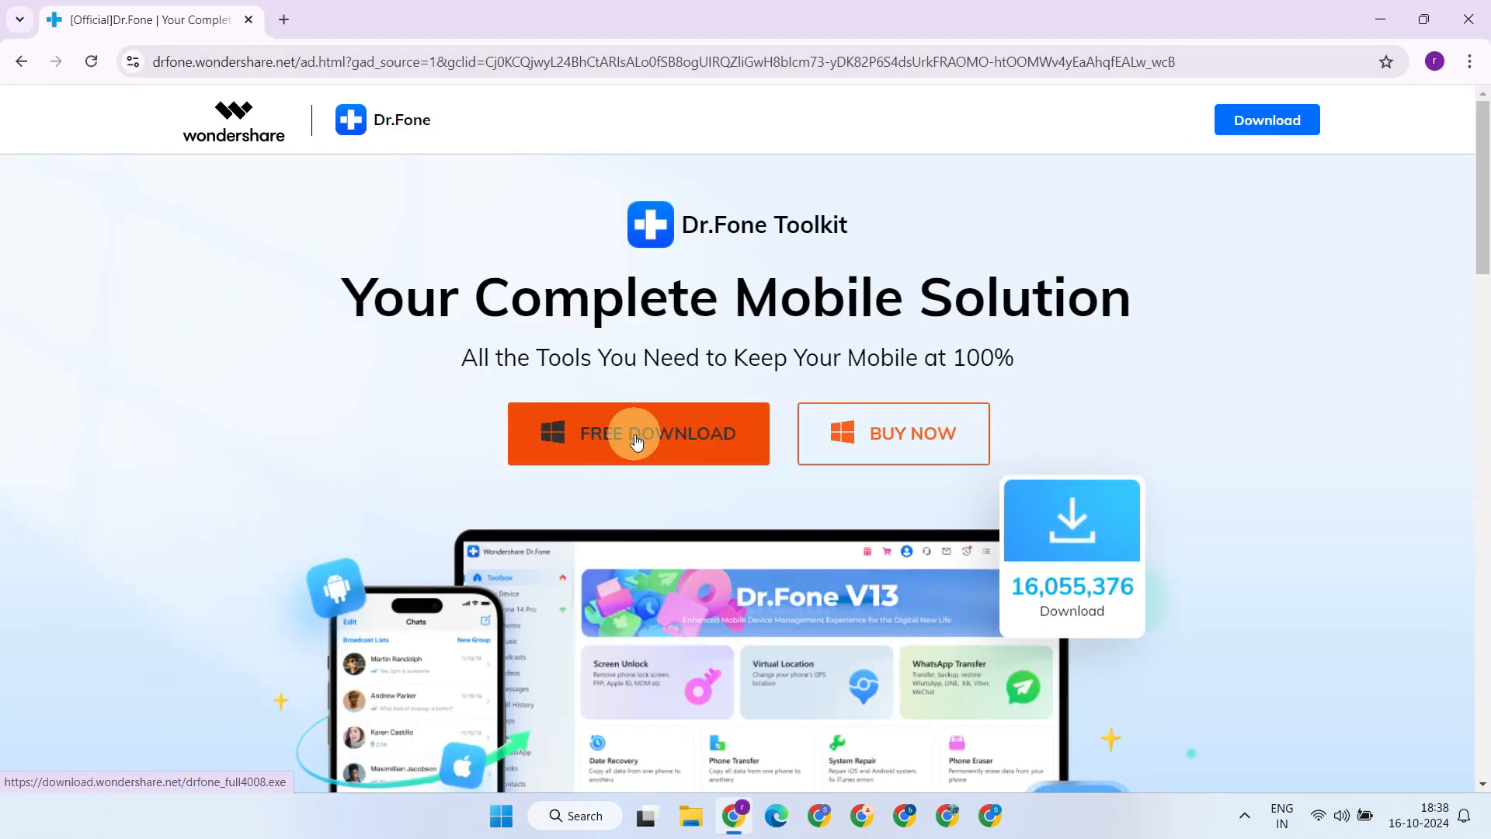
pyautogui.click(638, 433)
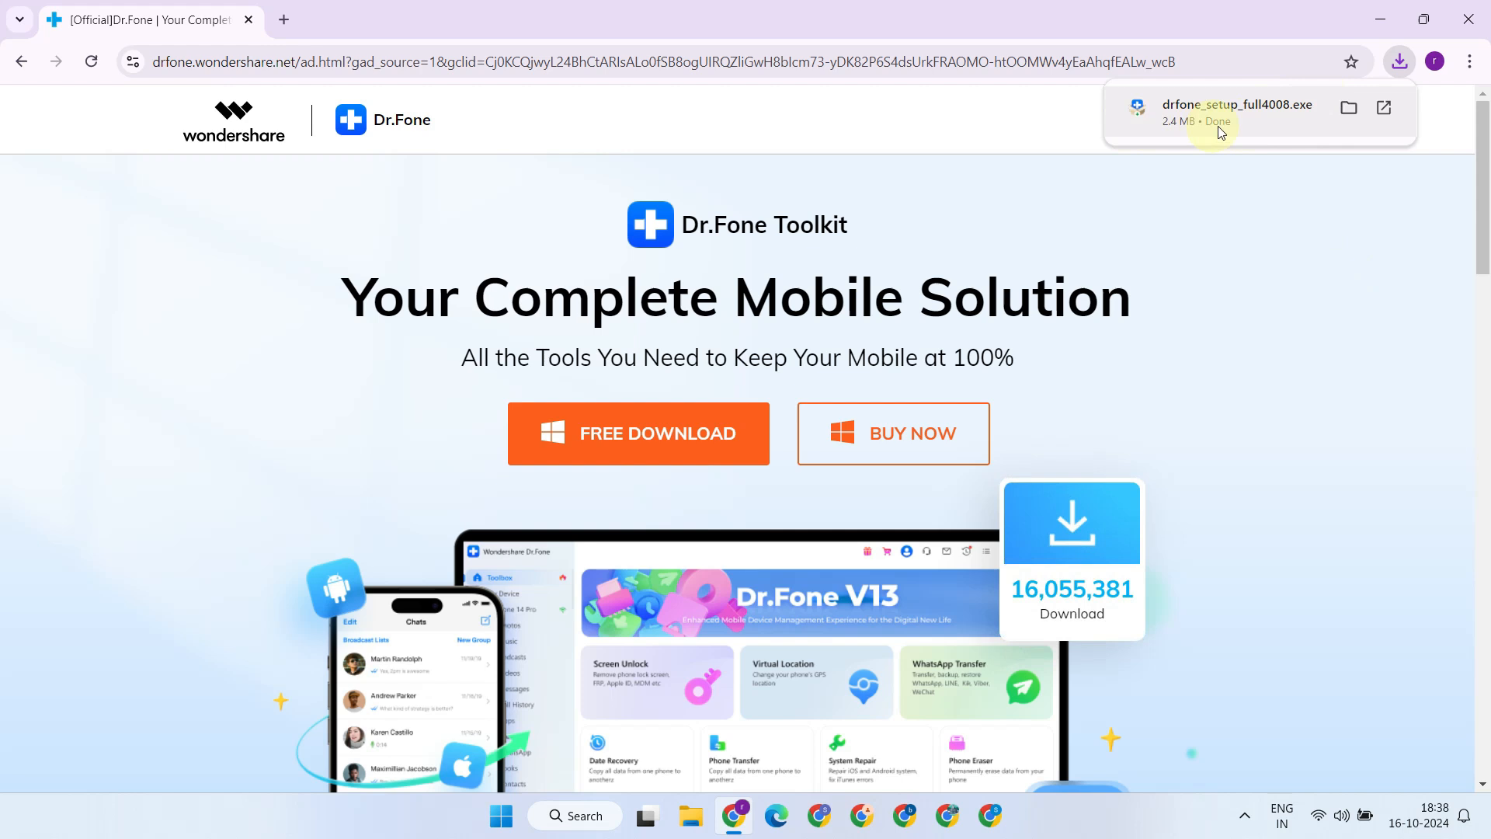
# Run the installer, accept the license agreement, install Dr.Fone and launch it
pyautogui.click(1236, 104)
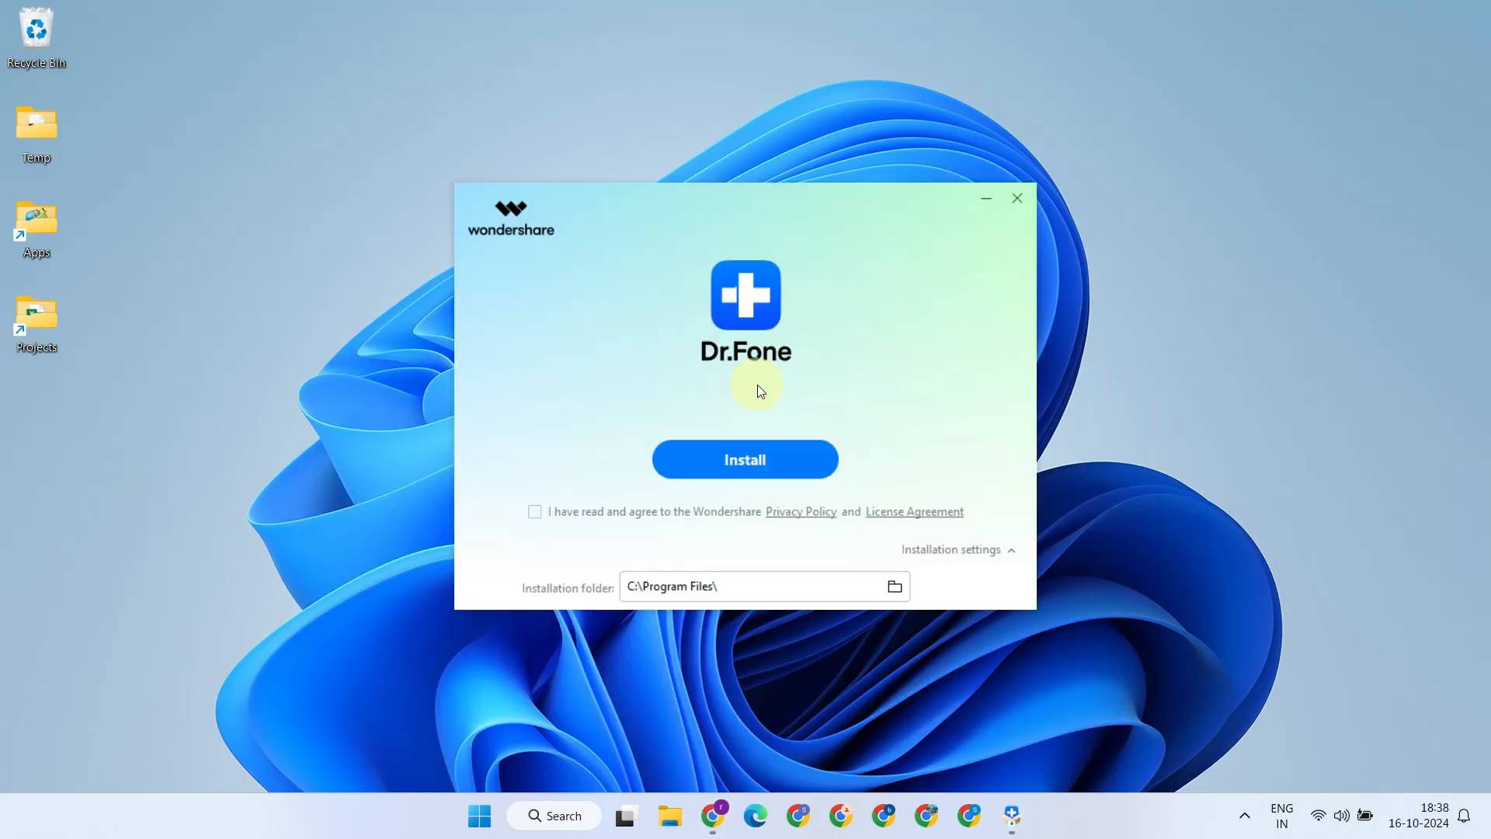
pyautogui.click(534, 511)
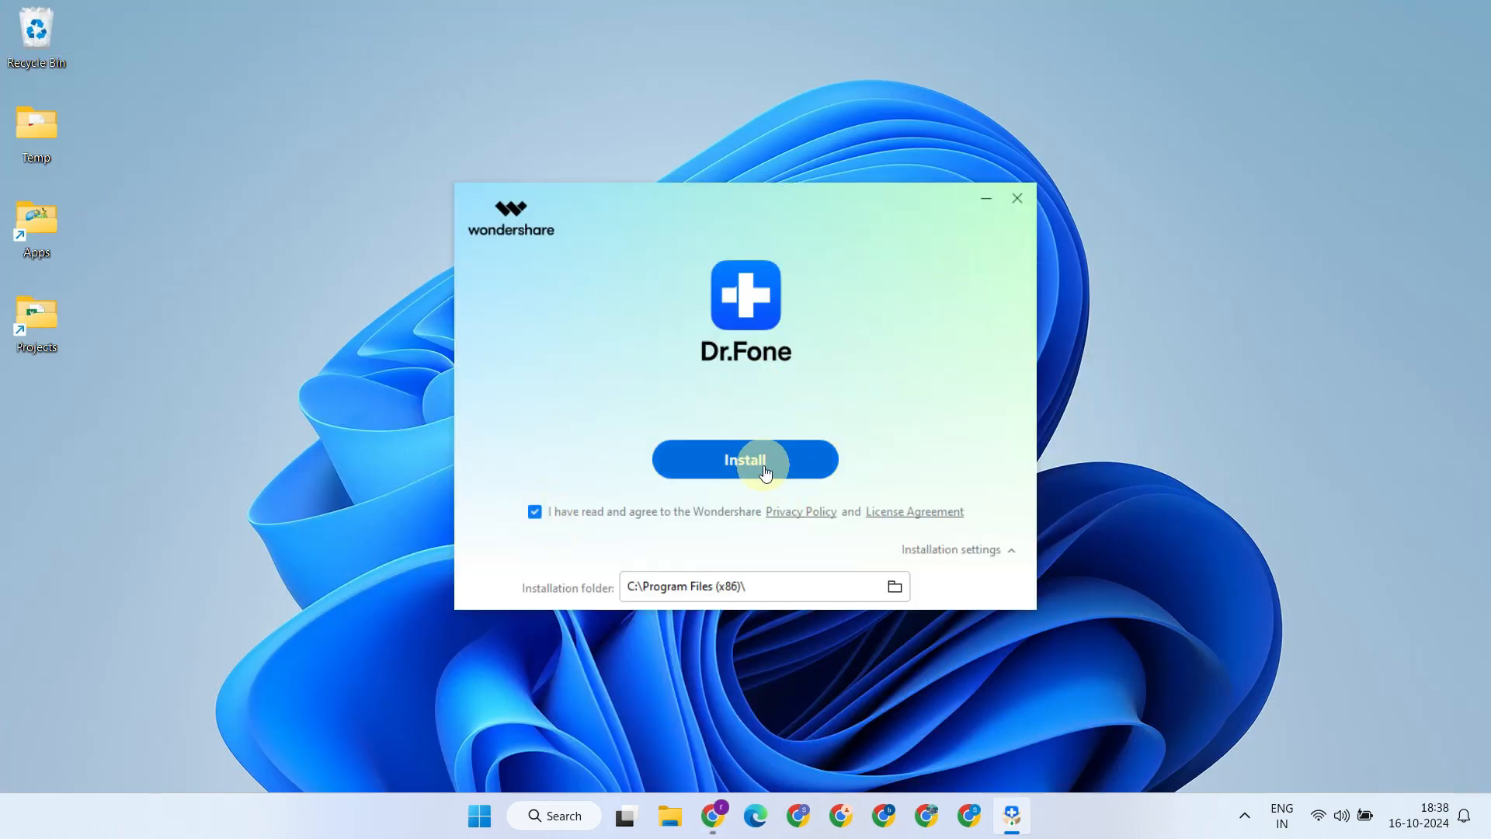
pyautogui.click(744, 460)
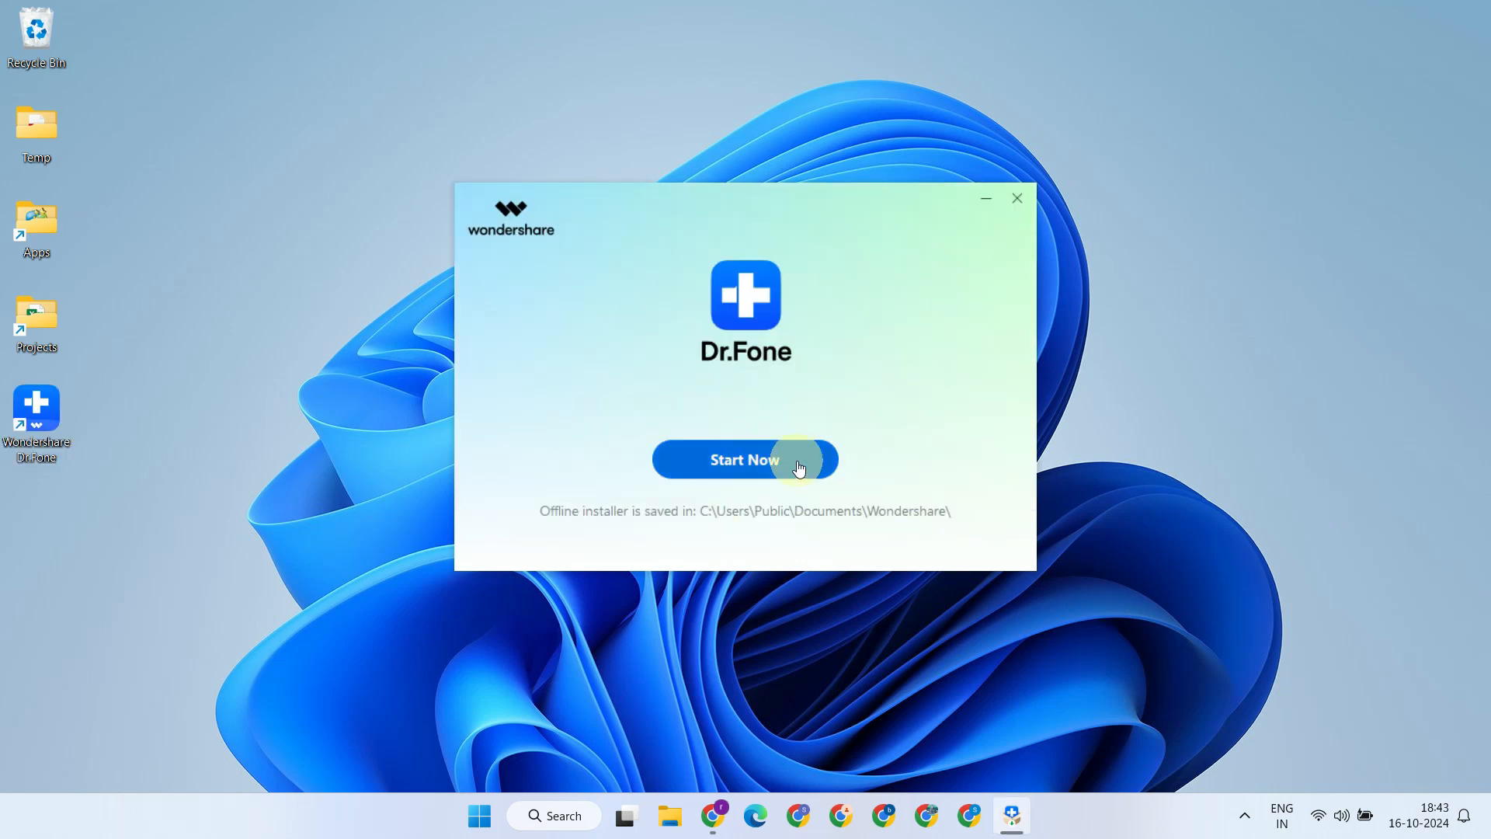
pyautogui.click(744, 460)
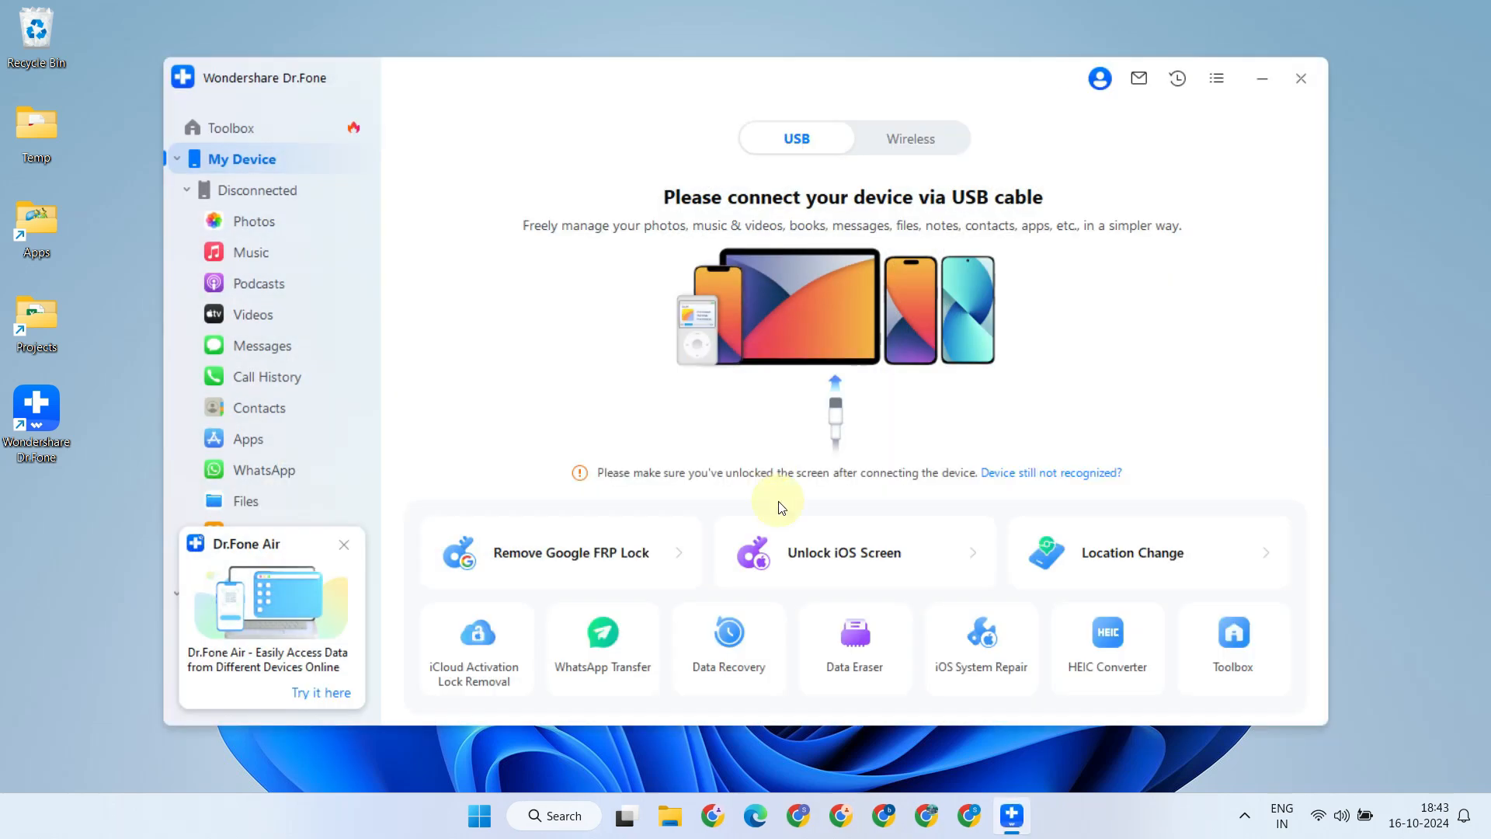
# Begin connecting the Motorola phone so Dr.Fone shows the USB debugging instructions
pyautogui.click(343, 543)
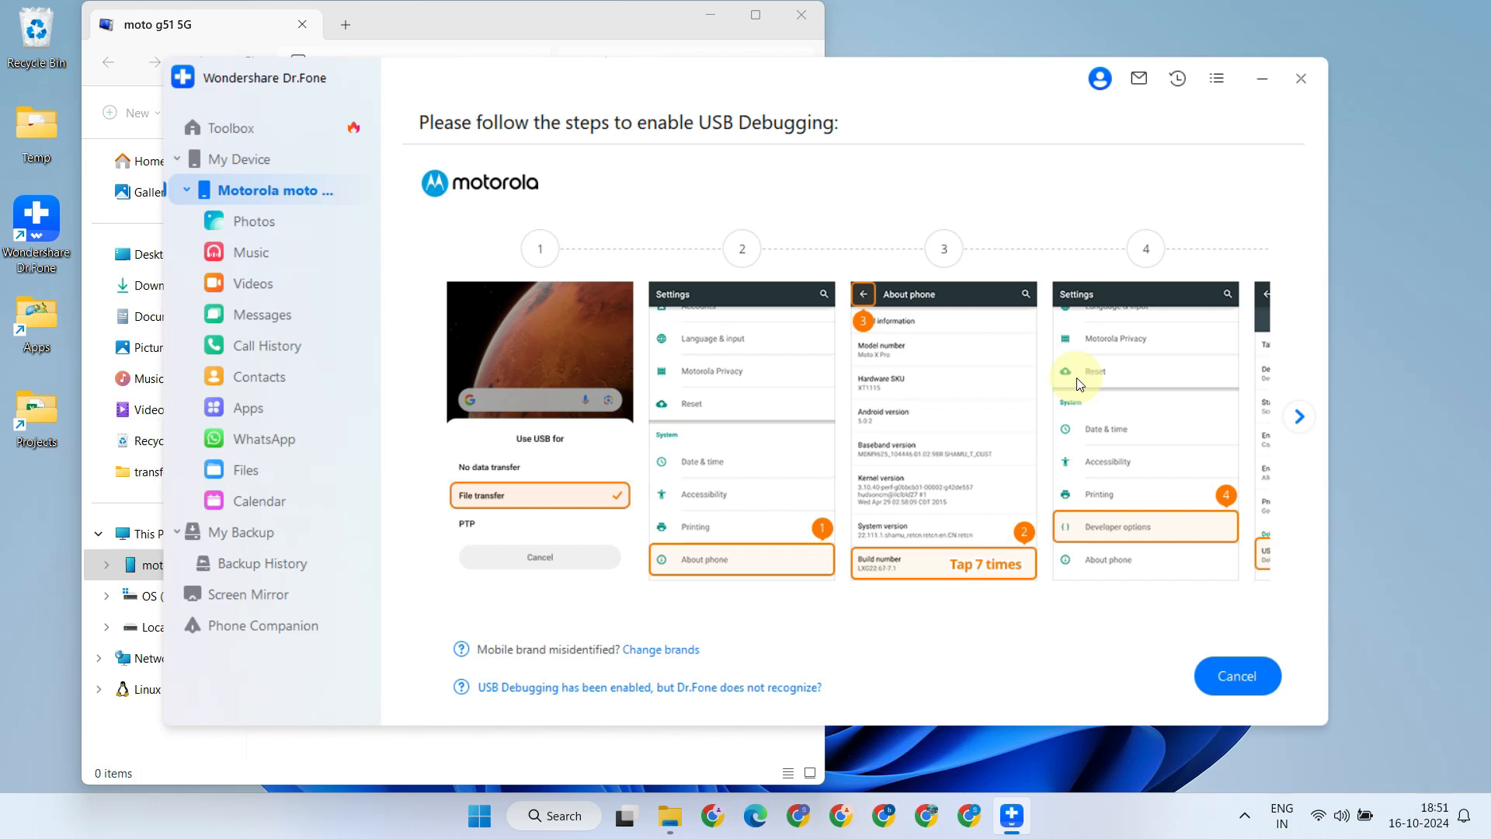
pyautogui.moveTo(974, 409)
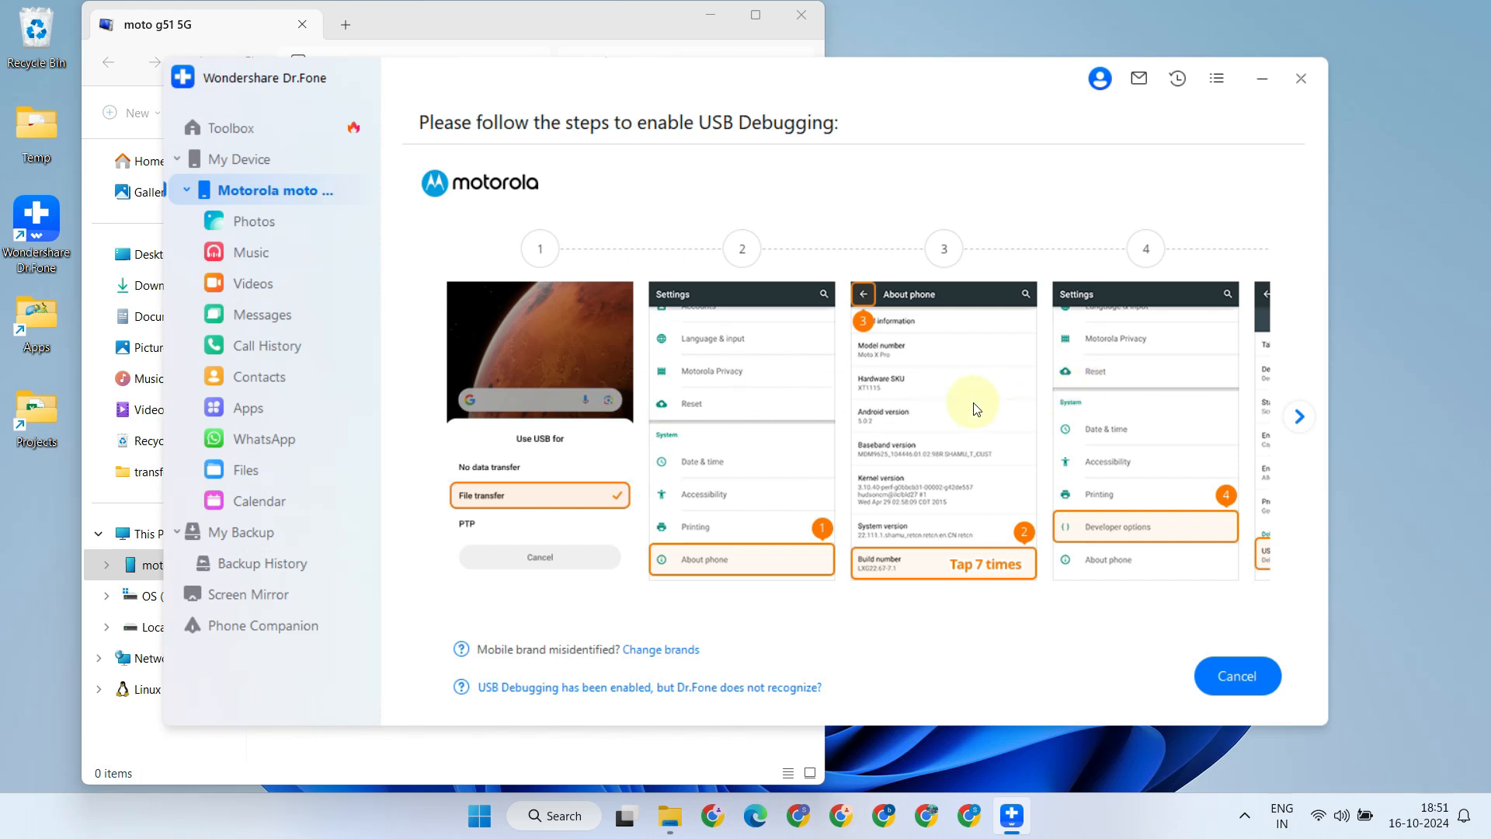
pyautogui.moveTo(992, 575)
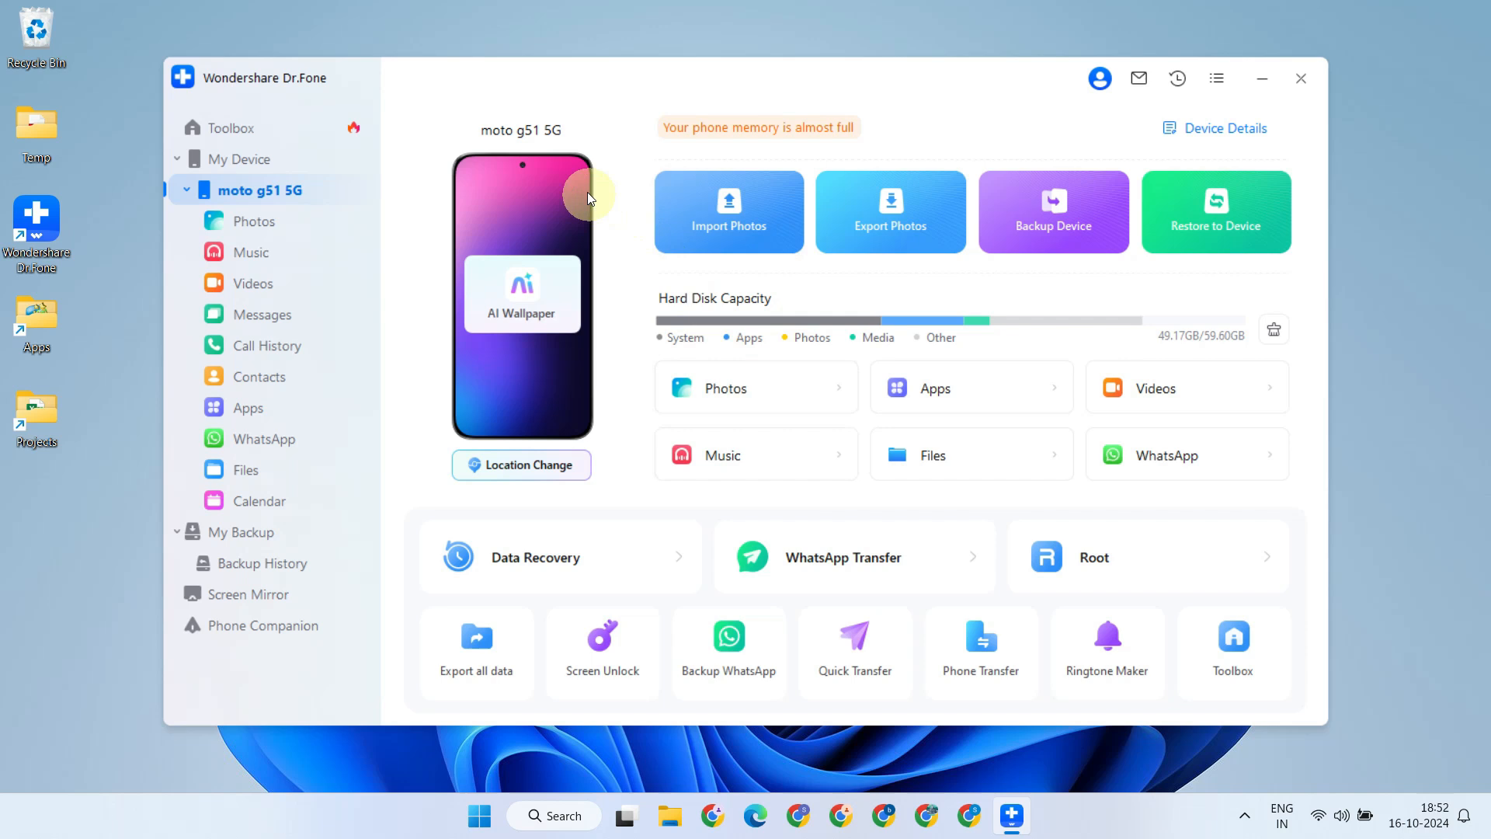
pyautogui.moveTo(236, 159)
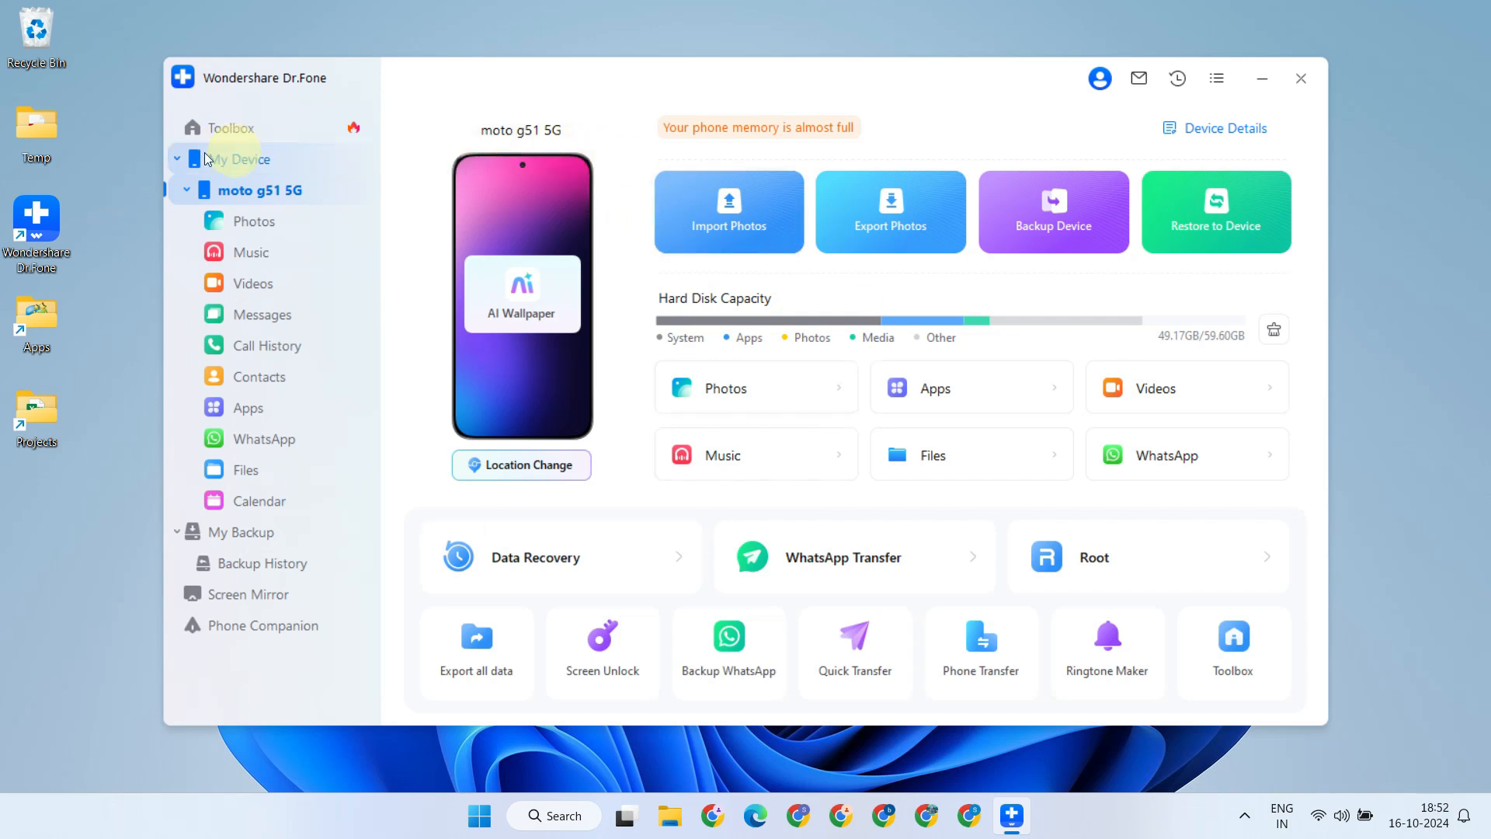
# Switch from My Device to the Toolbox page of recovery, transfer and unlock tools
pyautogui.click(231, 127)
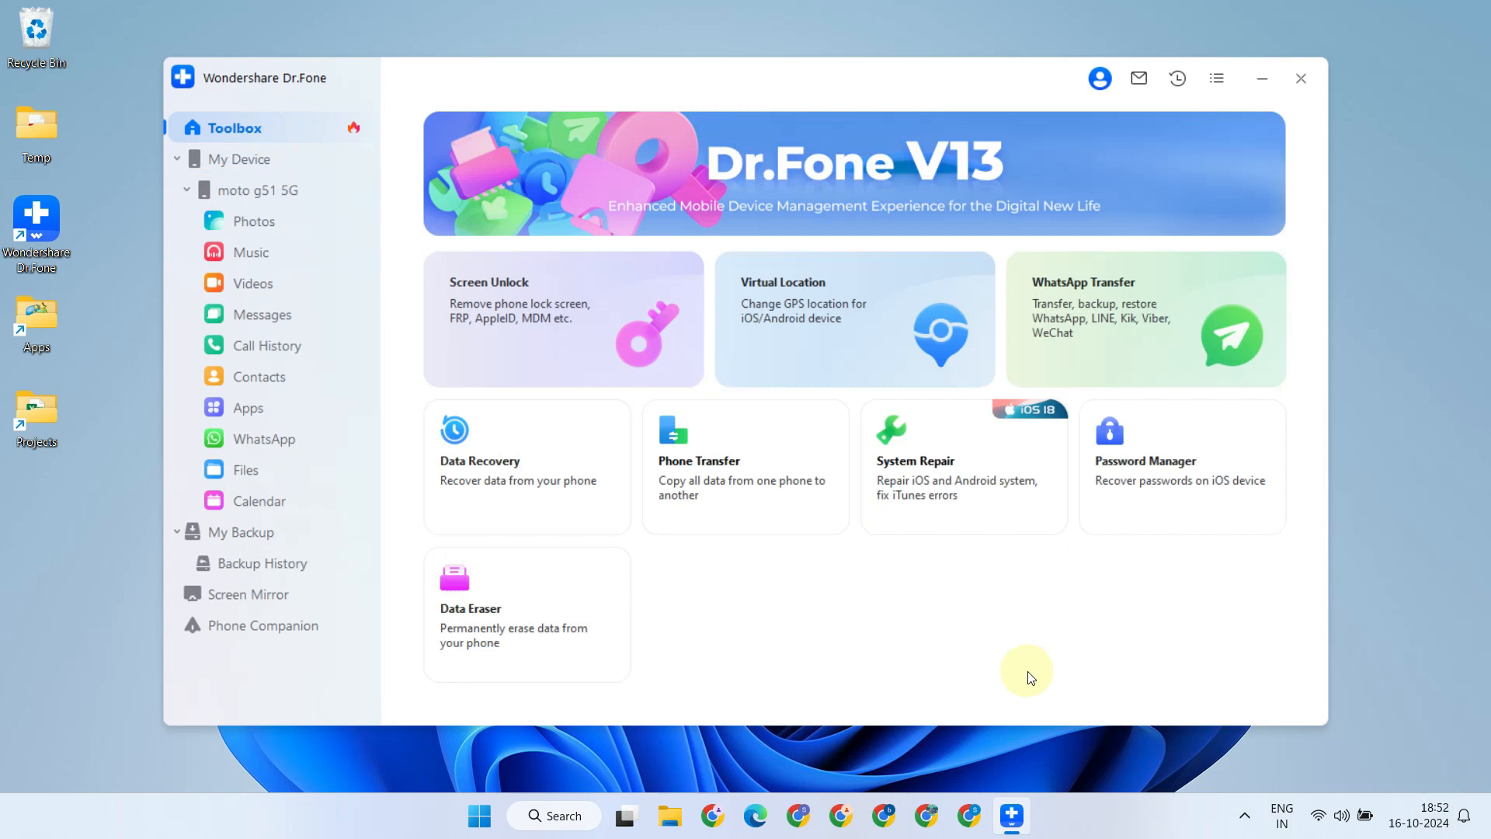
pyautogui.moveTo(666, 308)
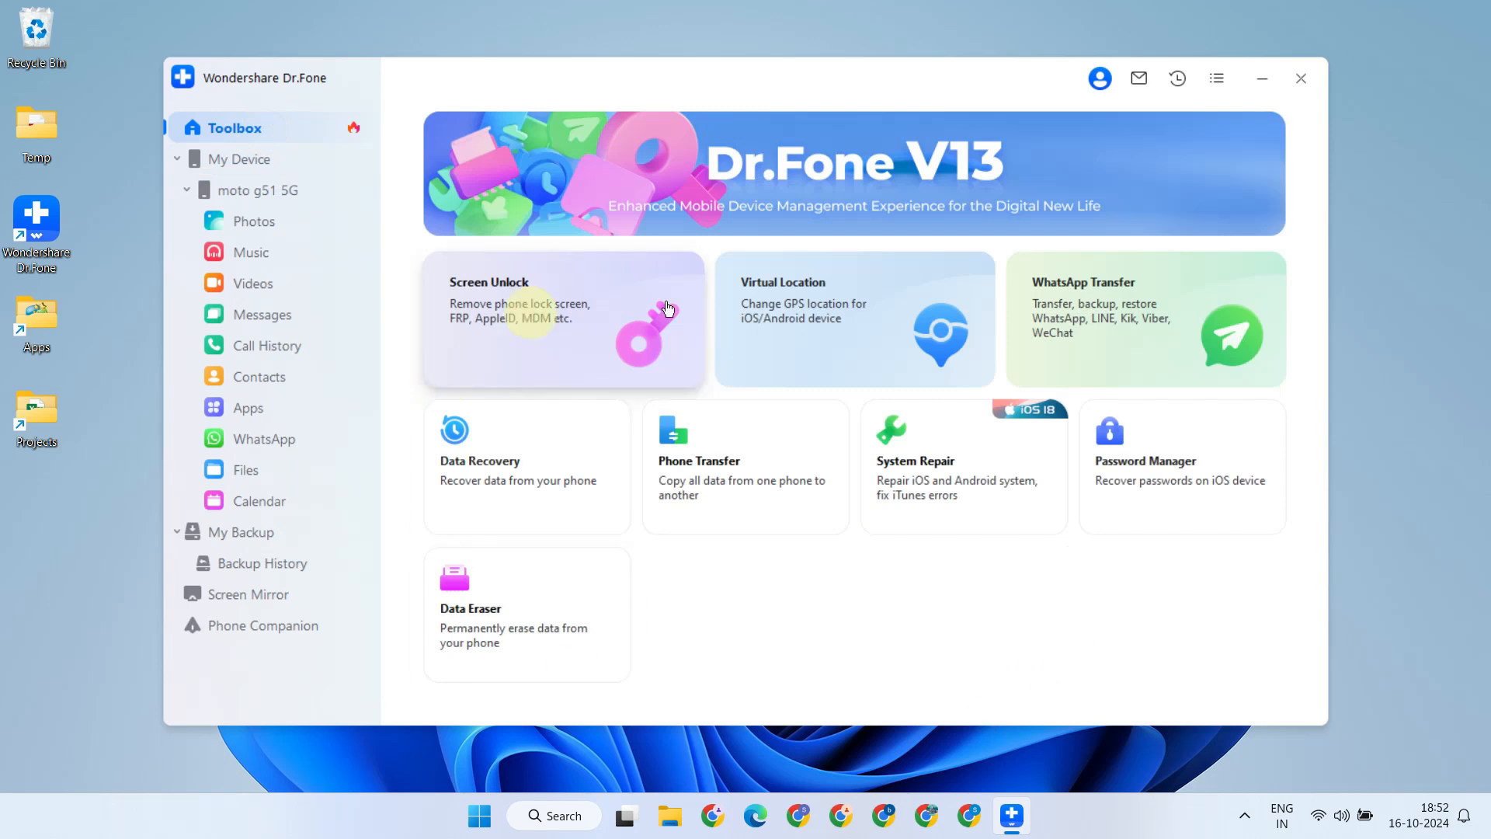
pyautogui.moveTo(1079, 722)
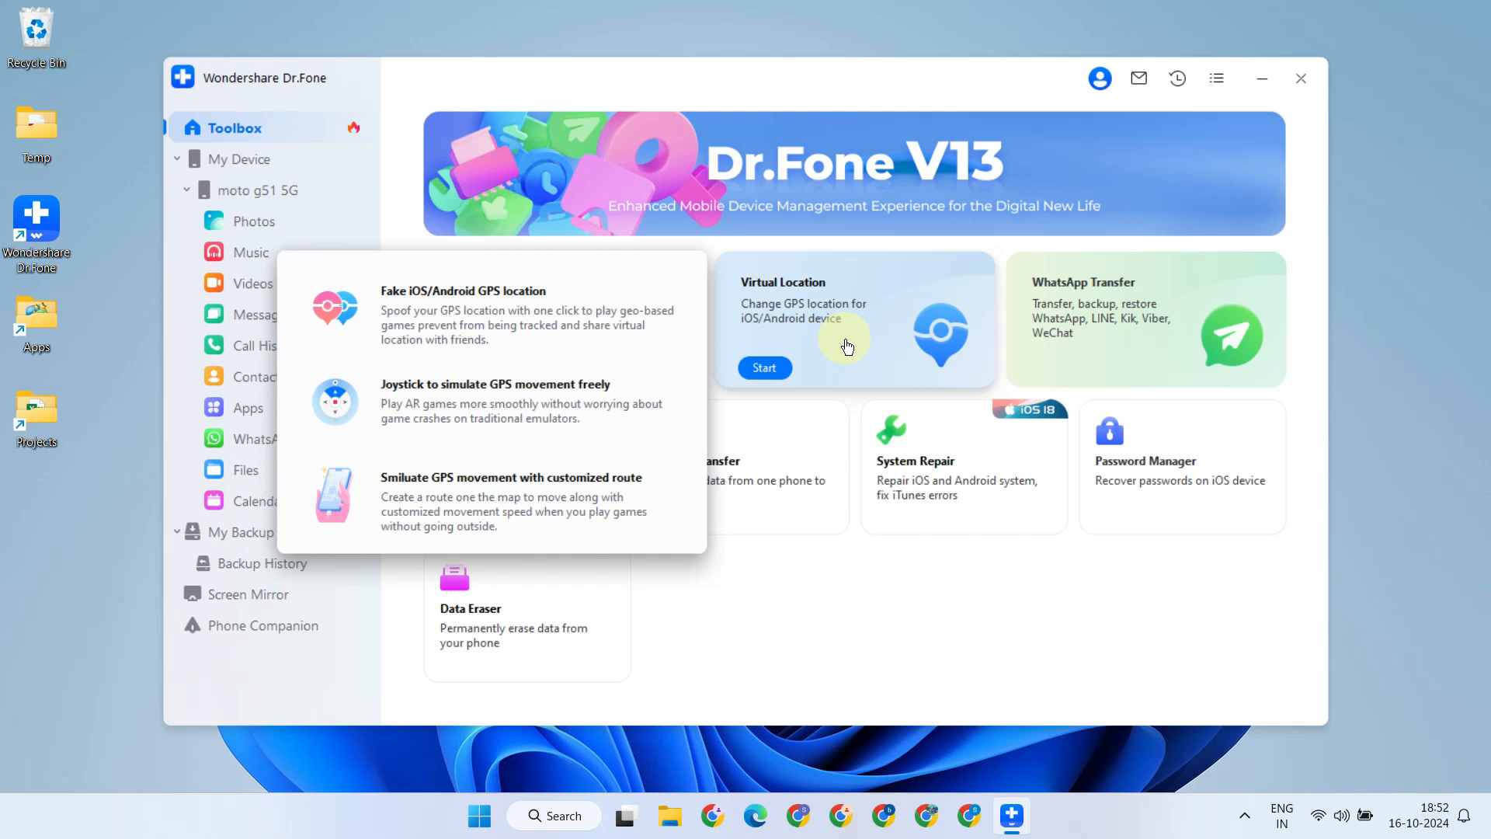
pyautogui.moveTo(1092, 347)
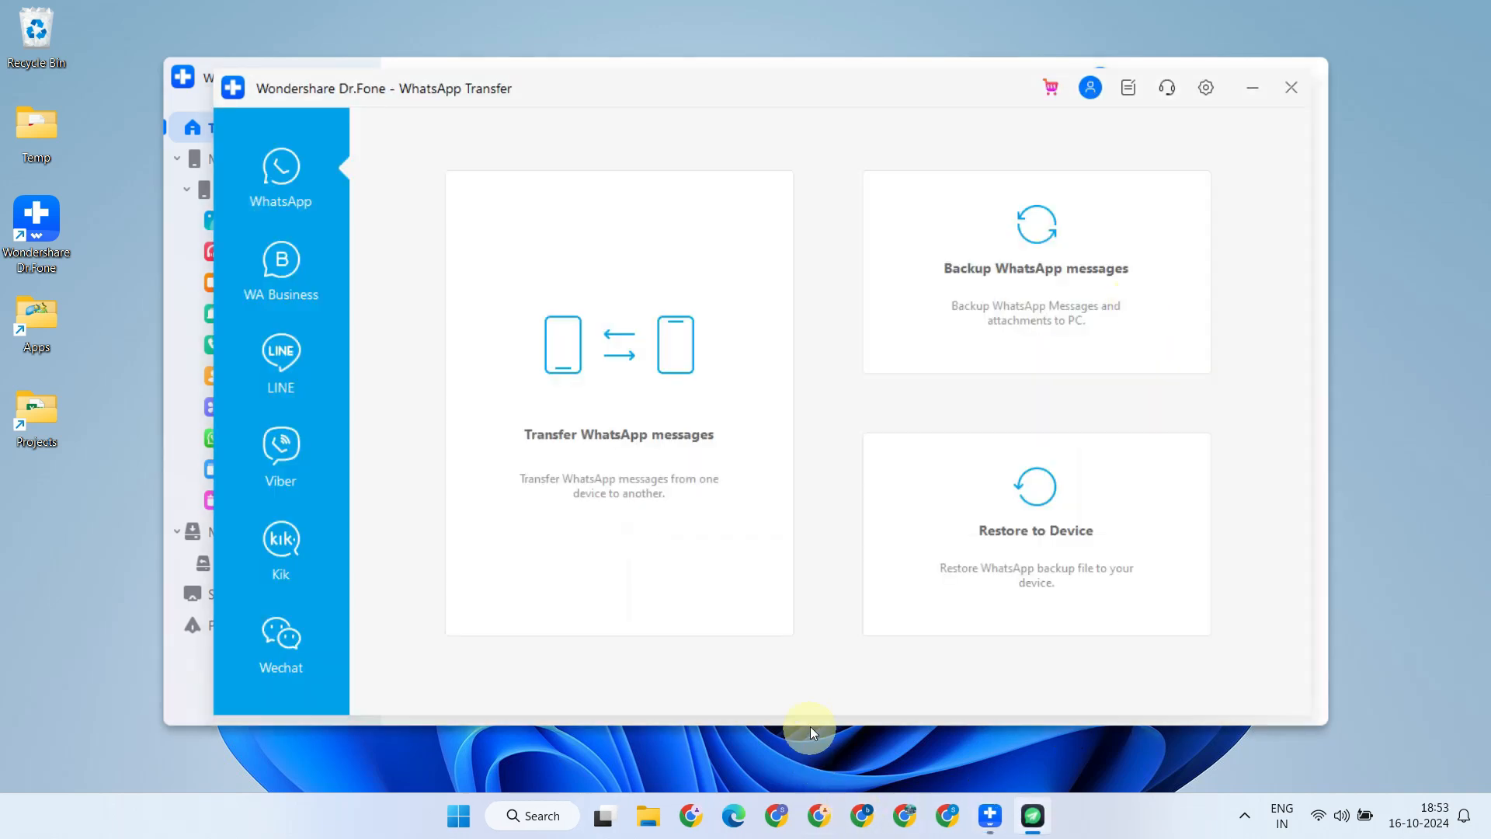
pyautogui.moveTo(281, 274)
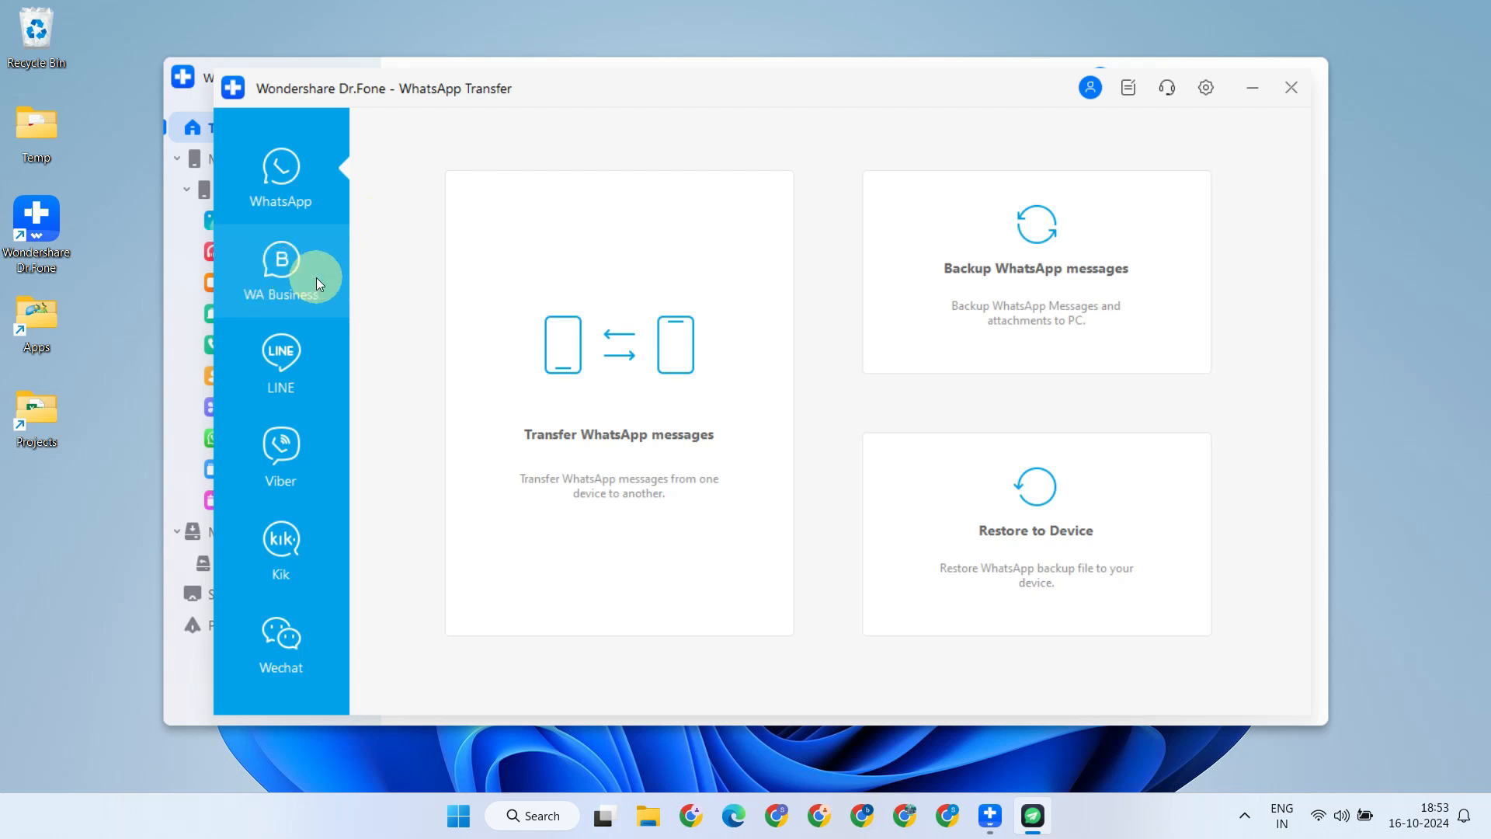
pyautogui.moveTo(379, 192)
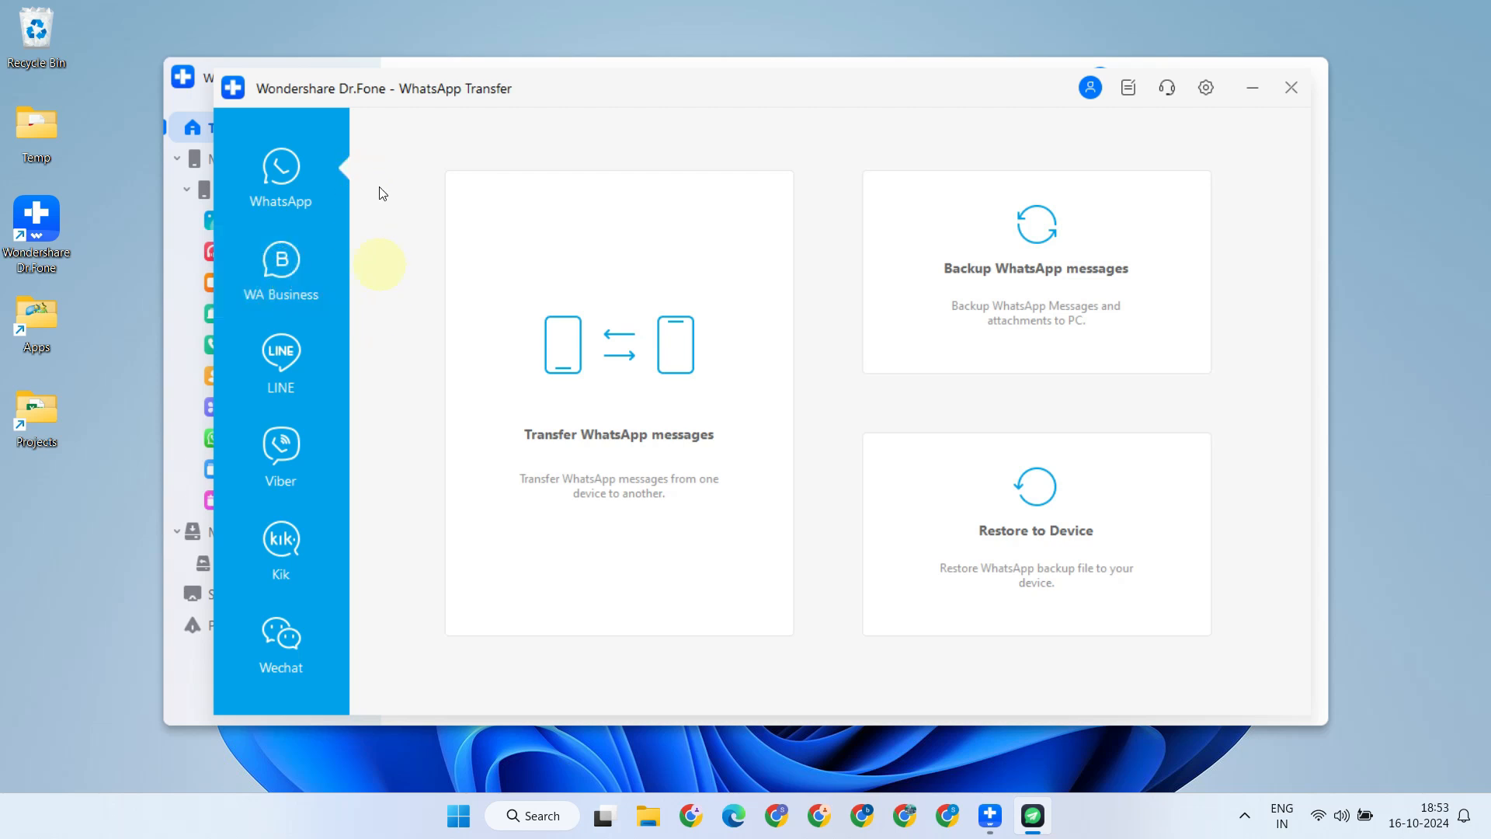
pyautogui.moveTo(406, 302)
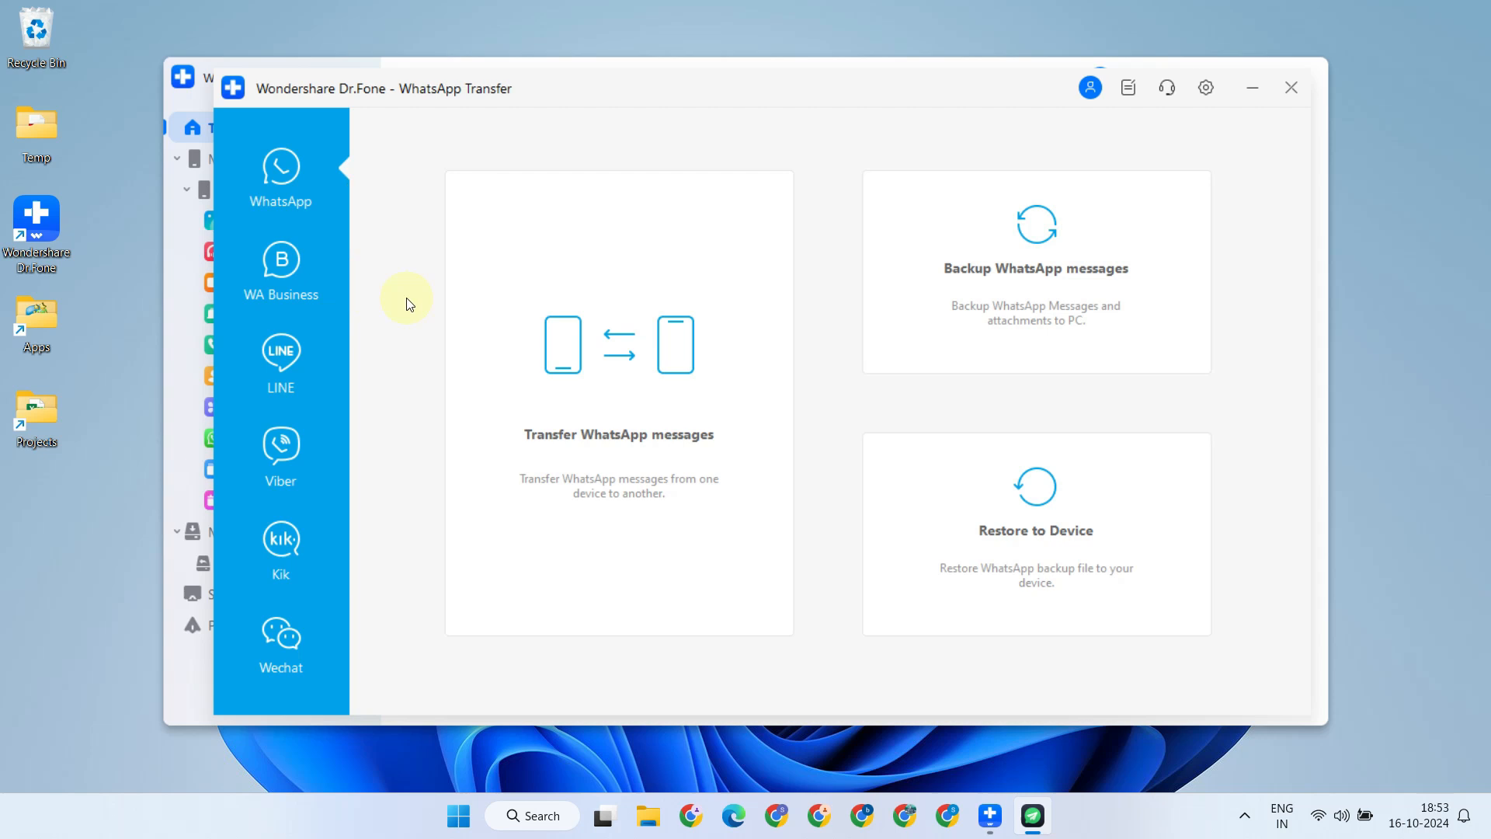
# Choose WA Business and start Backup WhatsApp Business messages for the Motorola
pyautogui.click(280, 271)
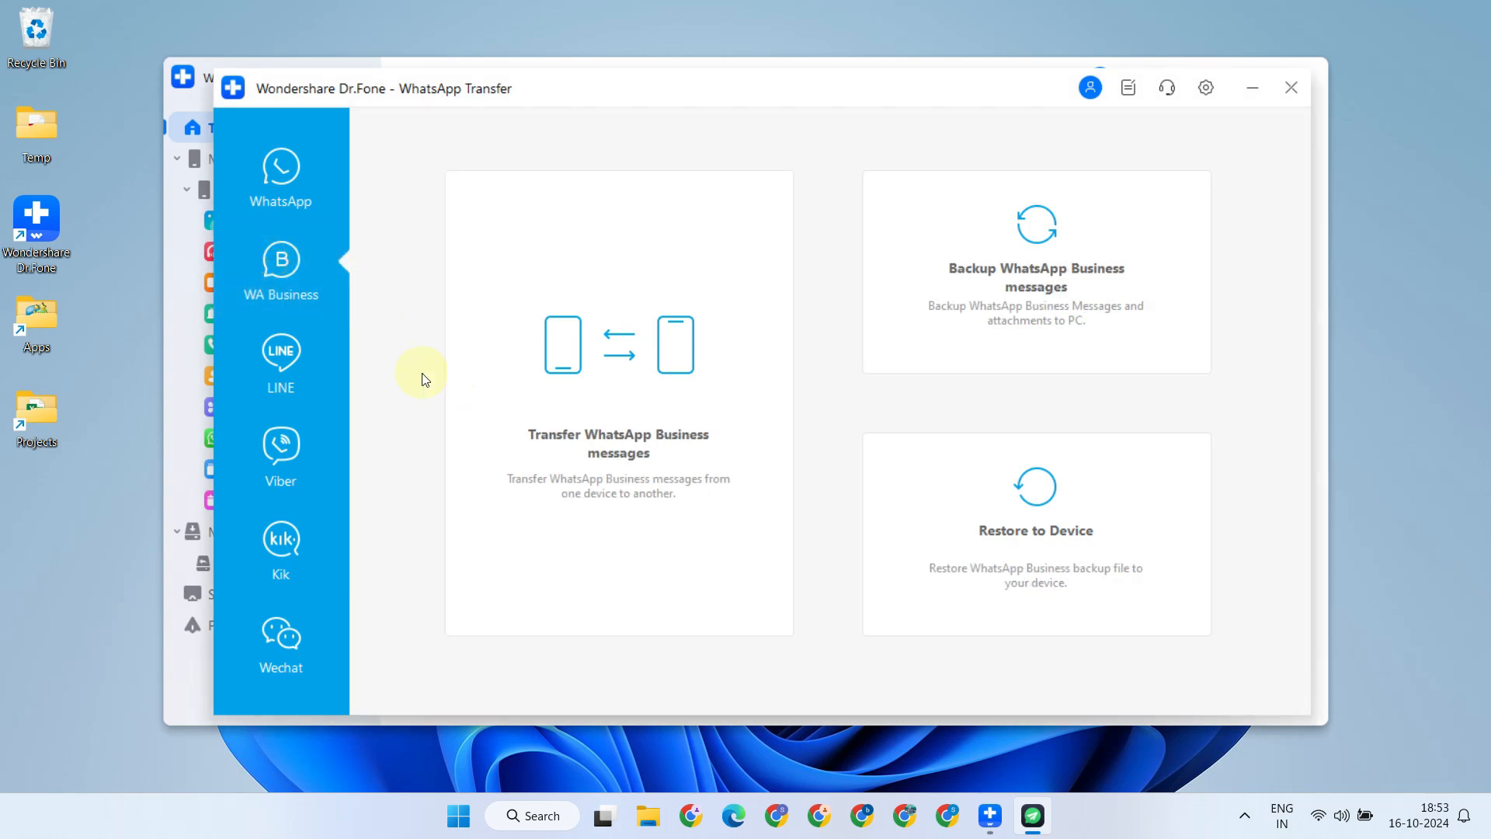
pyautogui.moveTo(408, 379)
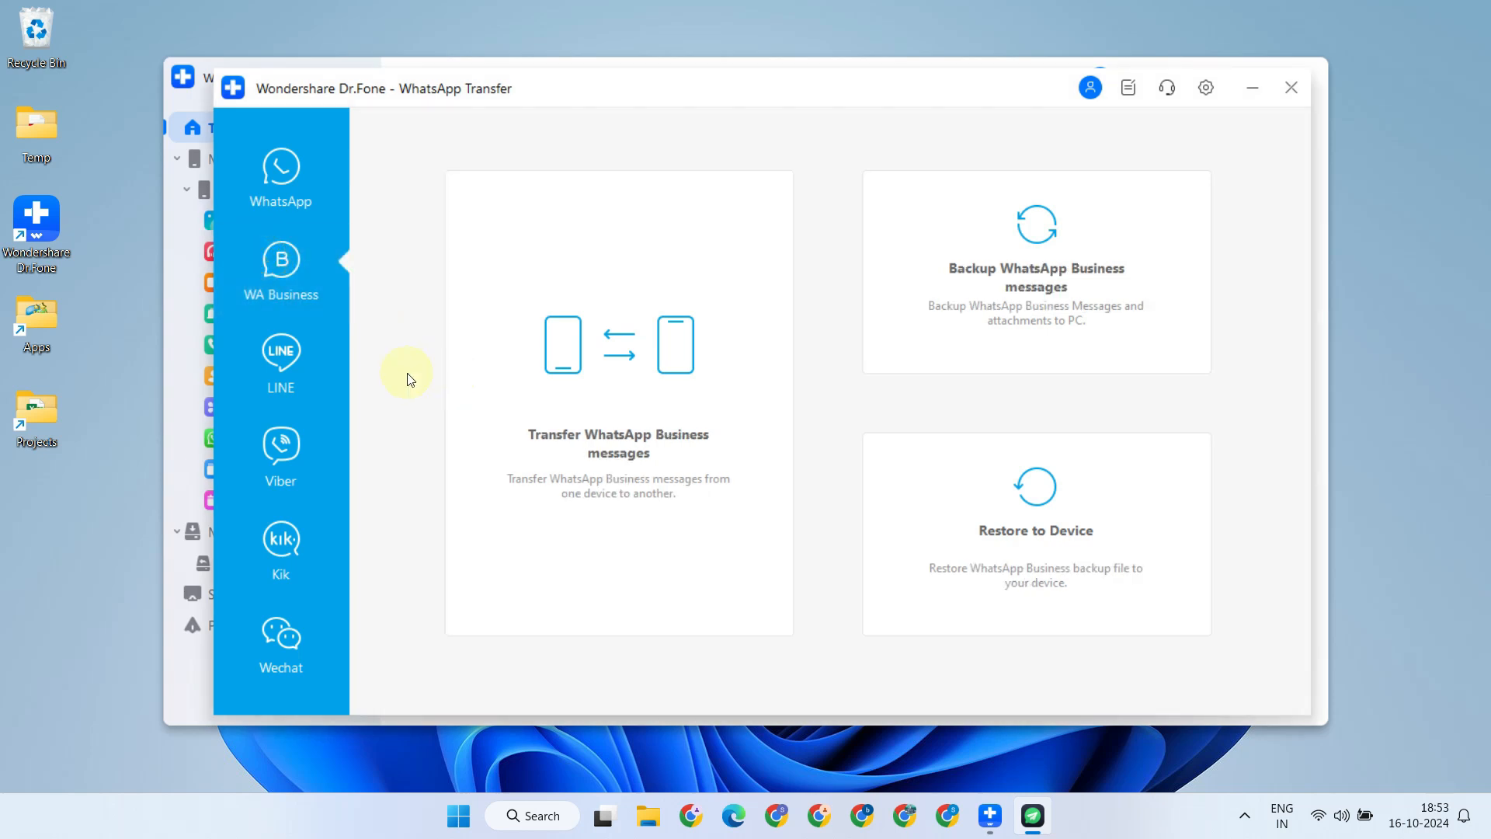
pyautogui.moveTo(1103, 308)
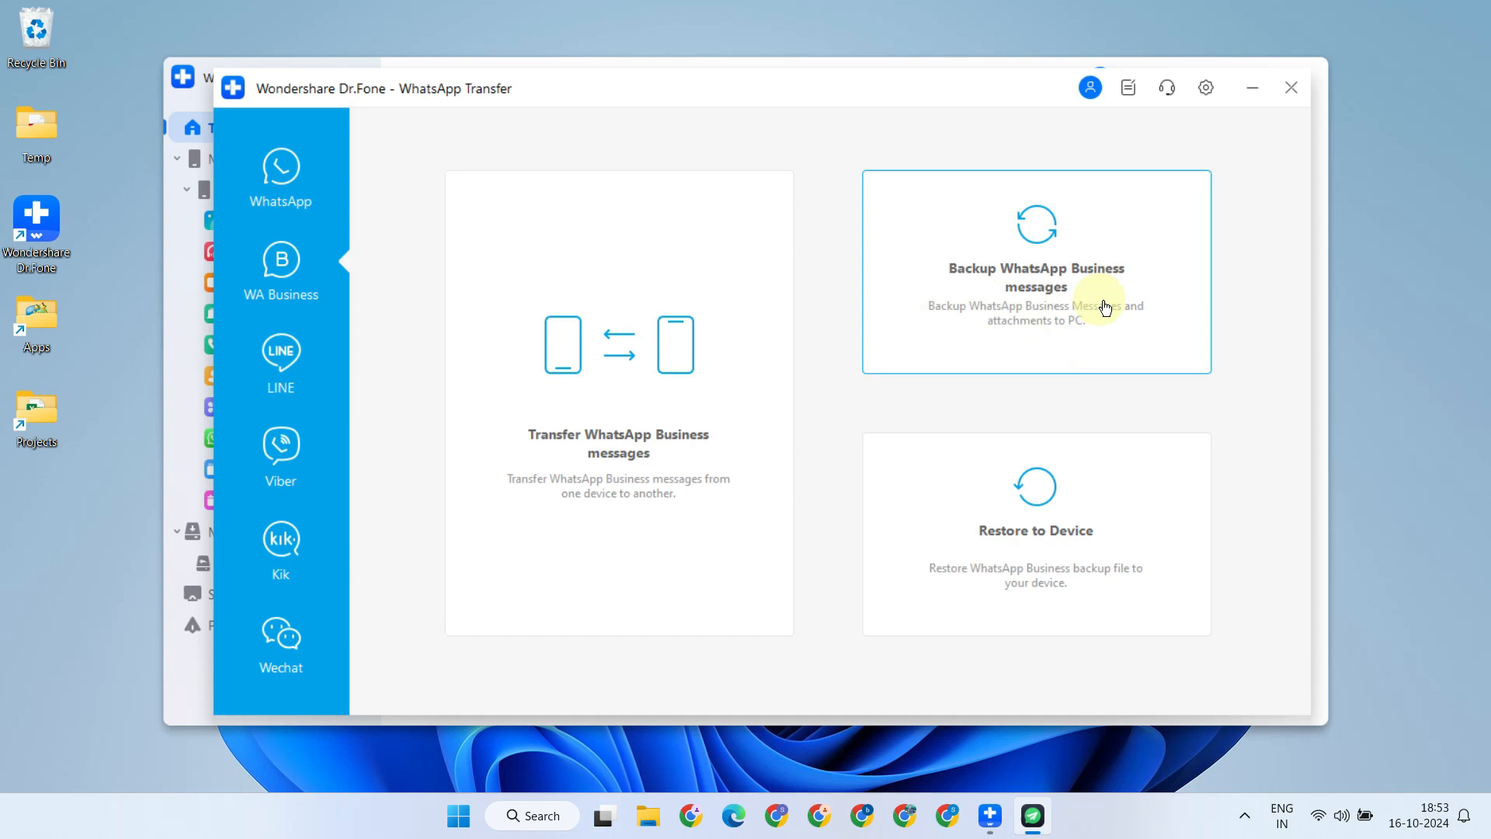
pyautogui.moveTo(1058, 289)
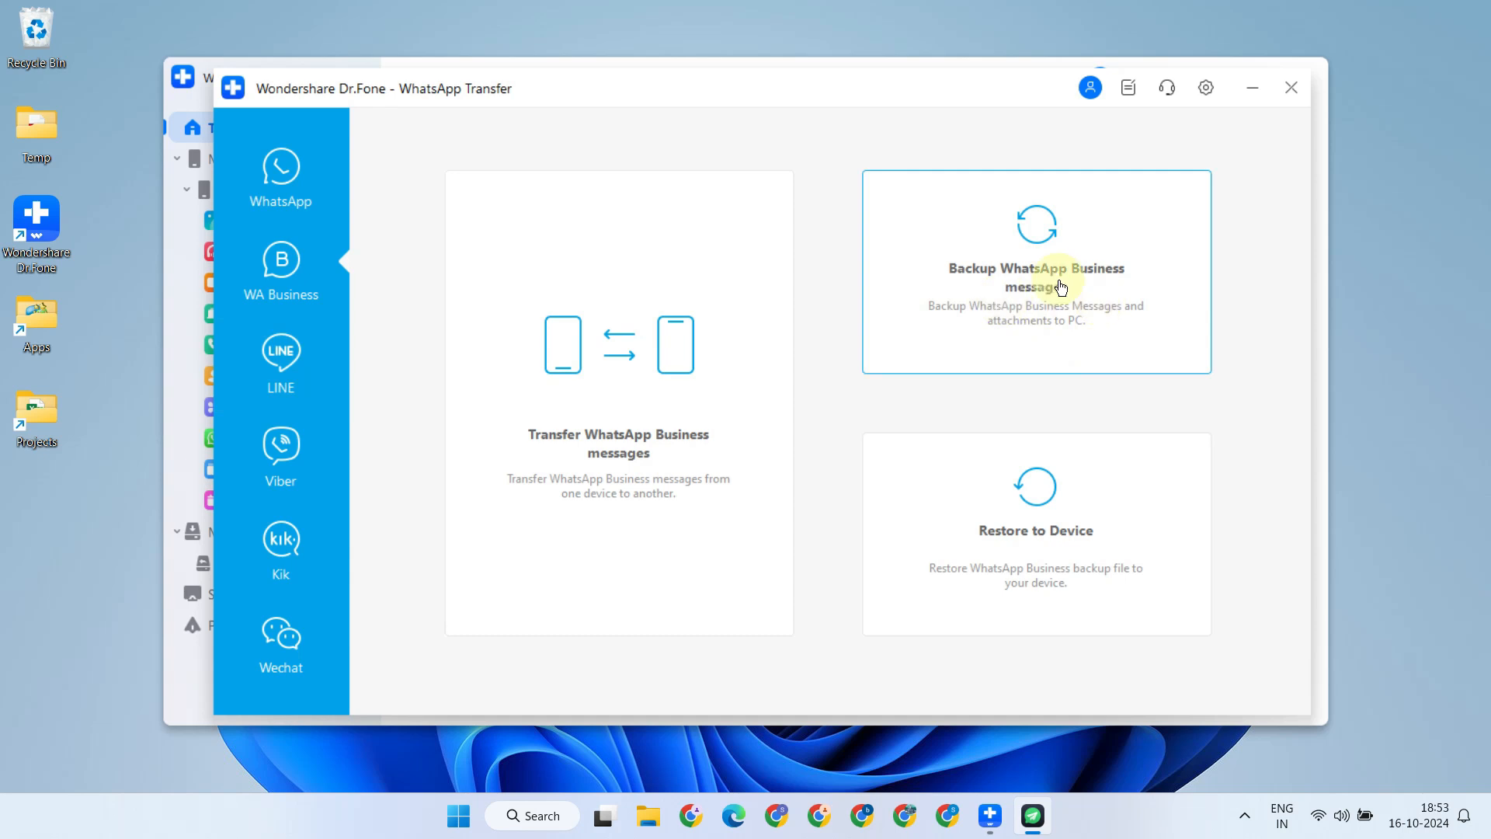
pyautogui.click(1034, 276)
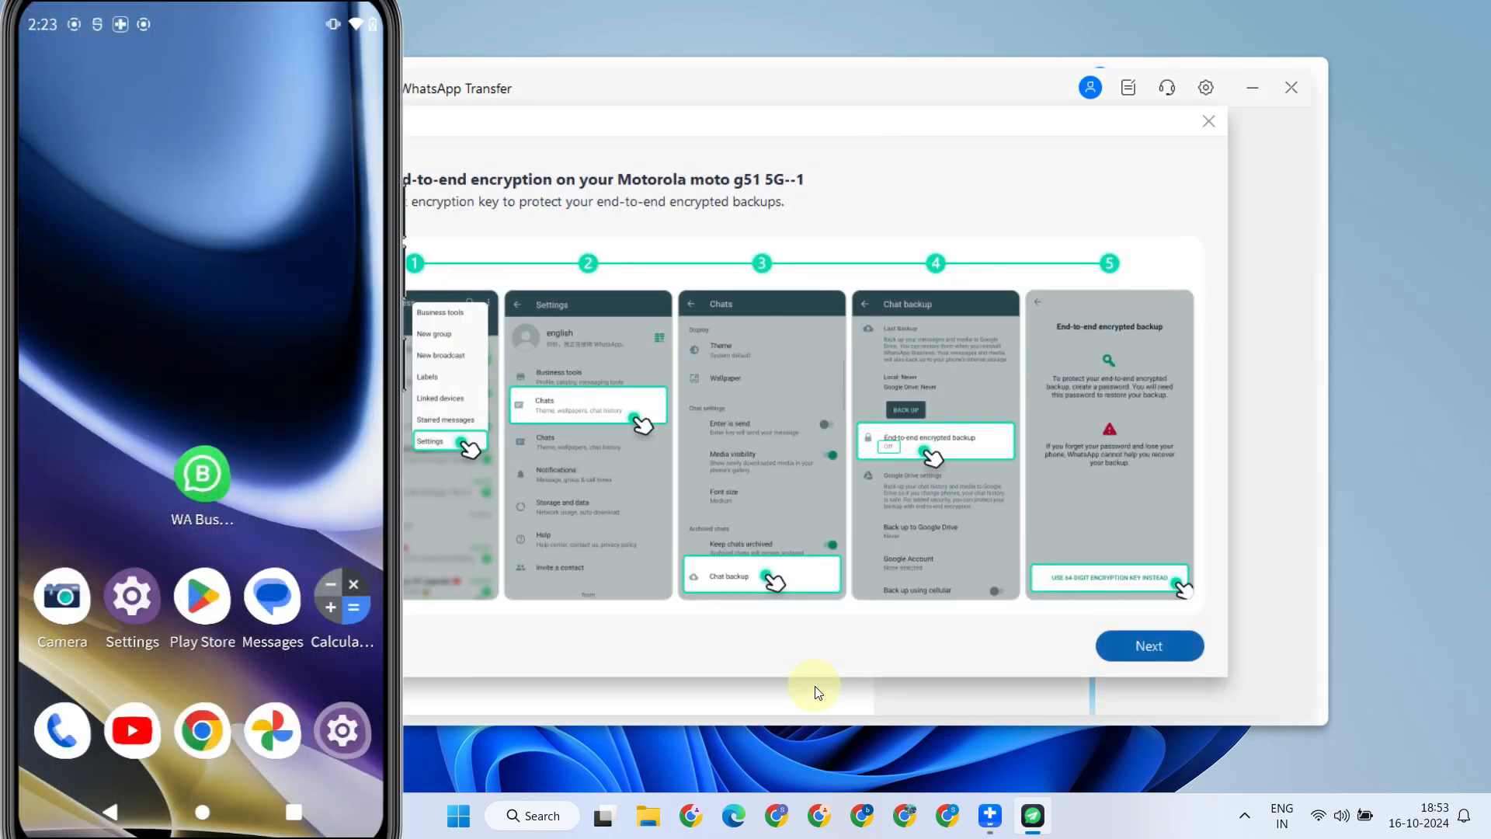
# Reach End-to-end encrypted backup in WA Business chat settings on the phone, then continue to the key steps
pyautogui.click(202, 472)
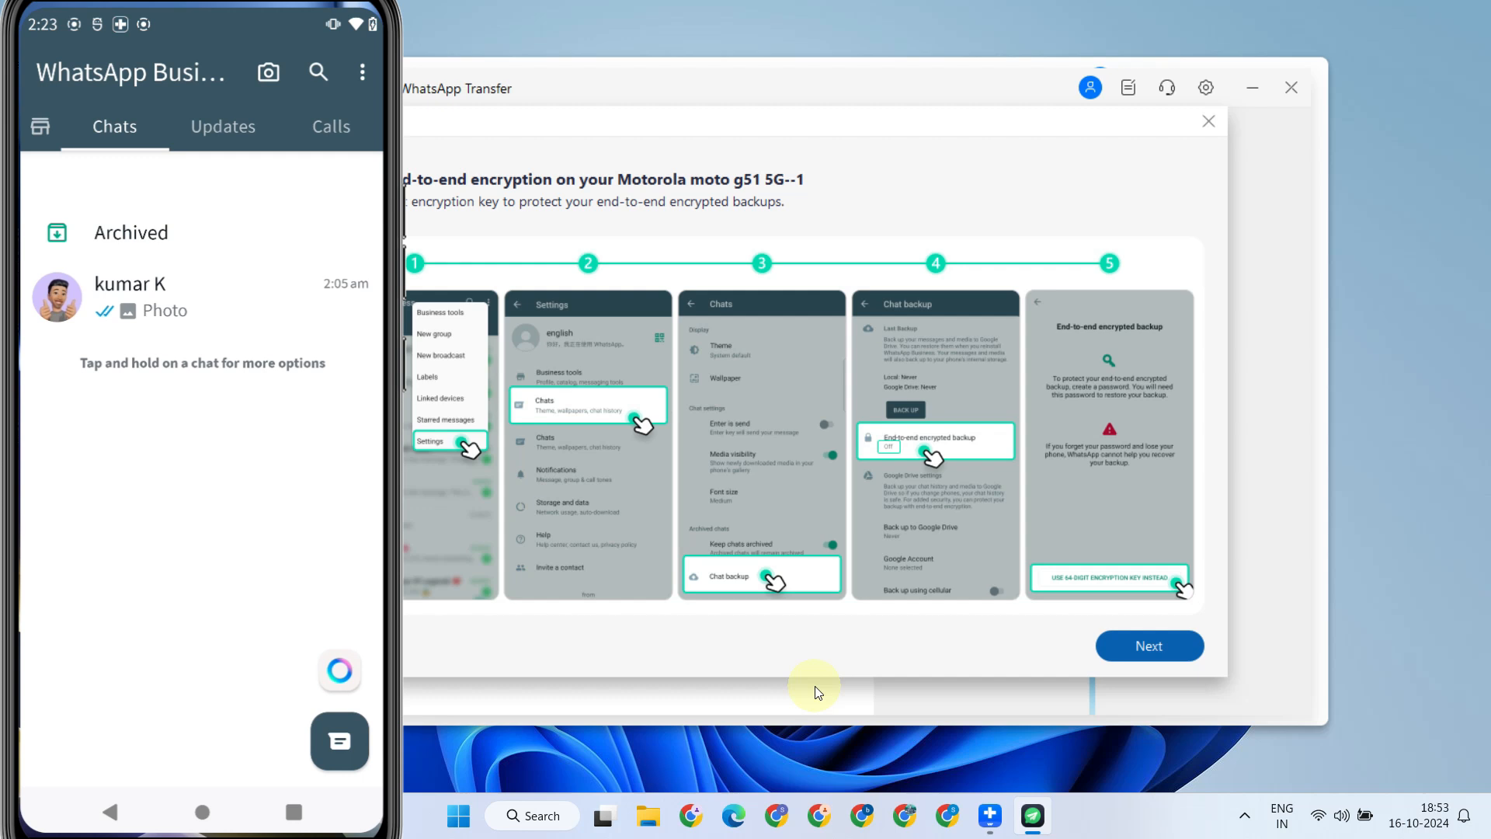
pyautogui.click(361, 72)
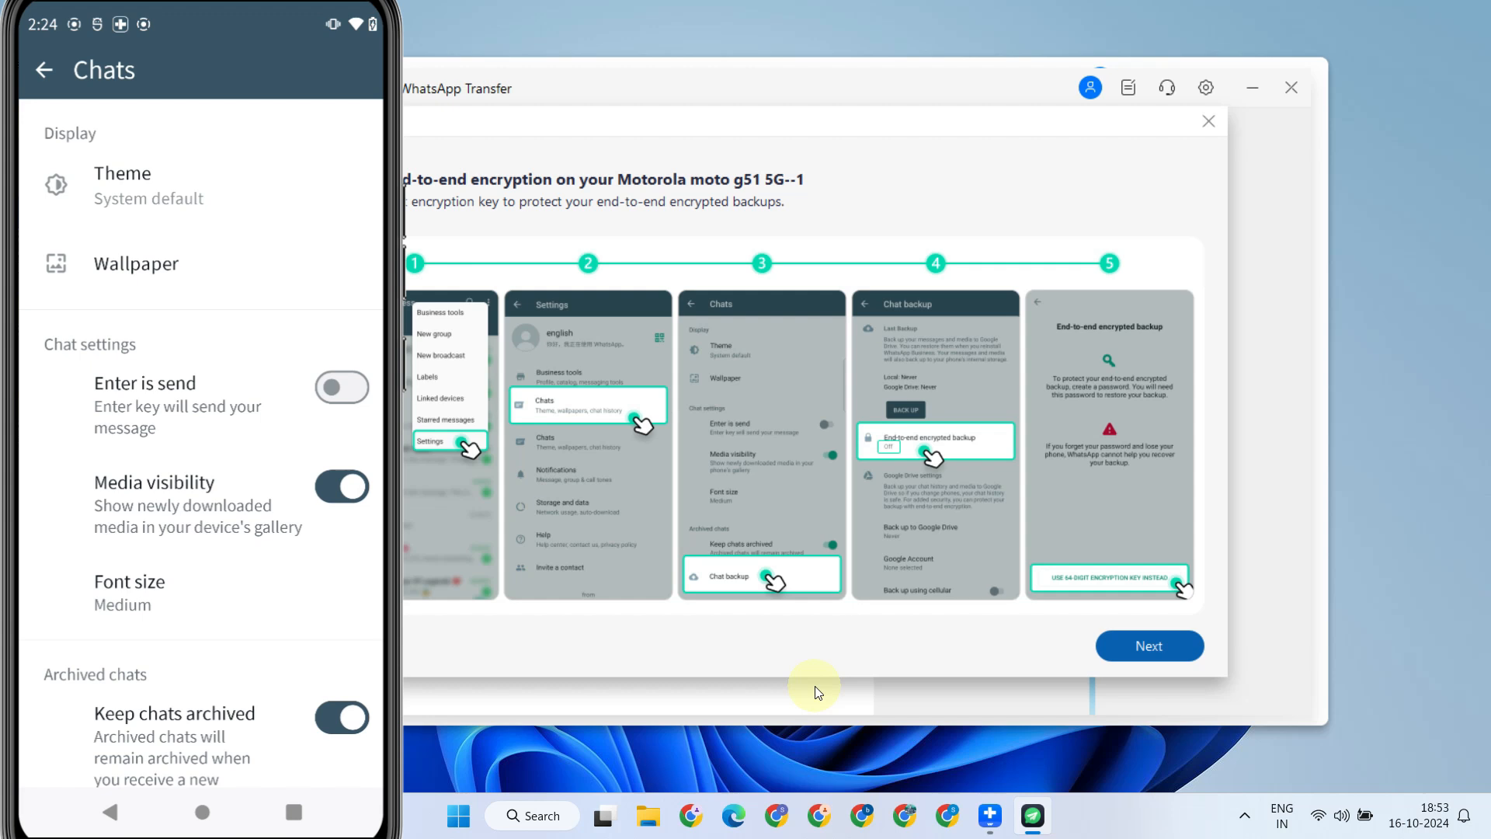
pyautogui.scroll(-3)
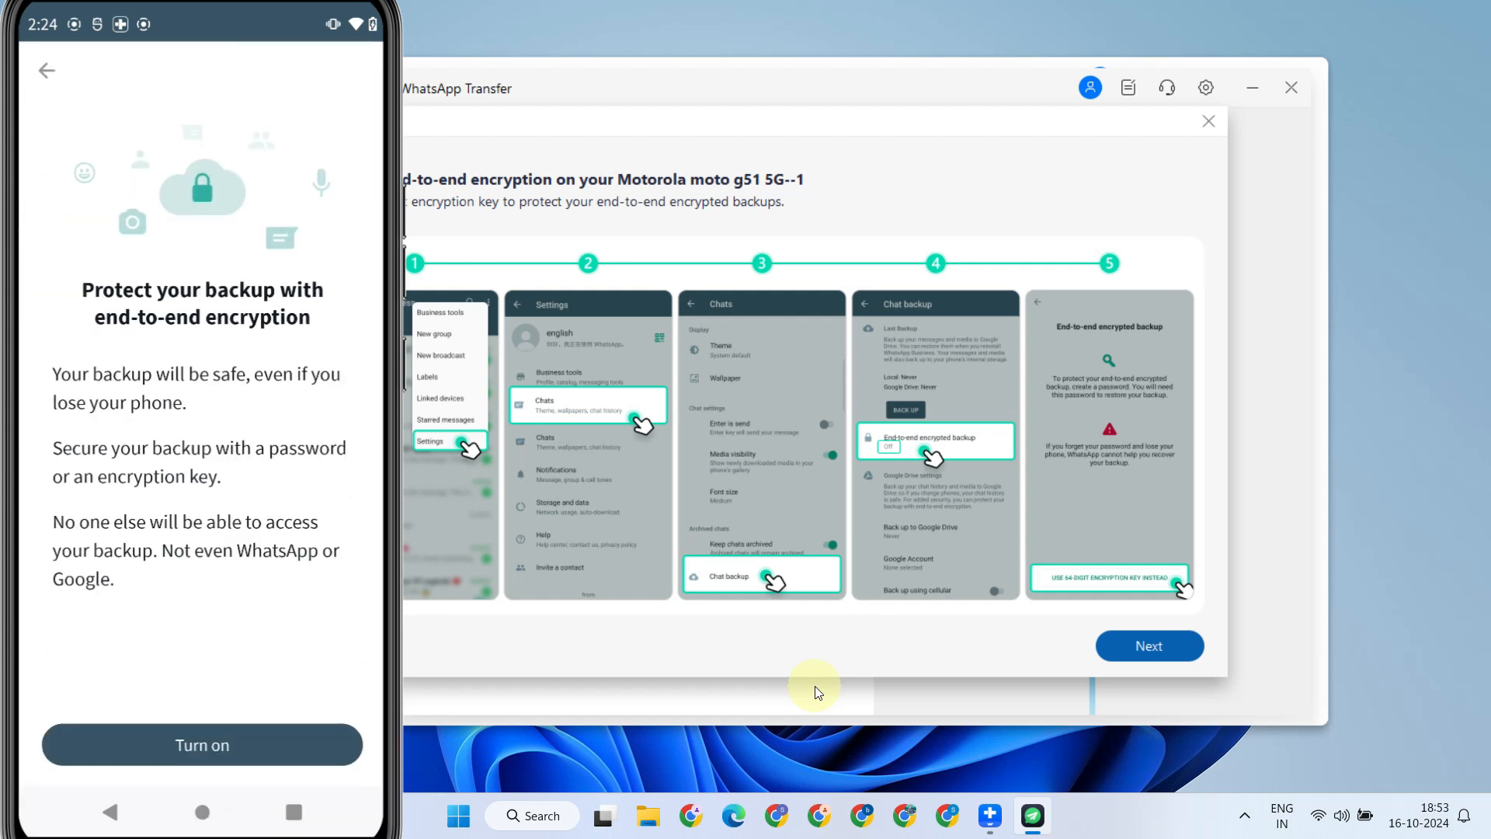
pyautogui.moveTo(1149, 646)
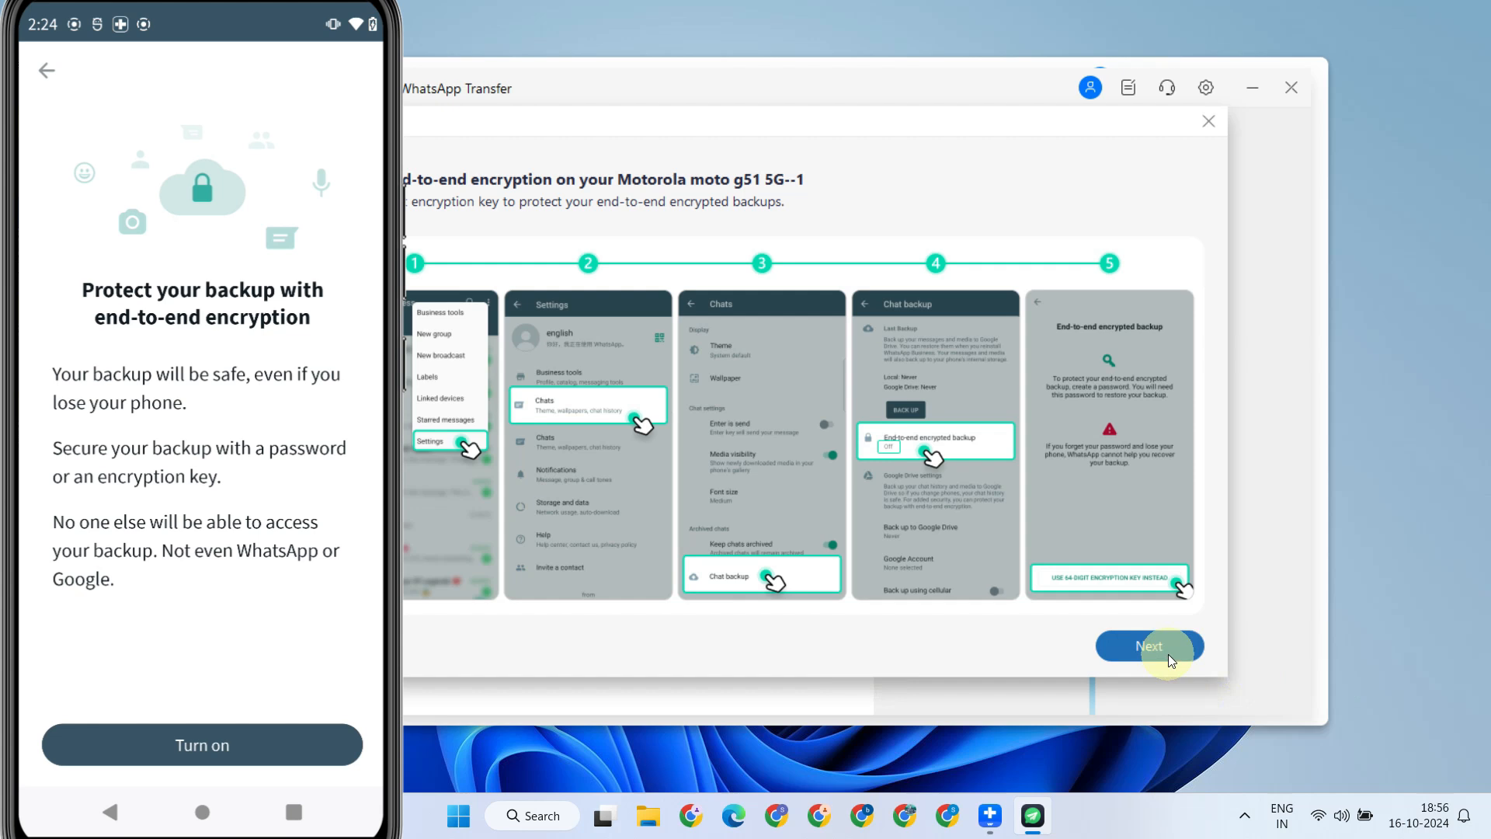
pyautogui.click(1149, 646)
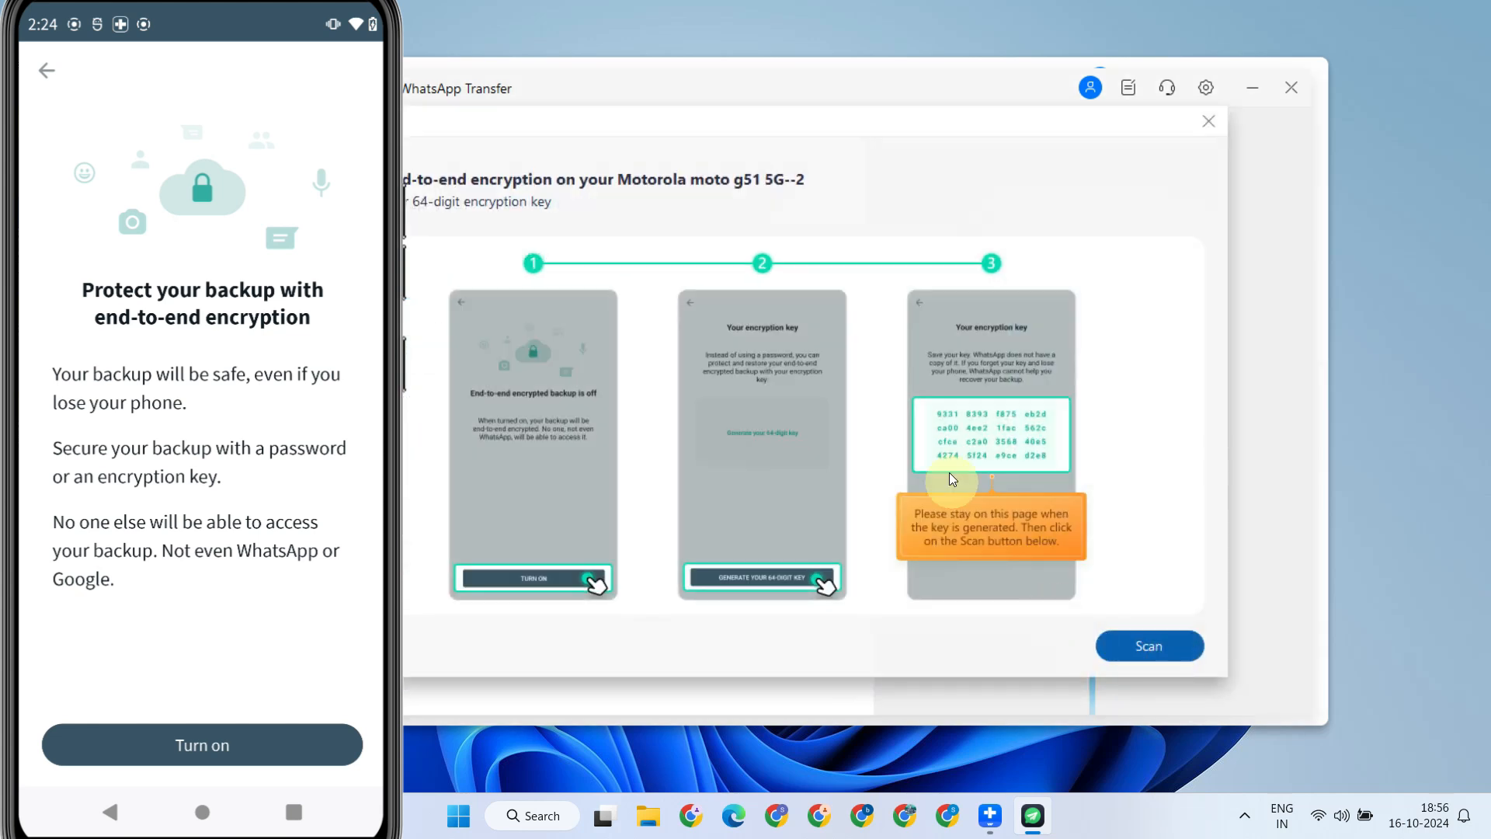
# Turn on encrypted backup on the phone, generate the 64-digit key and scan it in Dr.Fone
pyautogui.click(202, 743)
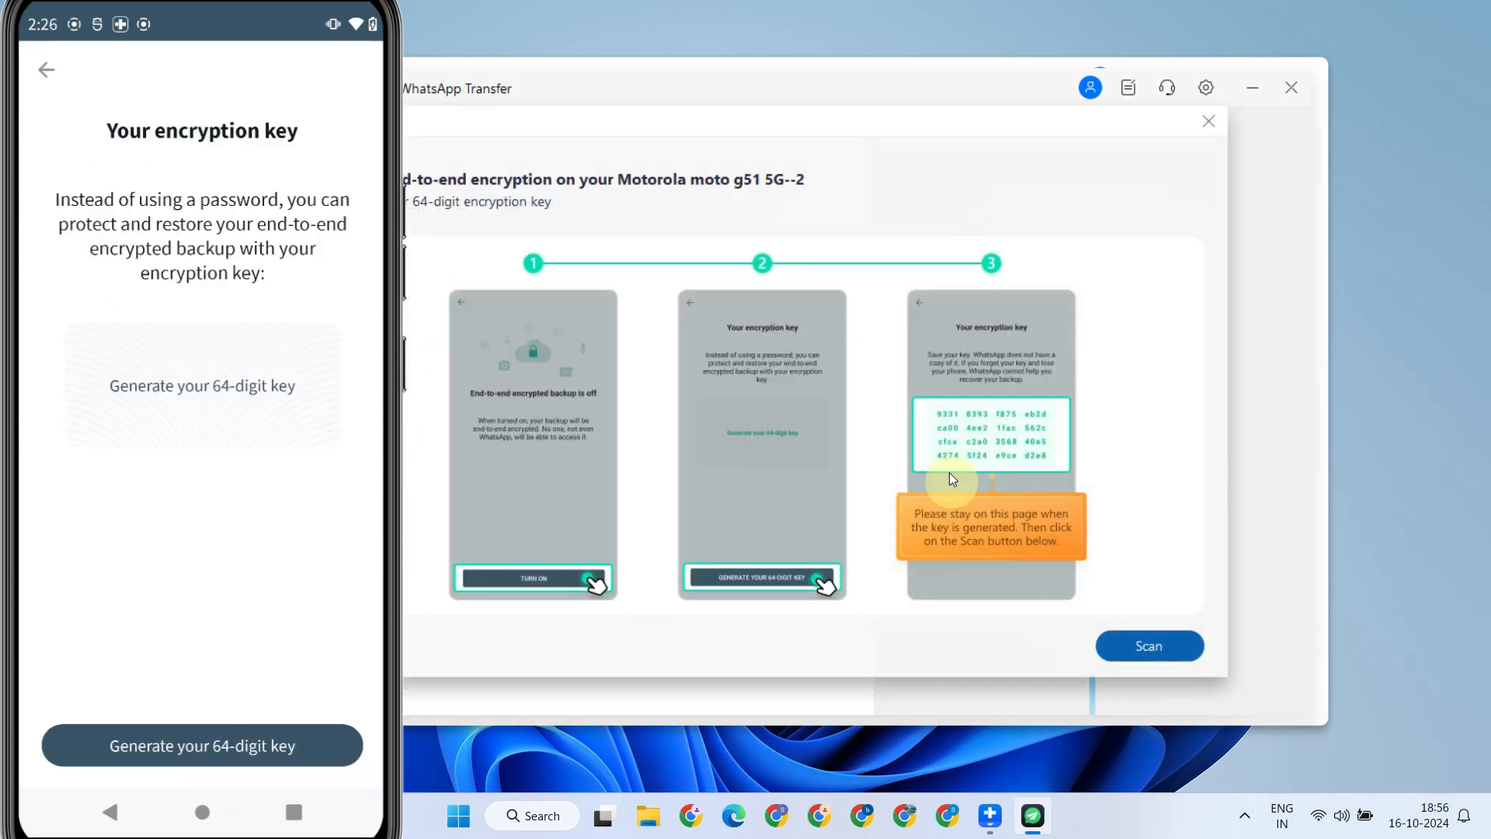
pyautogui.click(202, 745)
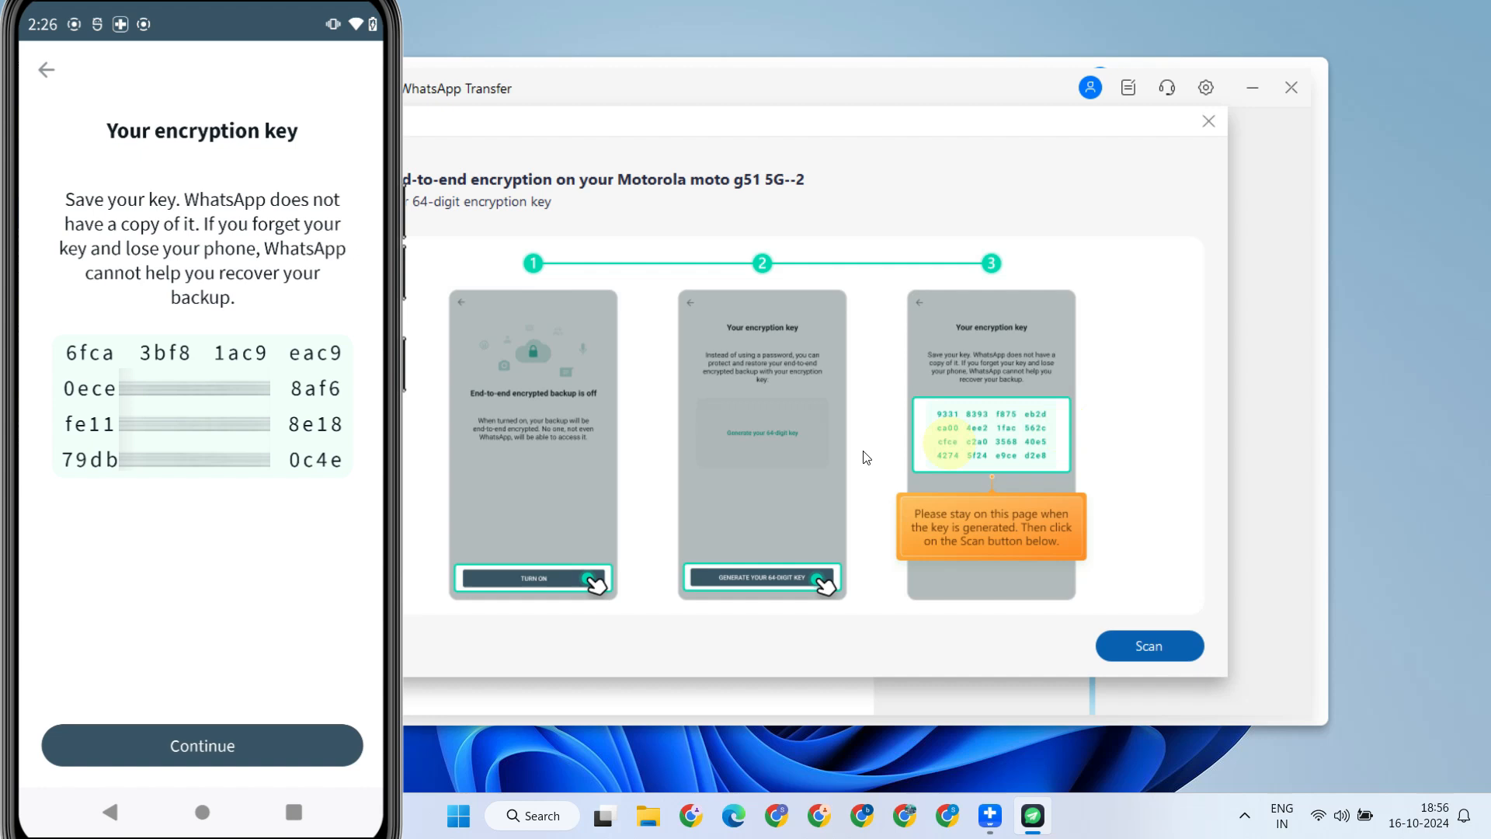
pyautogui.moveTo(1026, 569)
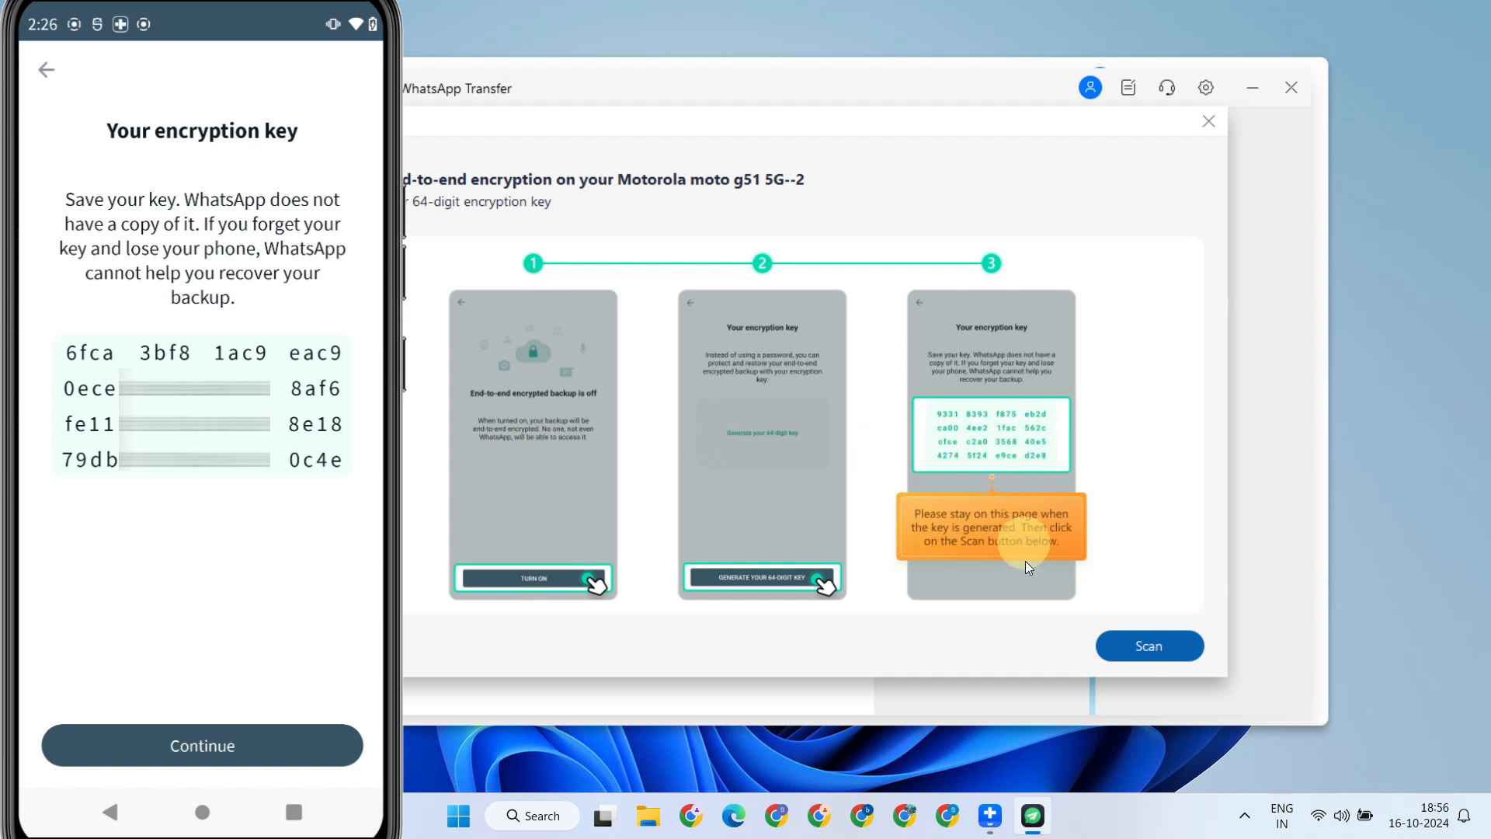
pyautogui.click(1149, 646)
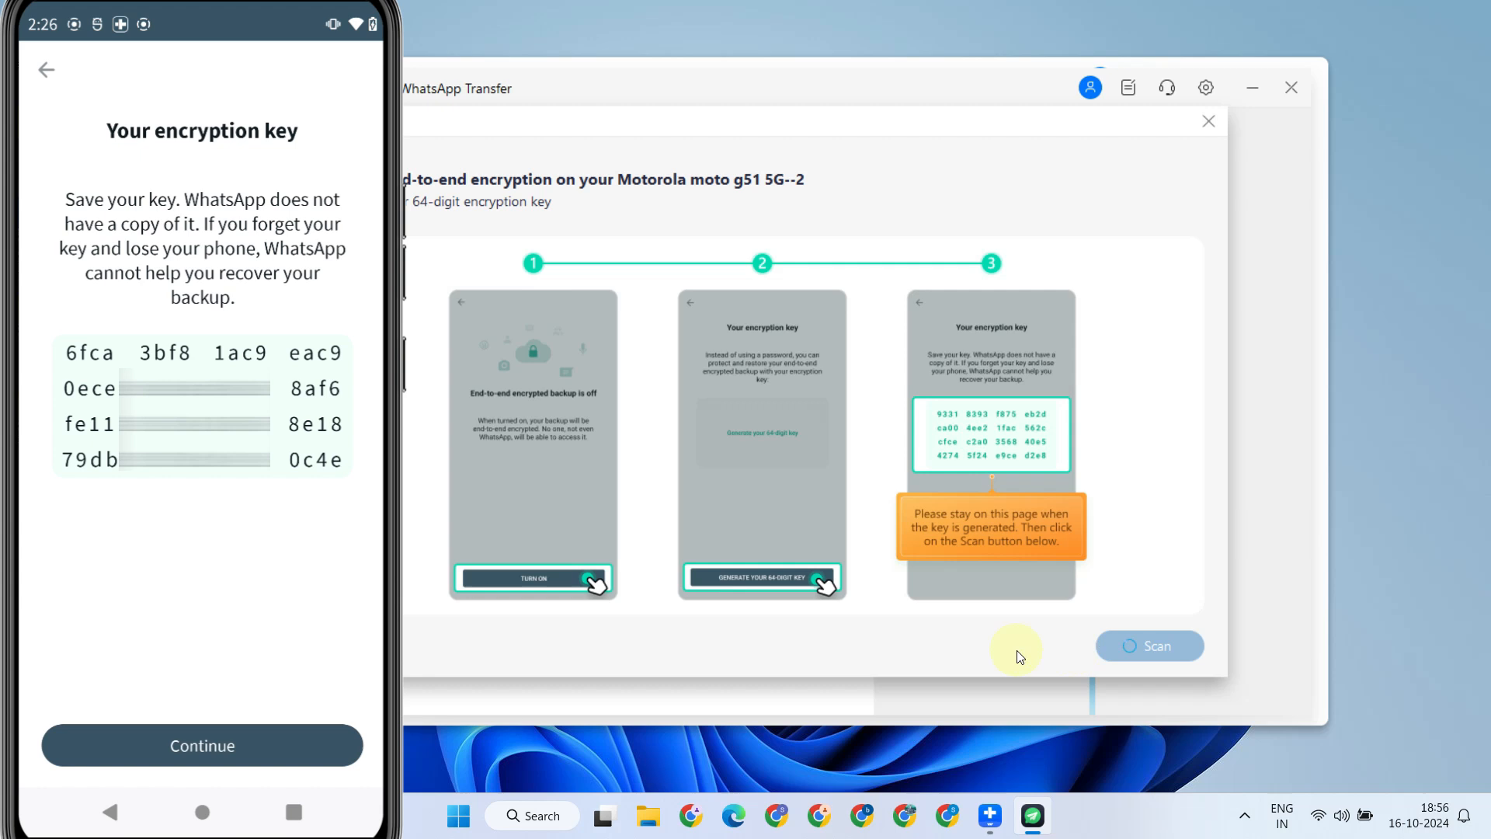
pyautogui.click(1149, 646)
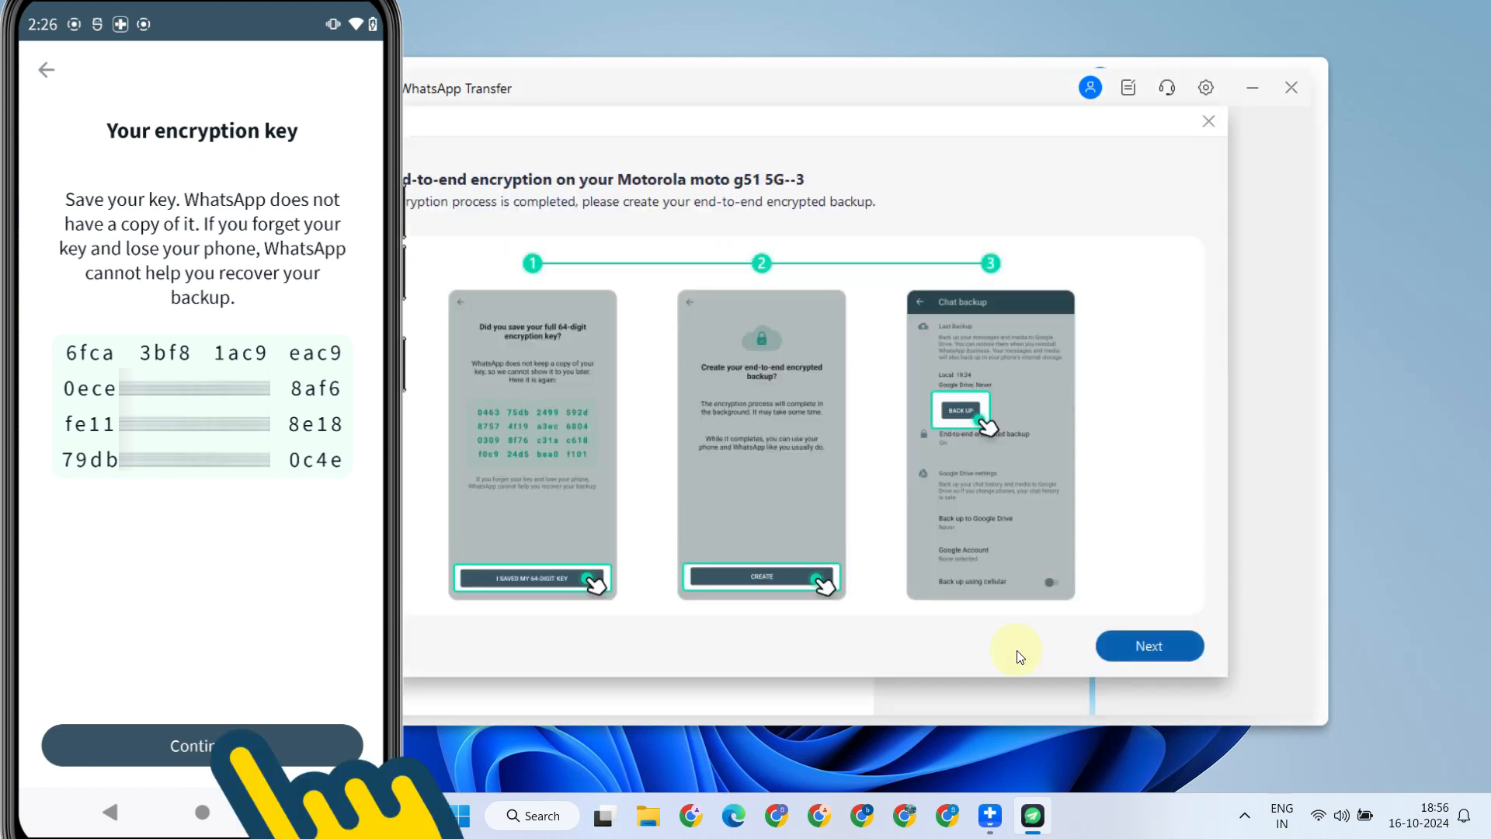
# Confirm the key was saved, run Back up on the phone and continue to the completed backup
pyautogui.click(201, 744)
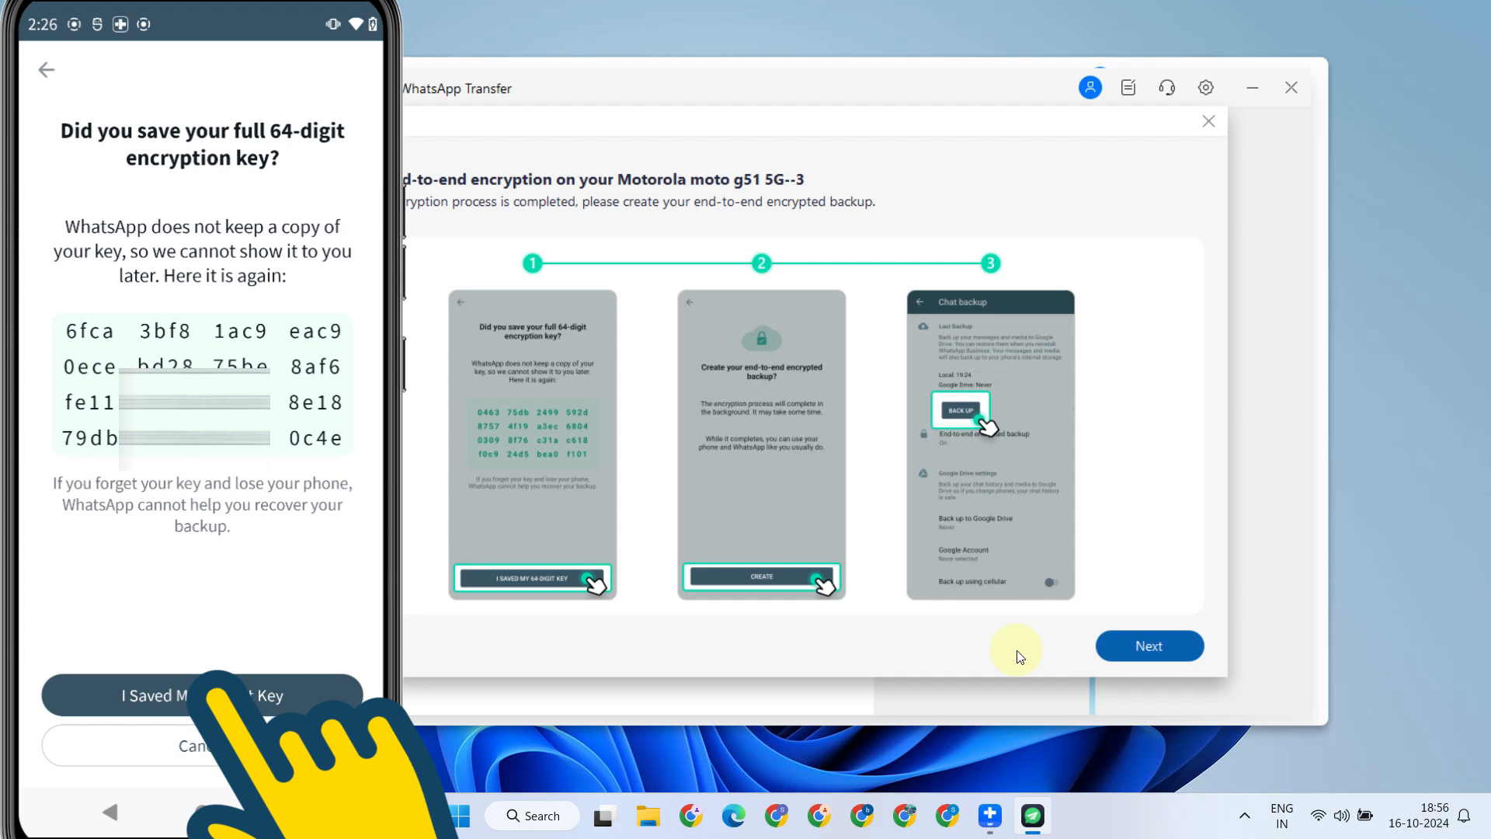
pyautogui.click(186, 696)
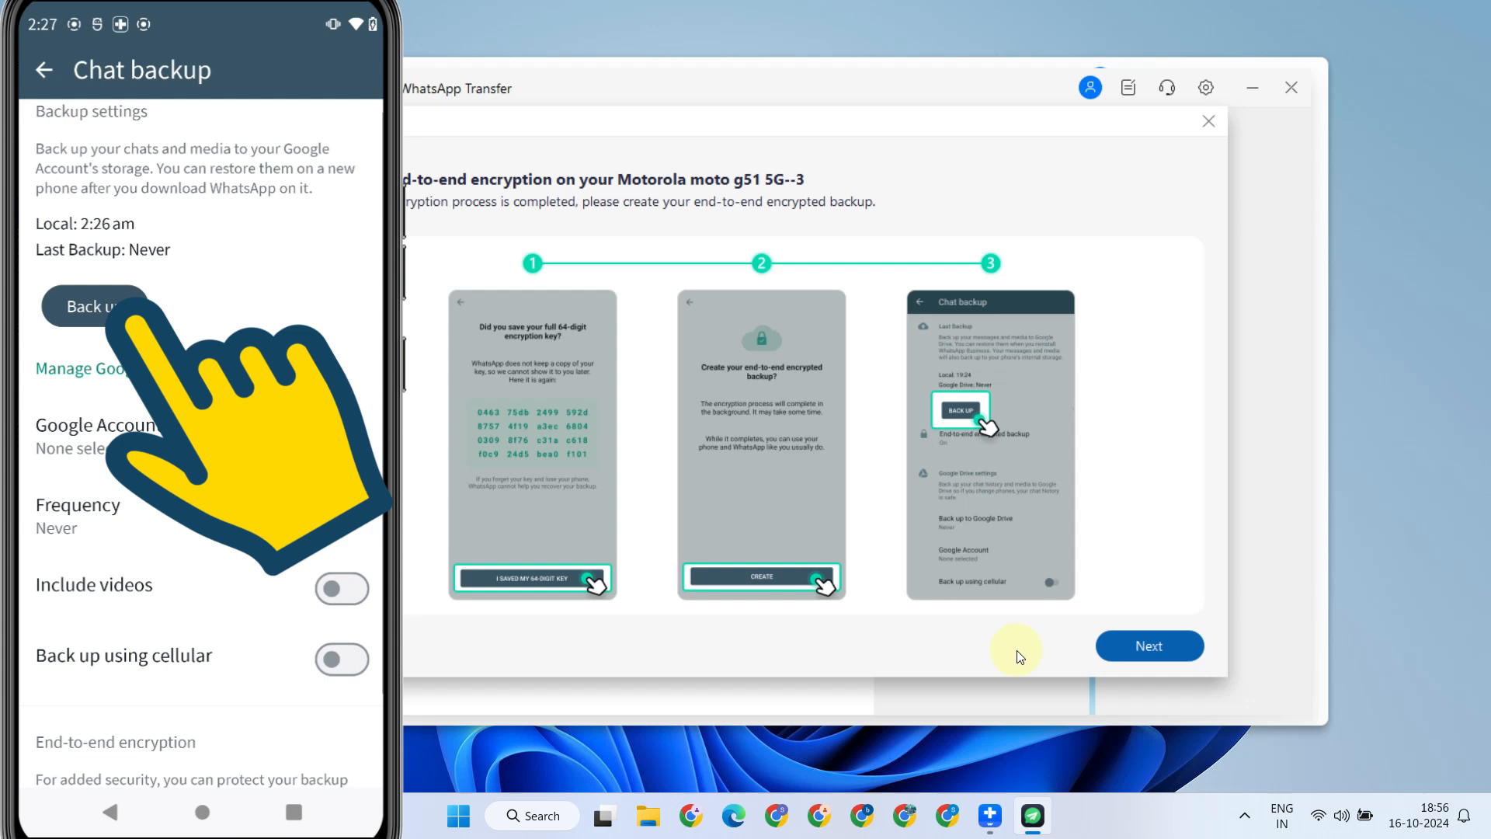
pyautogui.click(95, 306)
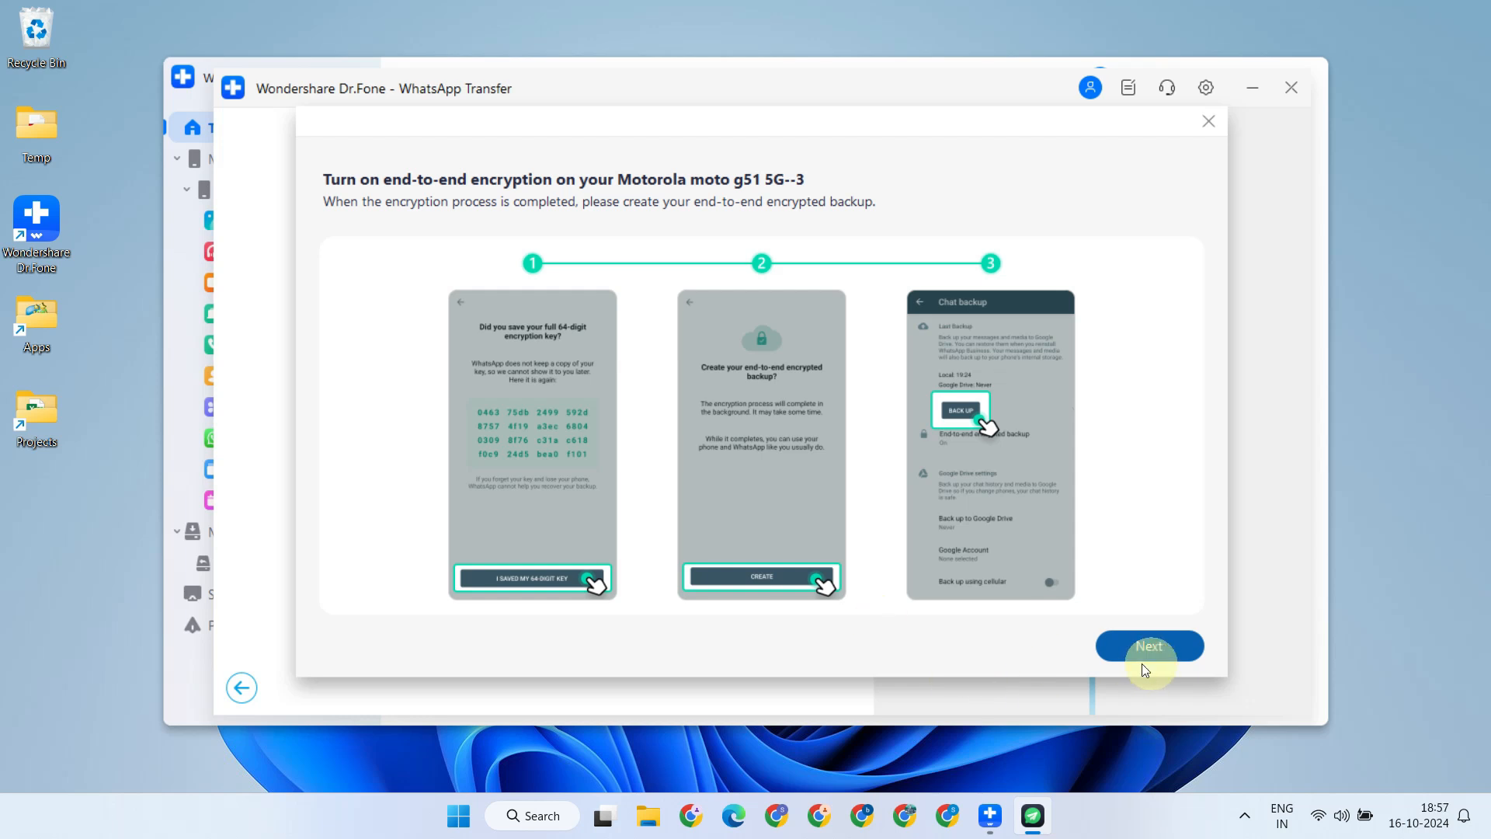
pyautogui.click(1149, 646)
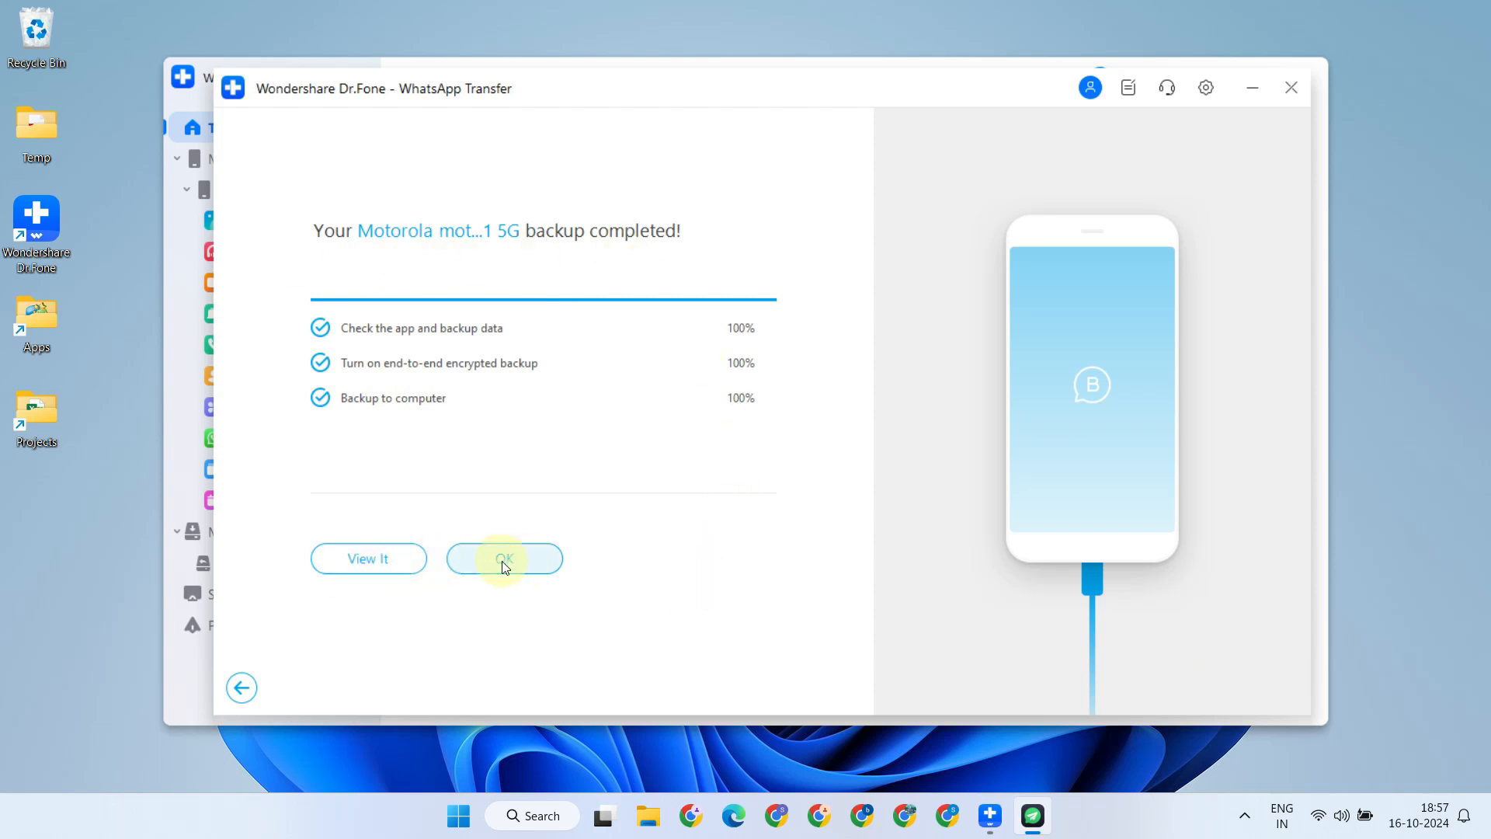
# Acknowledge the completed Motorola backup with OK, returning to cobra's iPhone overview
pyautogui.click(503, 558)
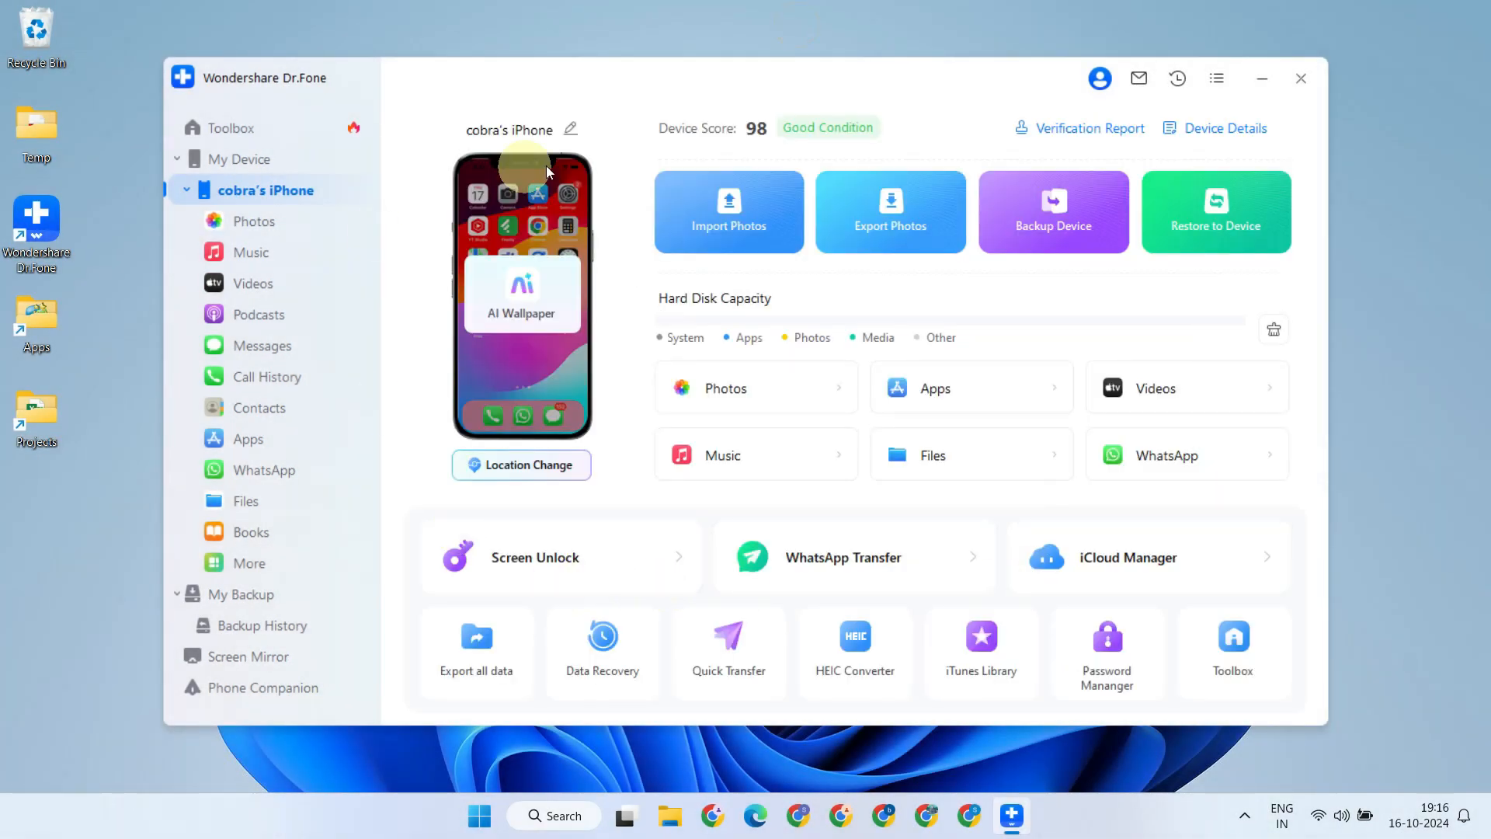
pyautogui.moveTo(225, 129)
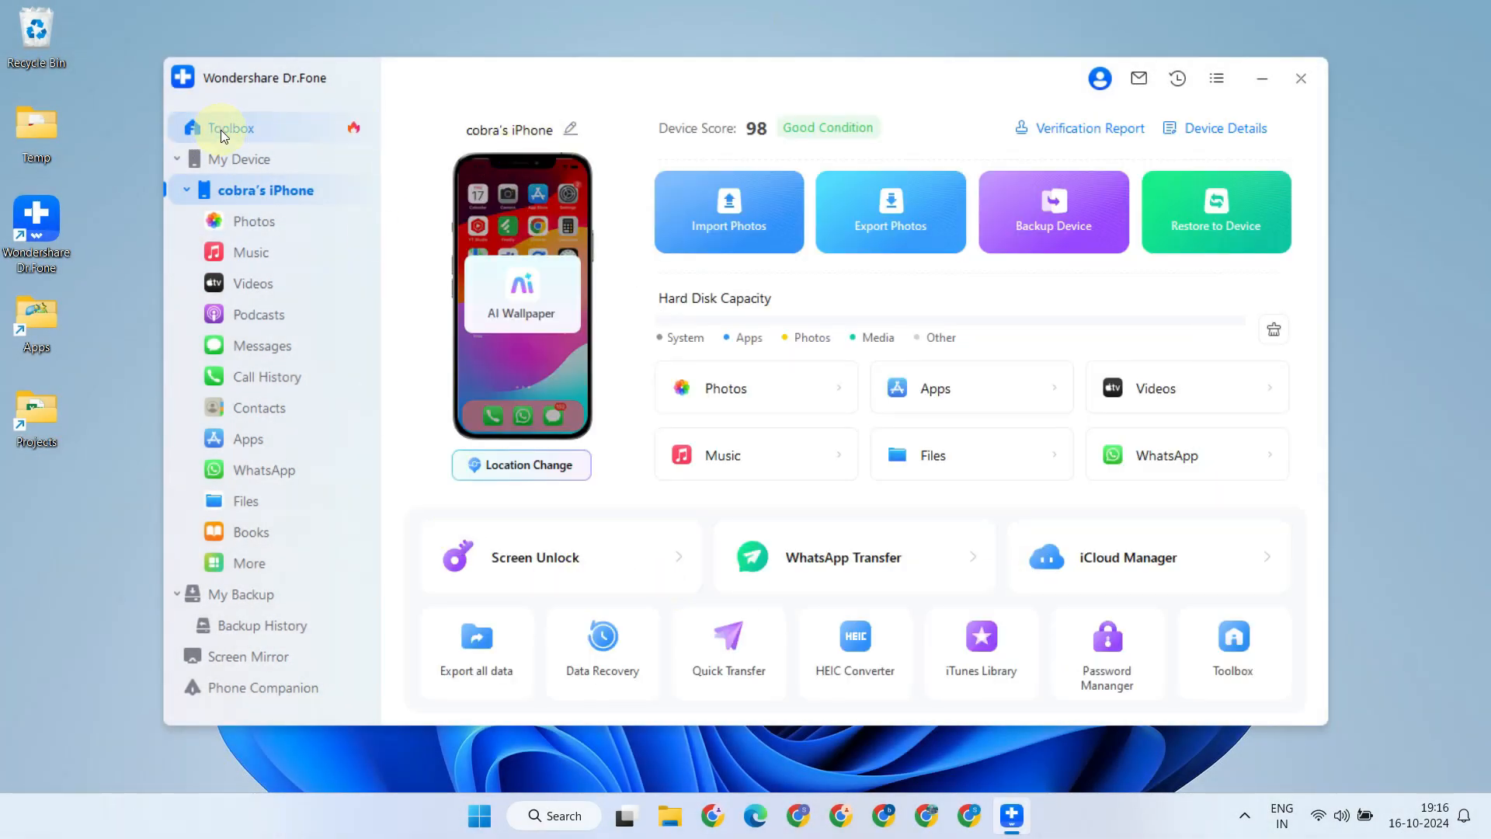
# Reopen WhatsApp Transfer from the Toolbox and select the WA Business options
pyautogui.click(231, 128)
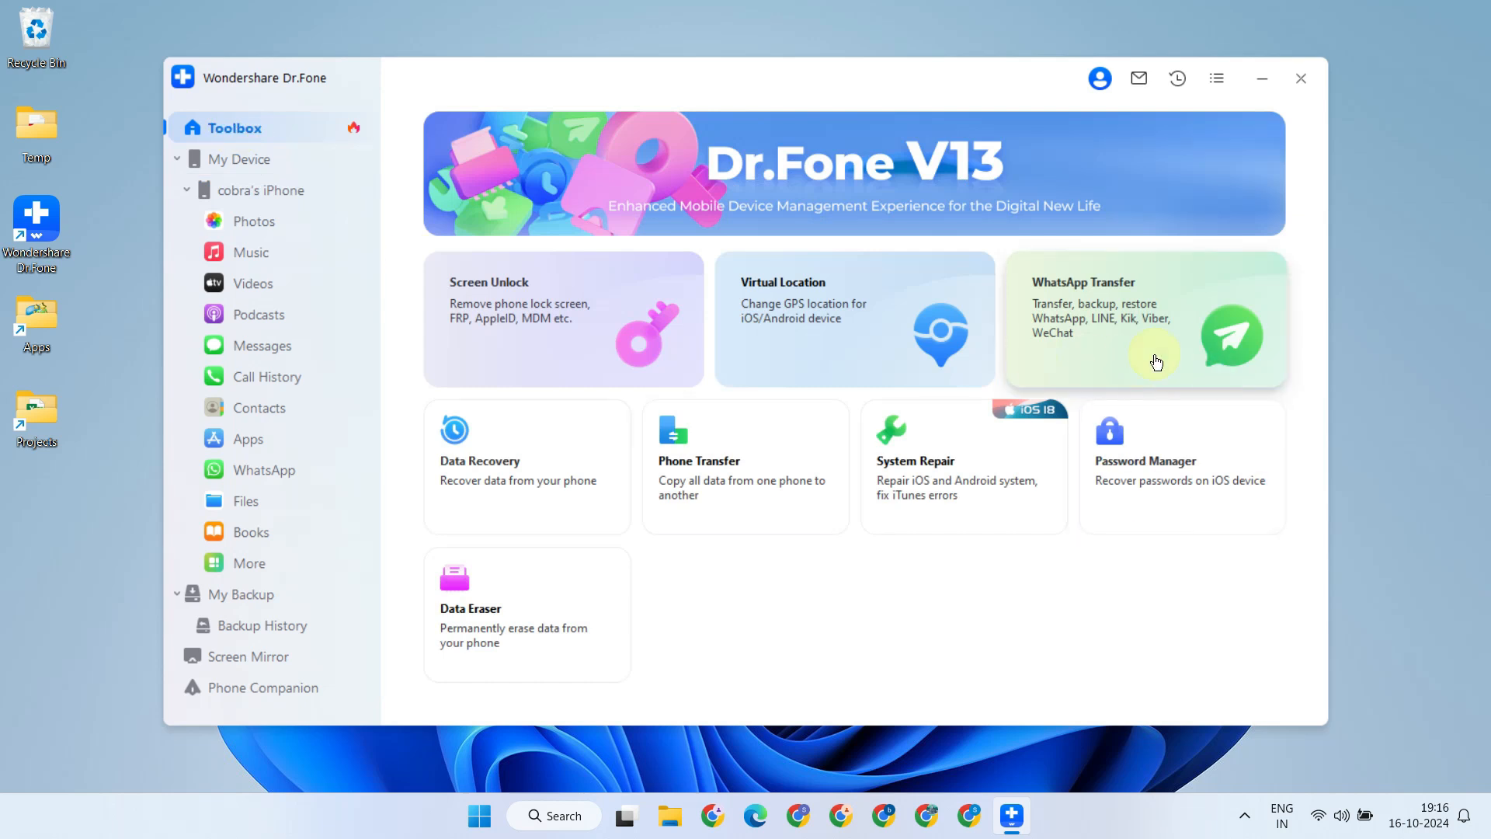
pyautogui.moveTo(1157, 489)
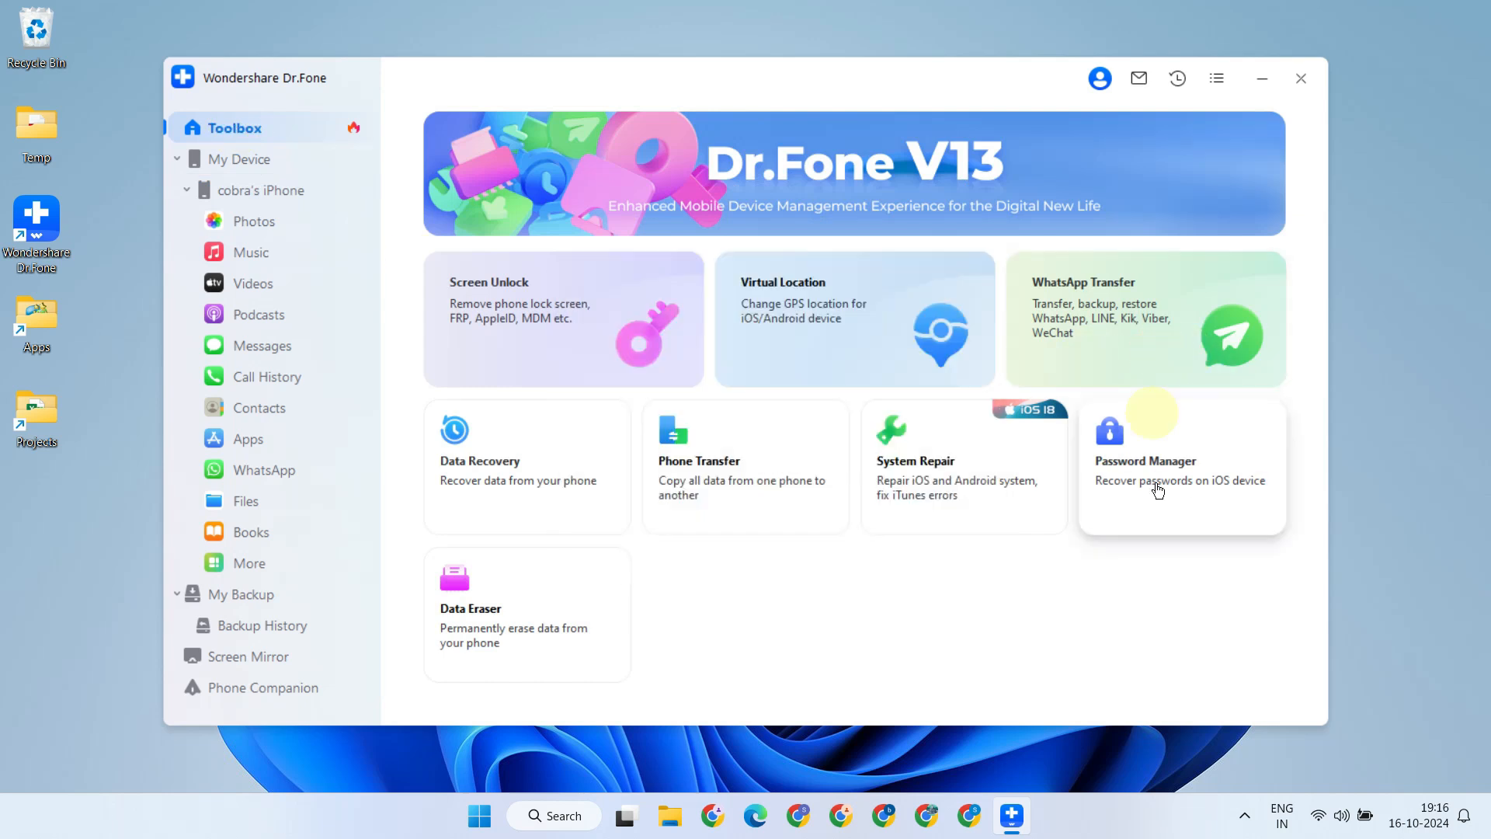
pyautogui.click(1144, 319)
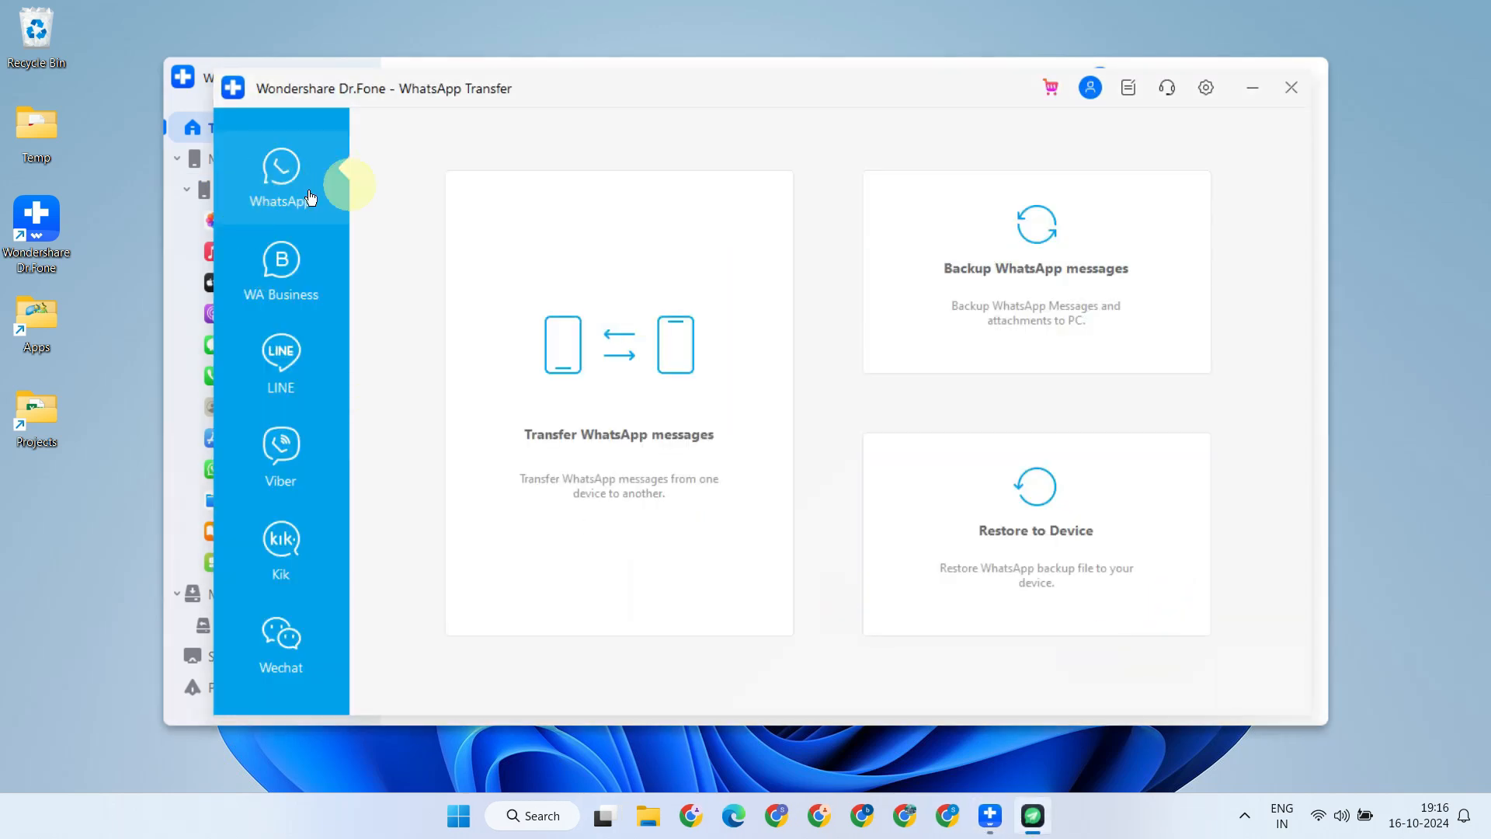
pyautogui.moveTo(236, 276)
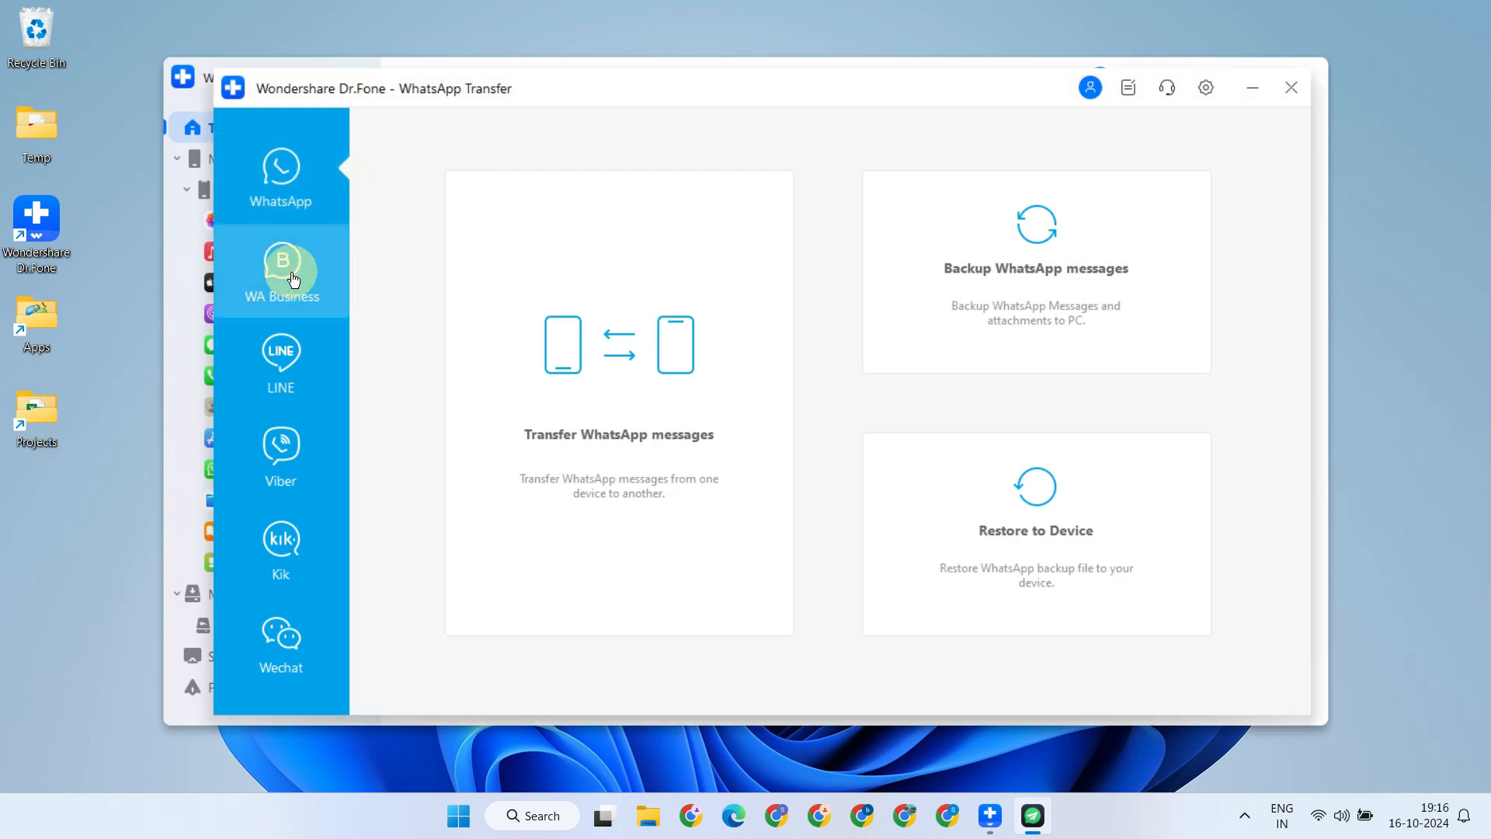
pyautogui.click(282, 276)
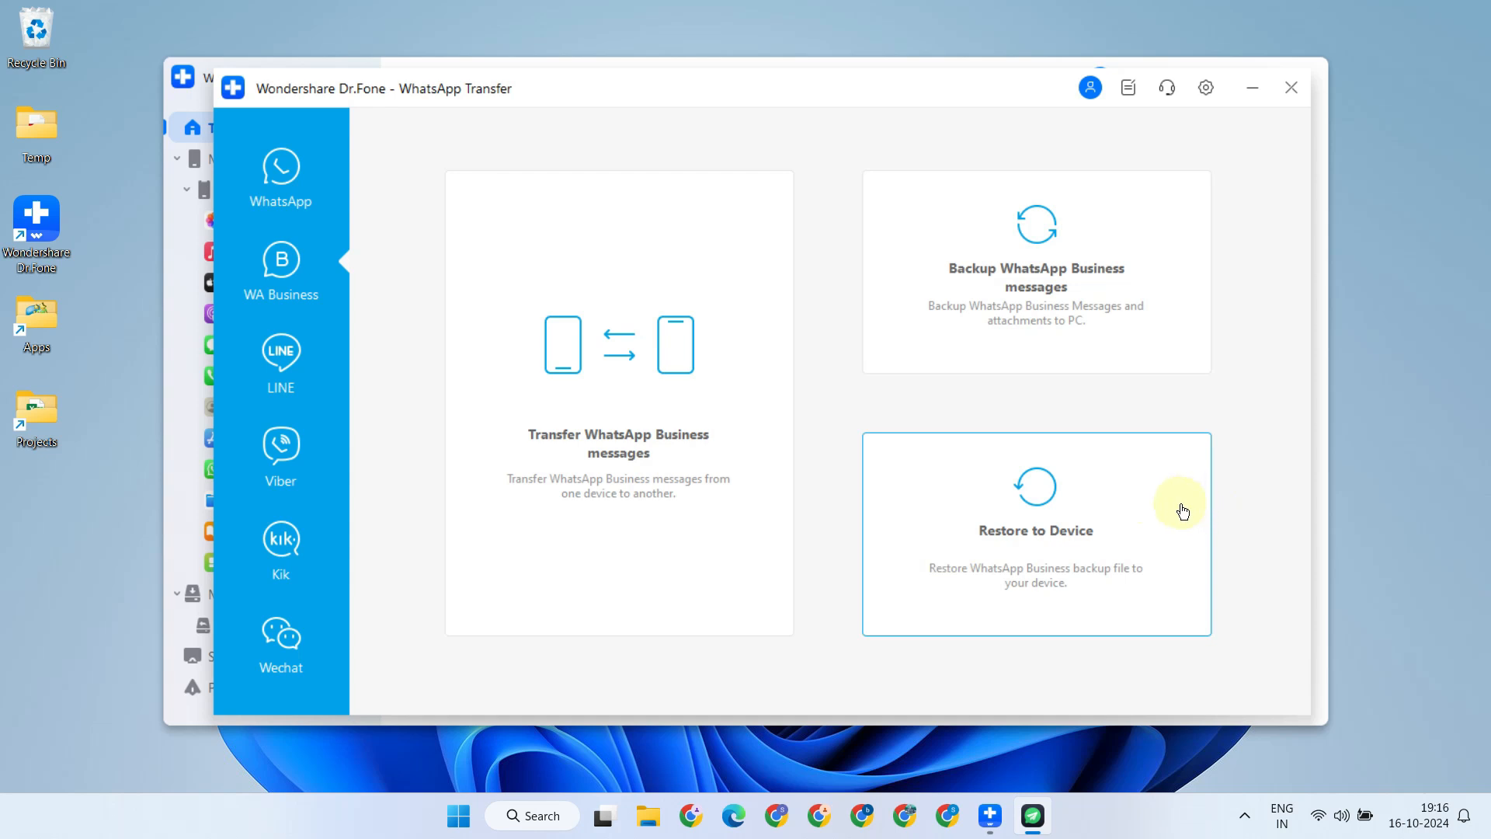
# Choose Restore to Device and restore the Motorola moto g51 5G backup onto the Apple iPhone 14
pyautogui.click(1036, 533)
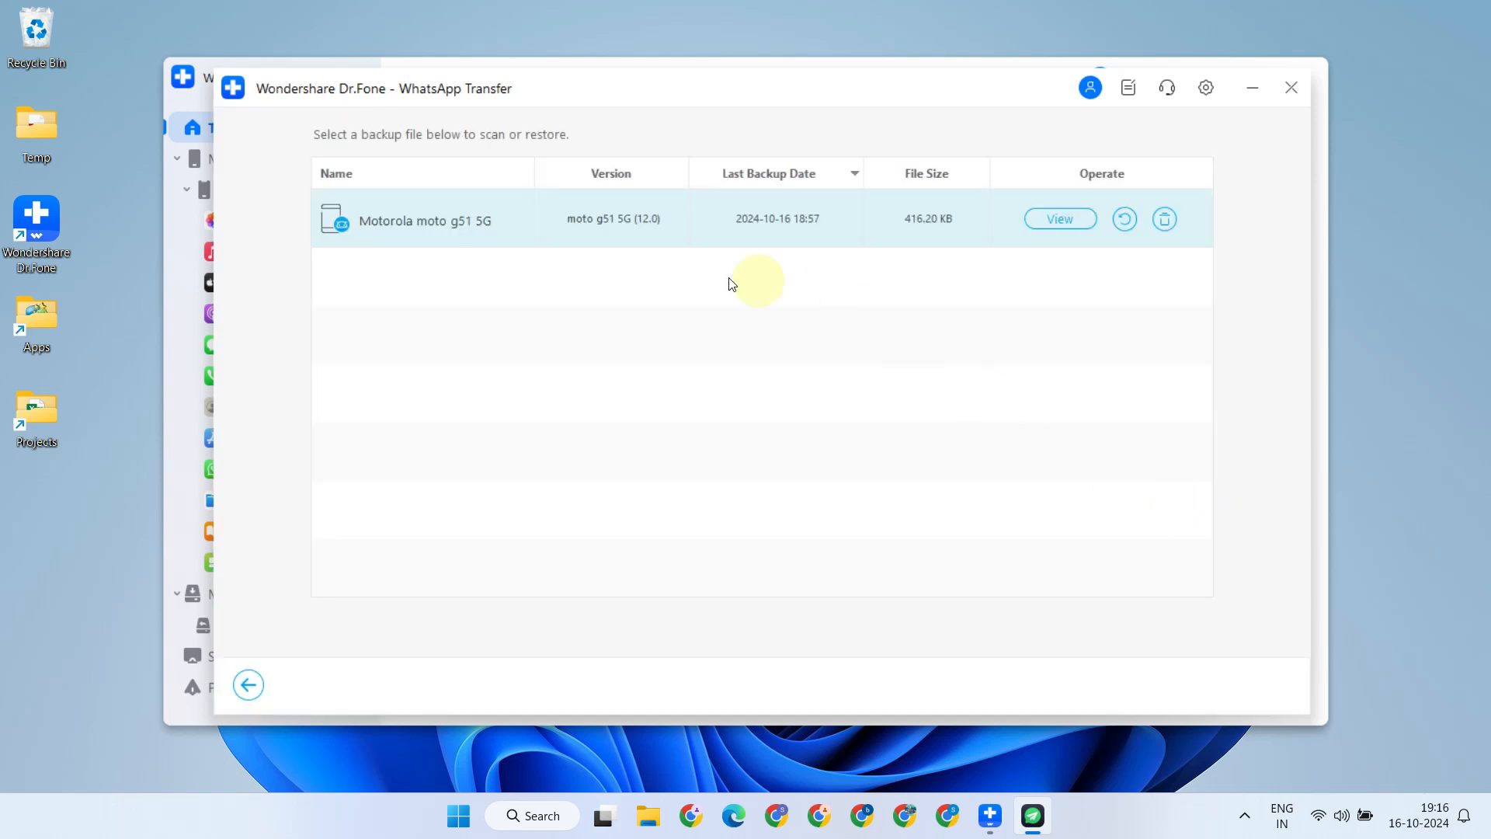
pyautogui.moveTo(780, 238)
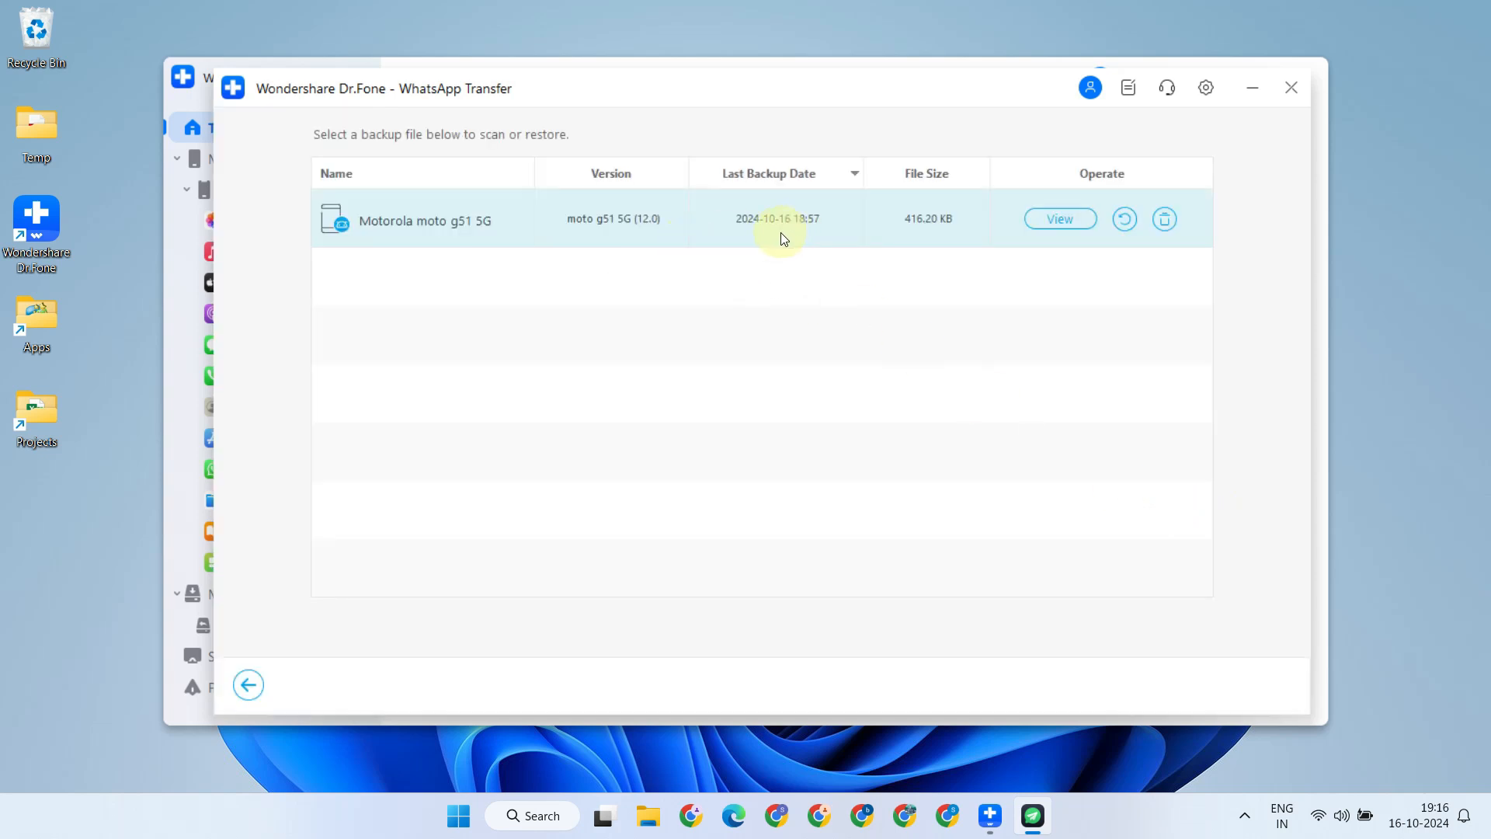
pyautogui.moveTo(1129, 239)
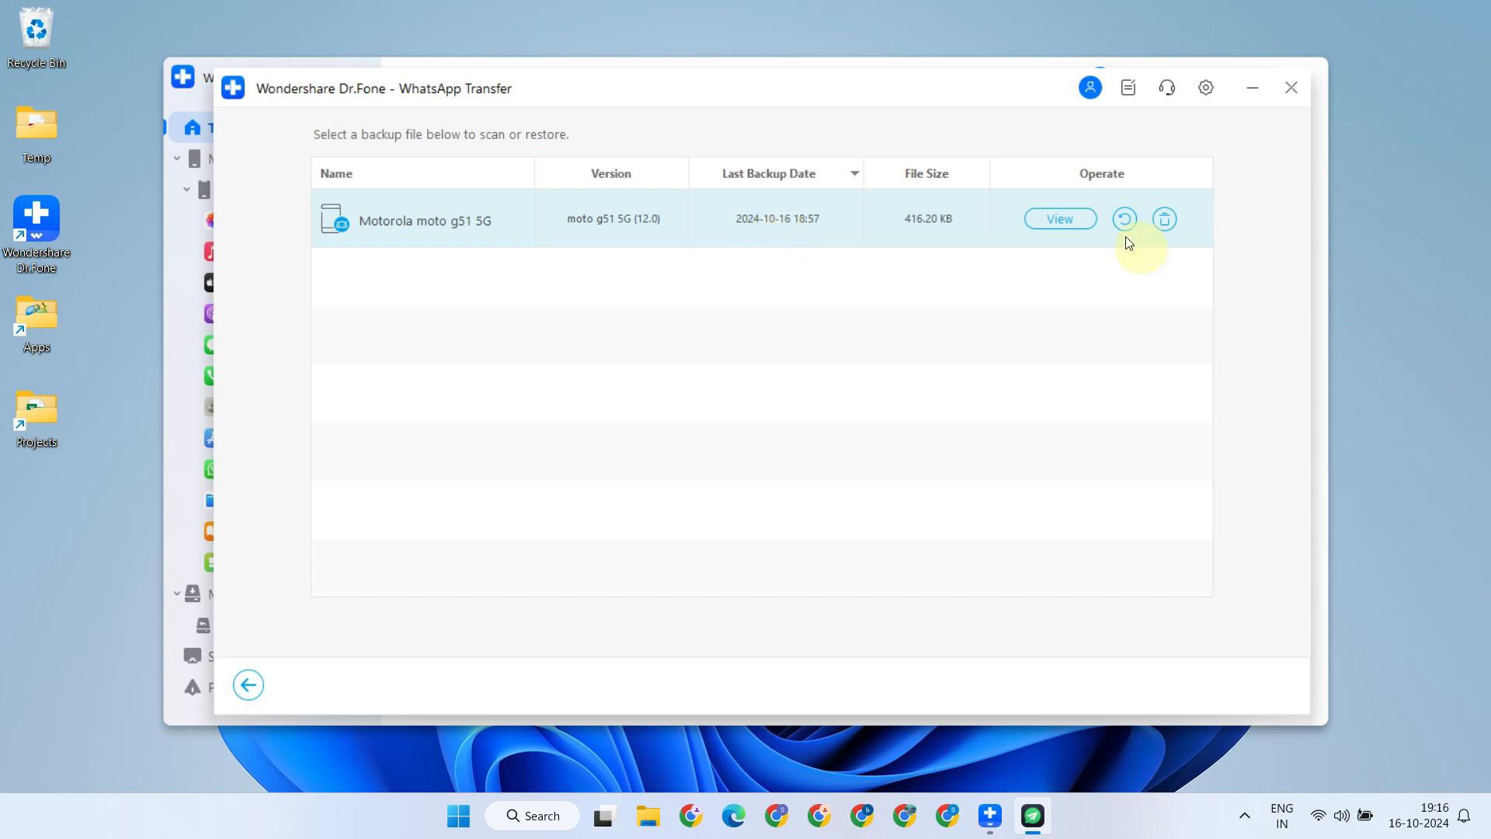
pyautogui.moveTo(1124, 219)
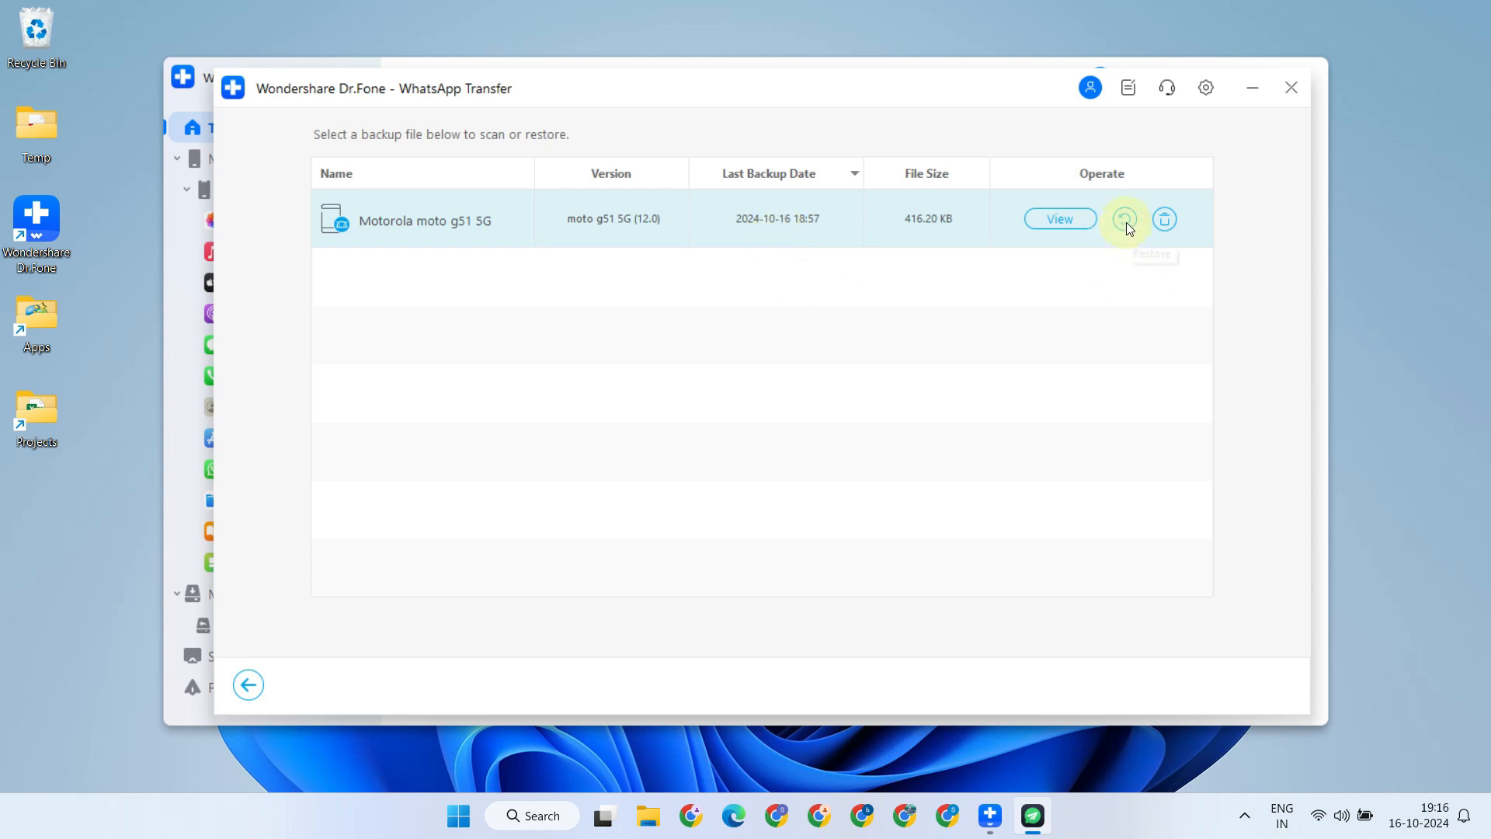
pyautogui.click(1124, 219)
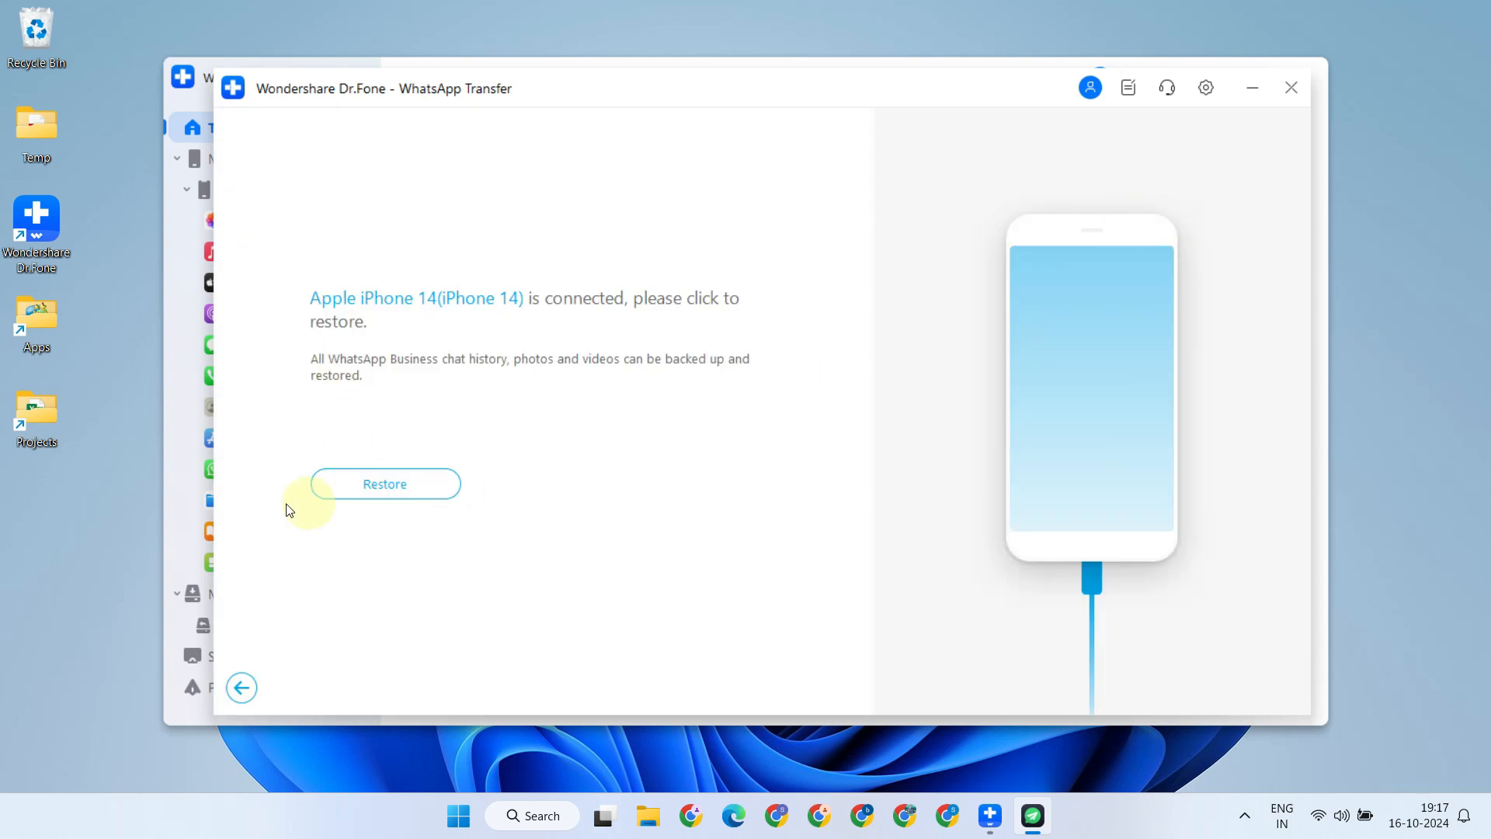
pyautogui.click(384, 483)
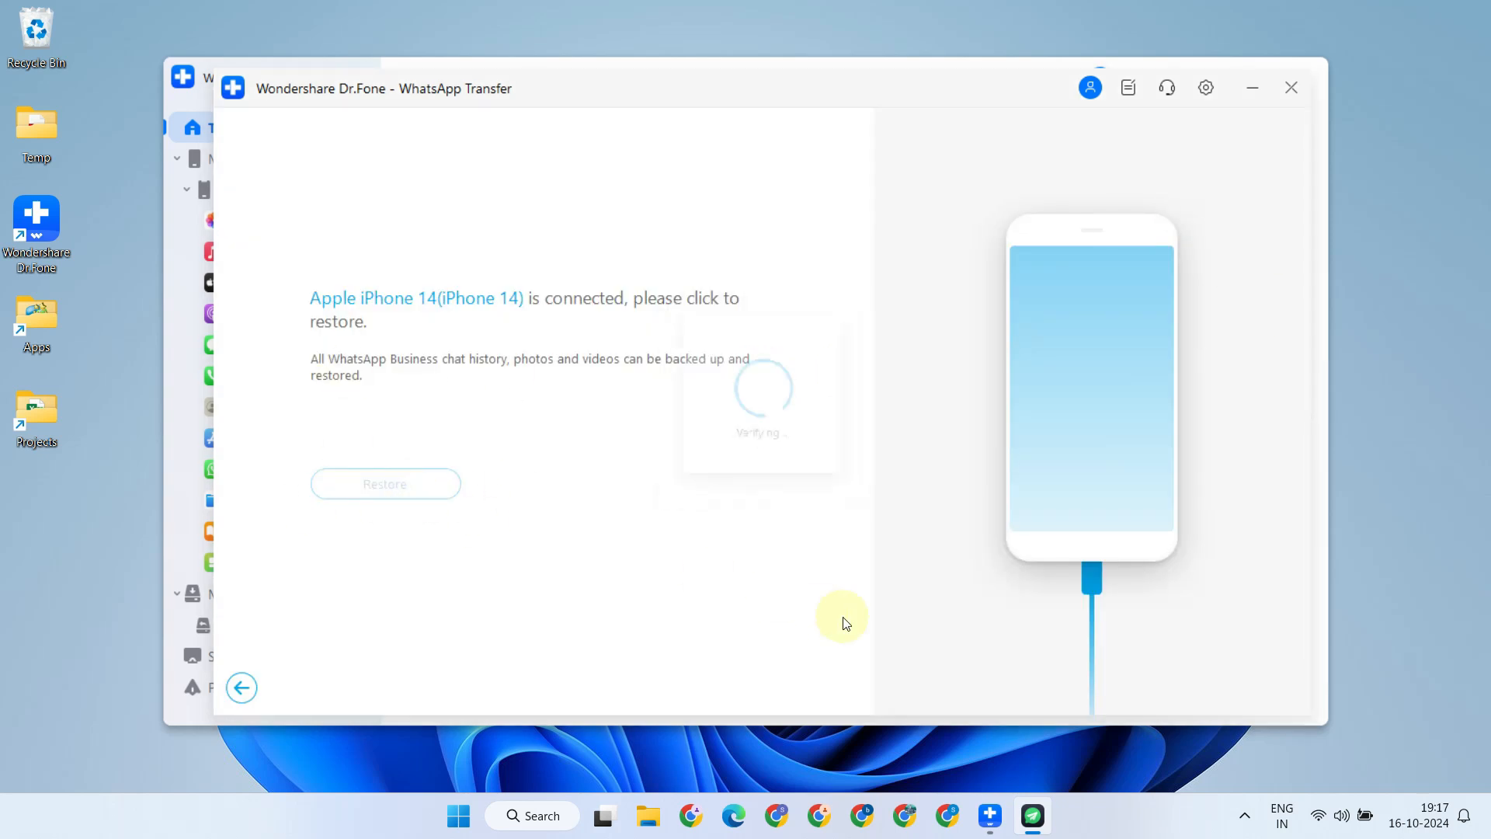
pyautogui.click(384, 483)
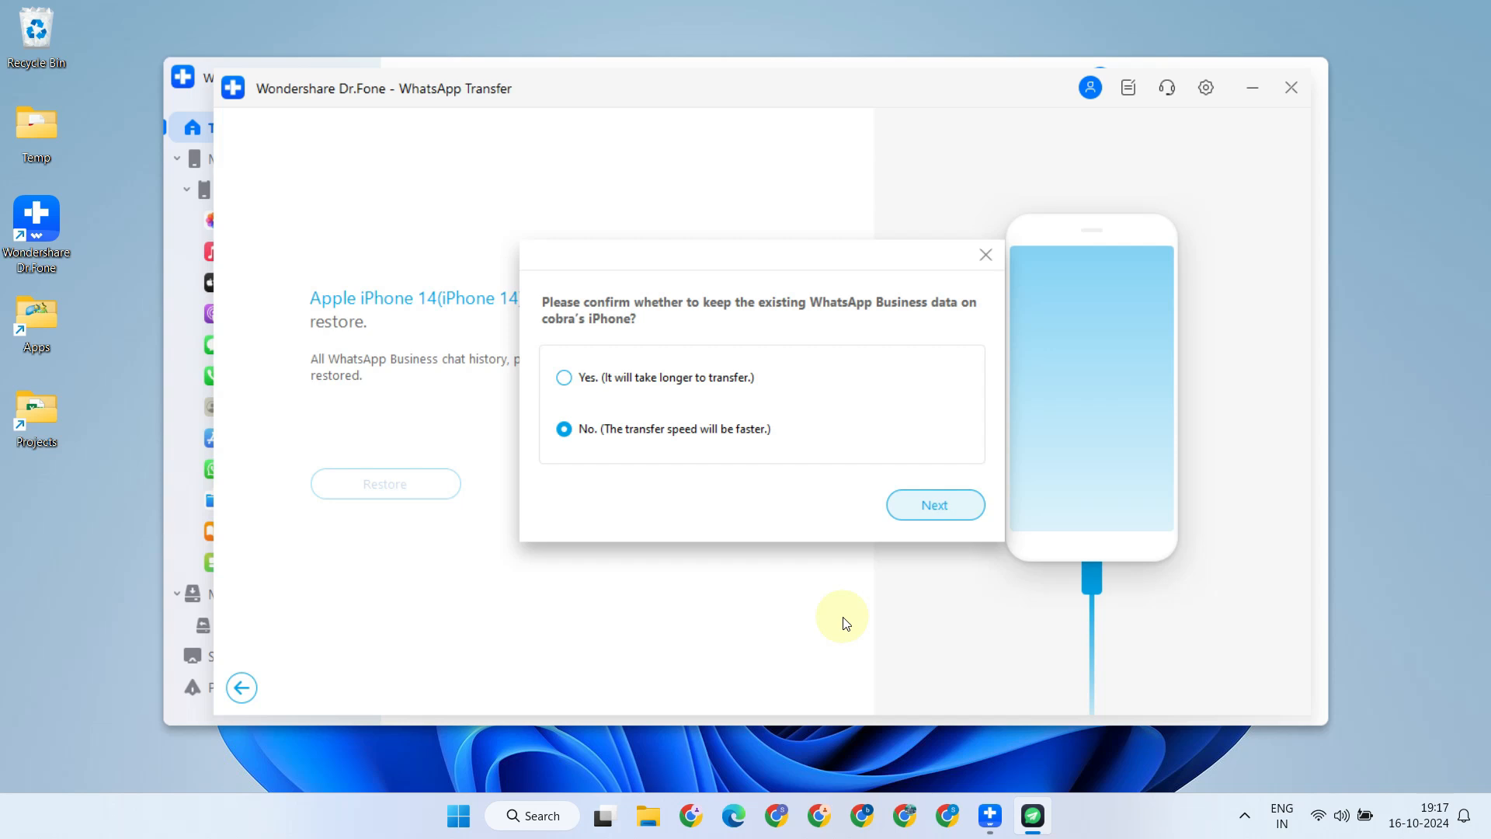
pyautogui.moveTo(697, 384)
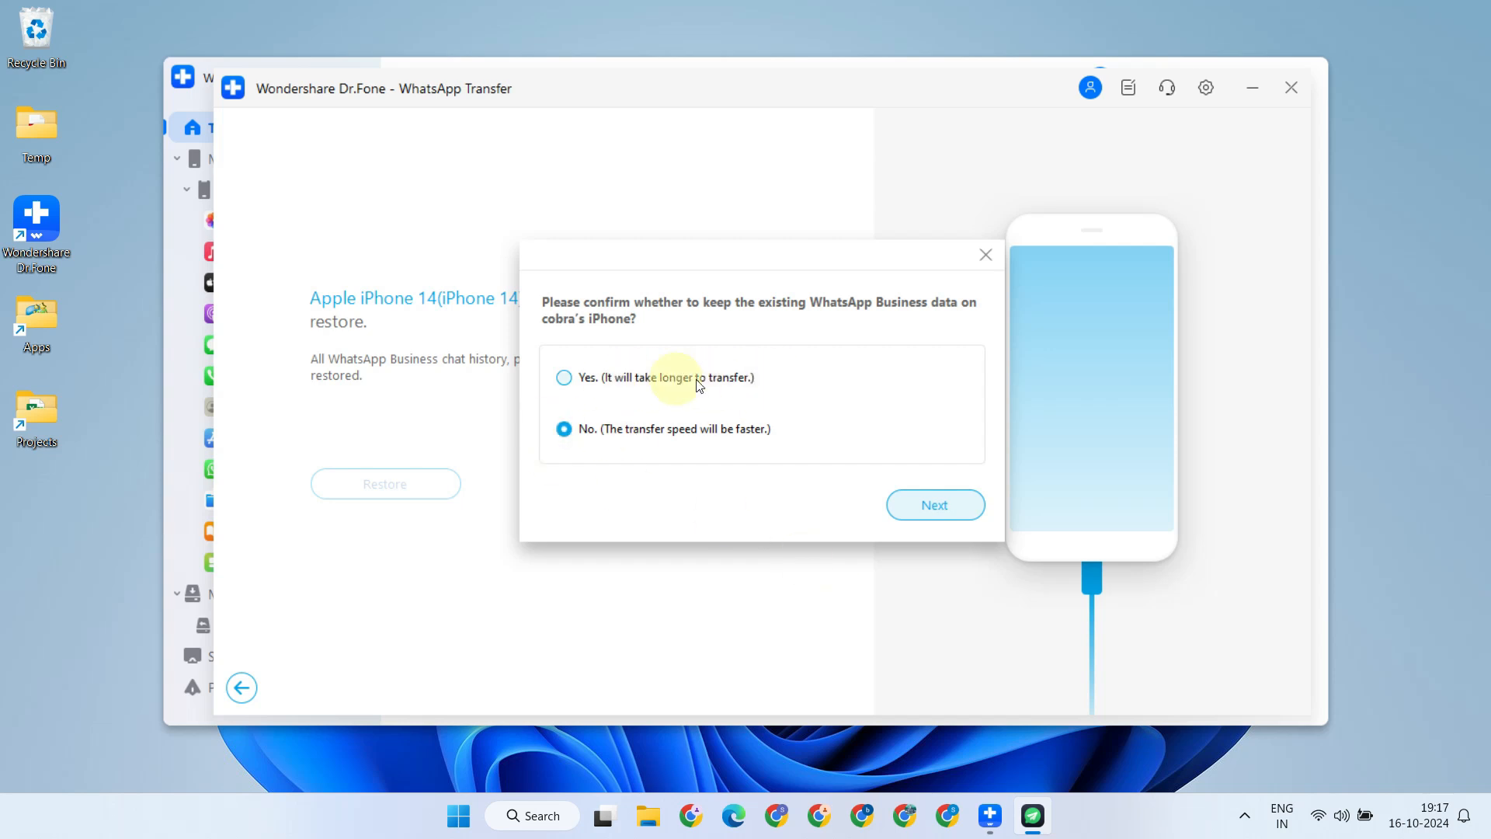
pyautogui.moveTo(736, 444)
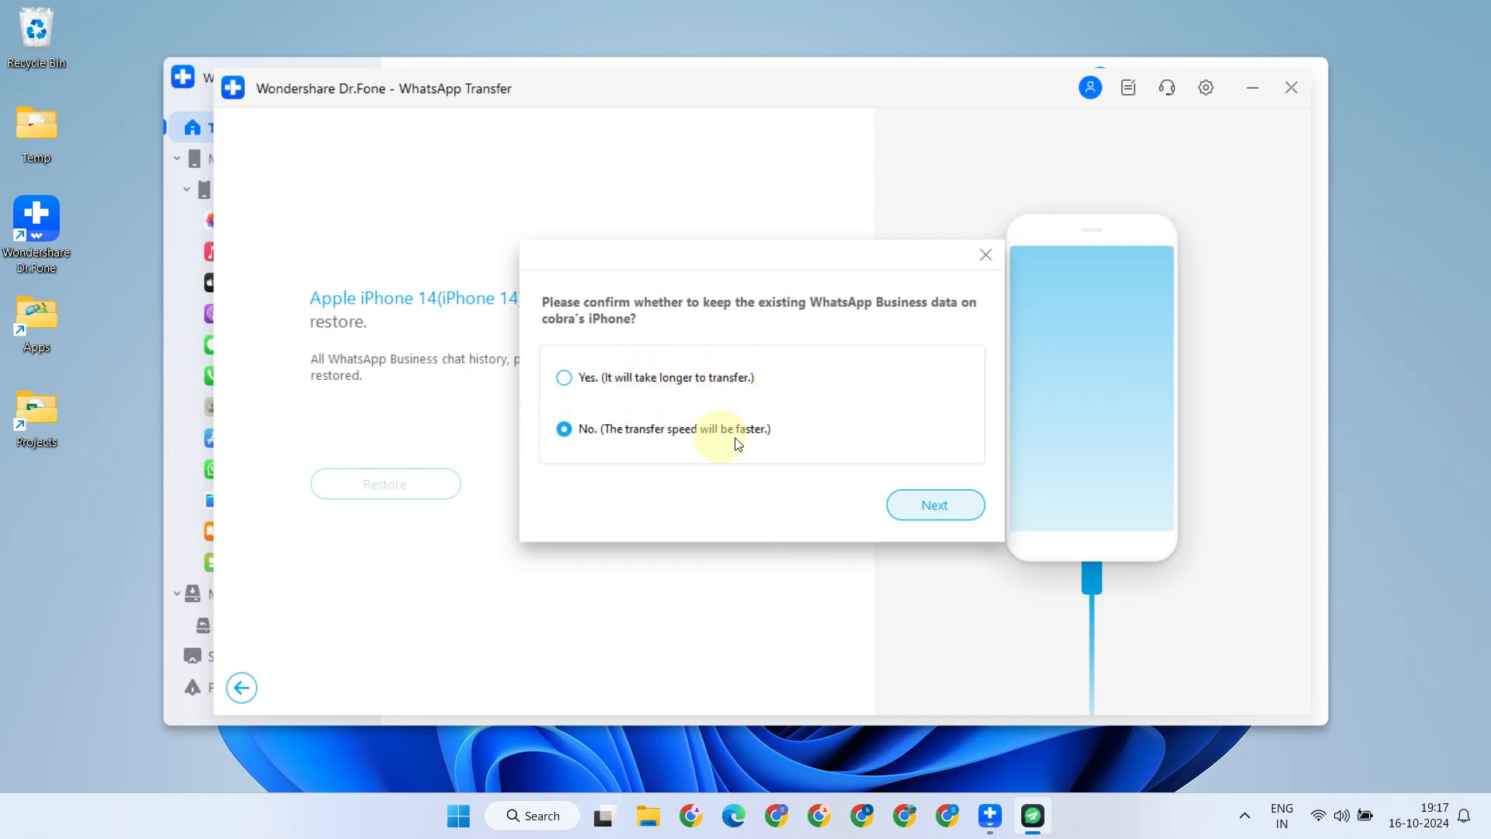
# Proceed without keeping existing data, then install WA Business from the App Store, allow notifications and submit the phone number
pyautogui.click(933, 505)
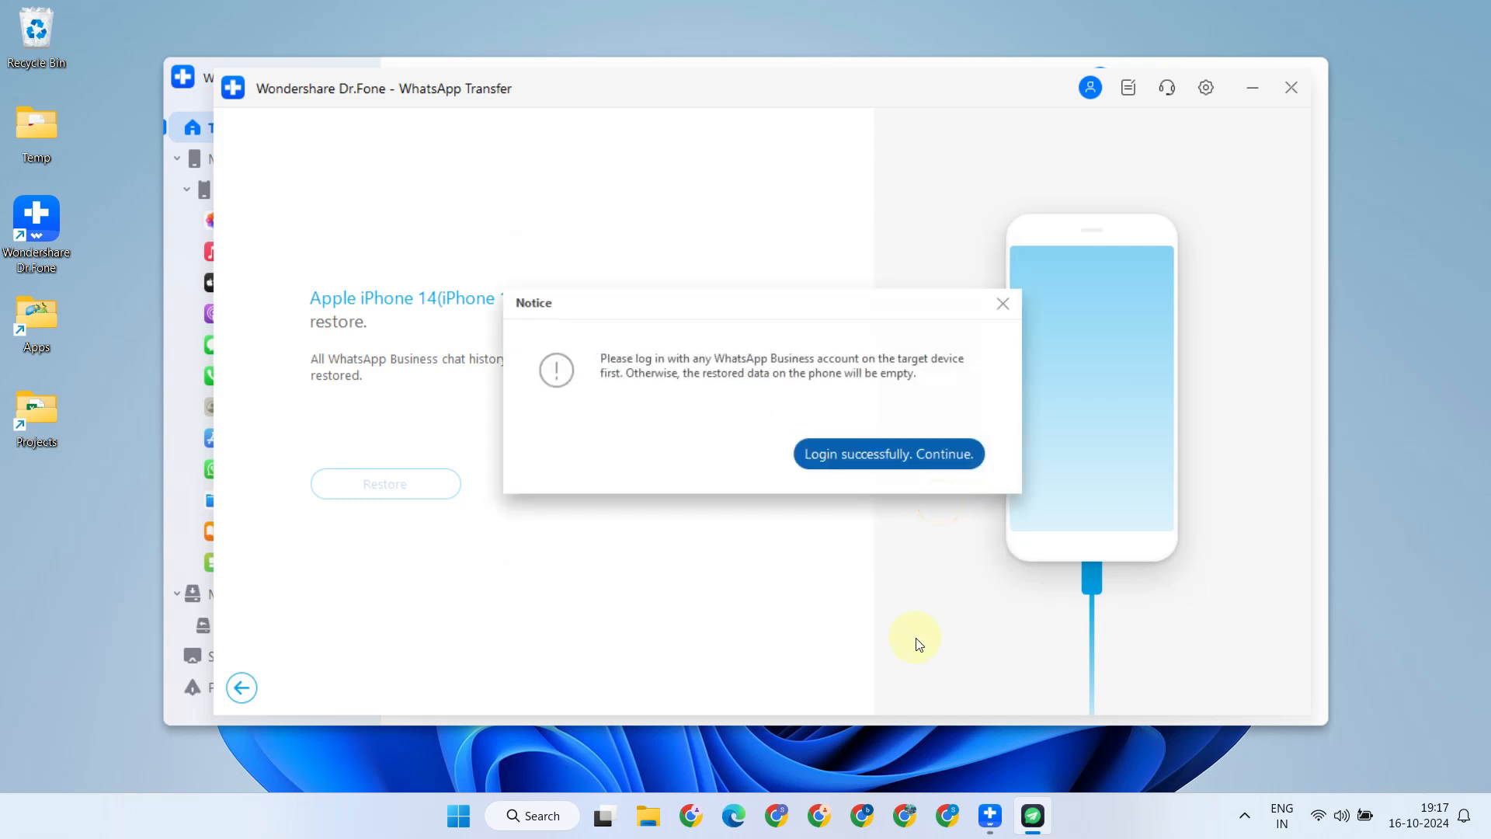
pyautogui.moveTo(643, 396)
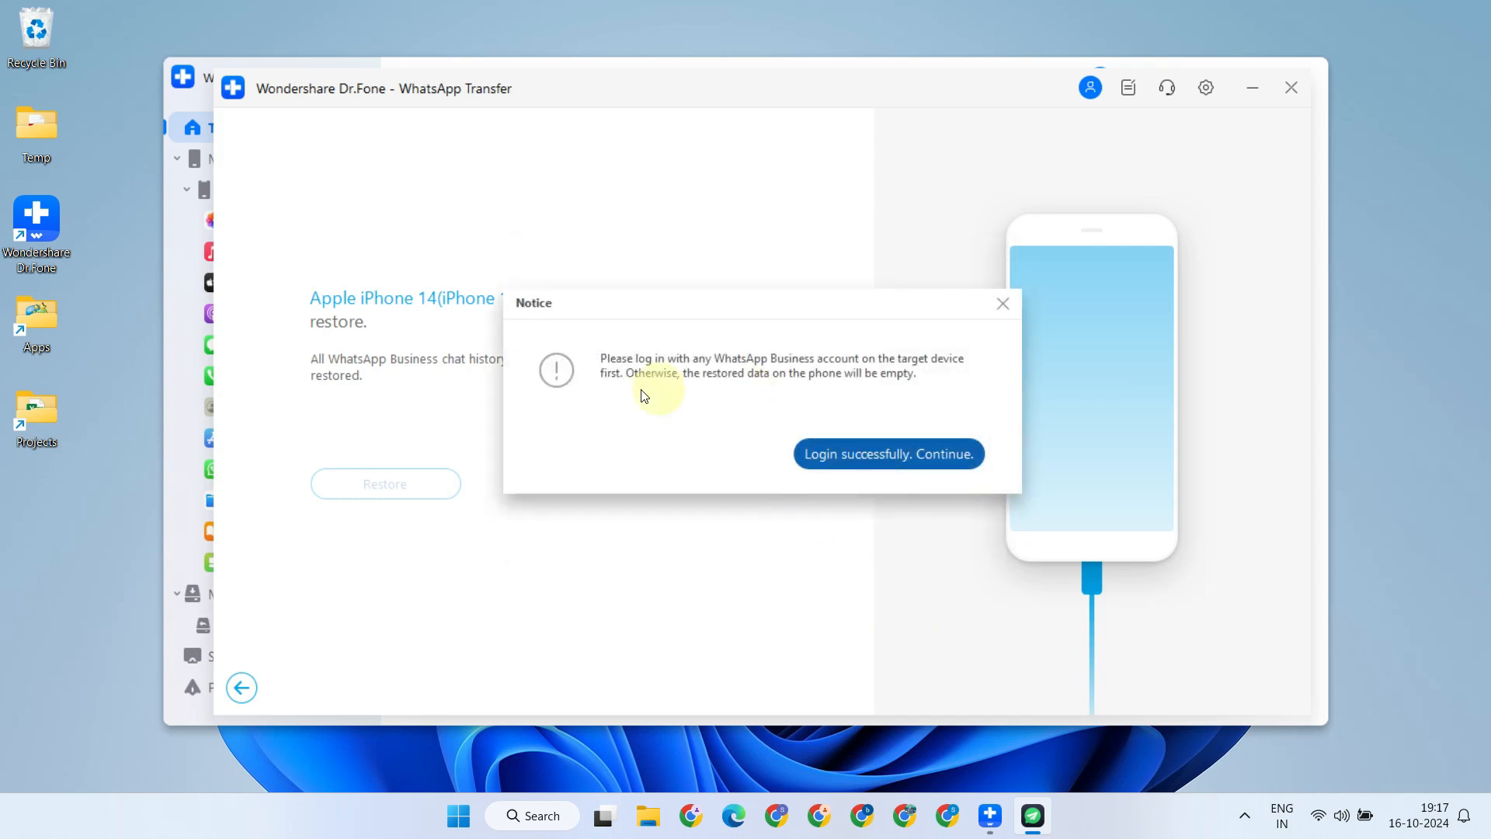
pyautogui.moveTo(705, 464)
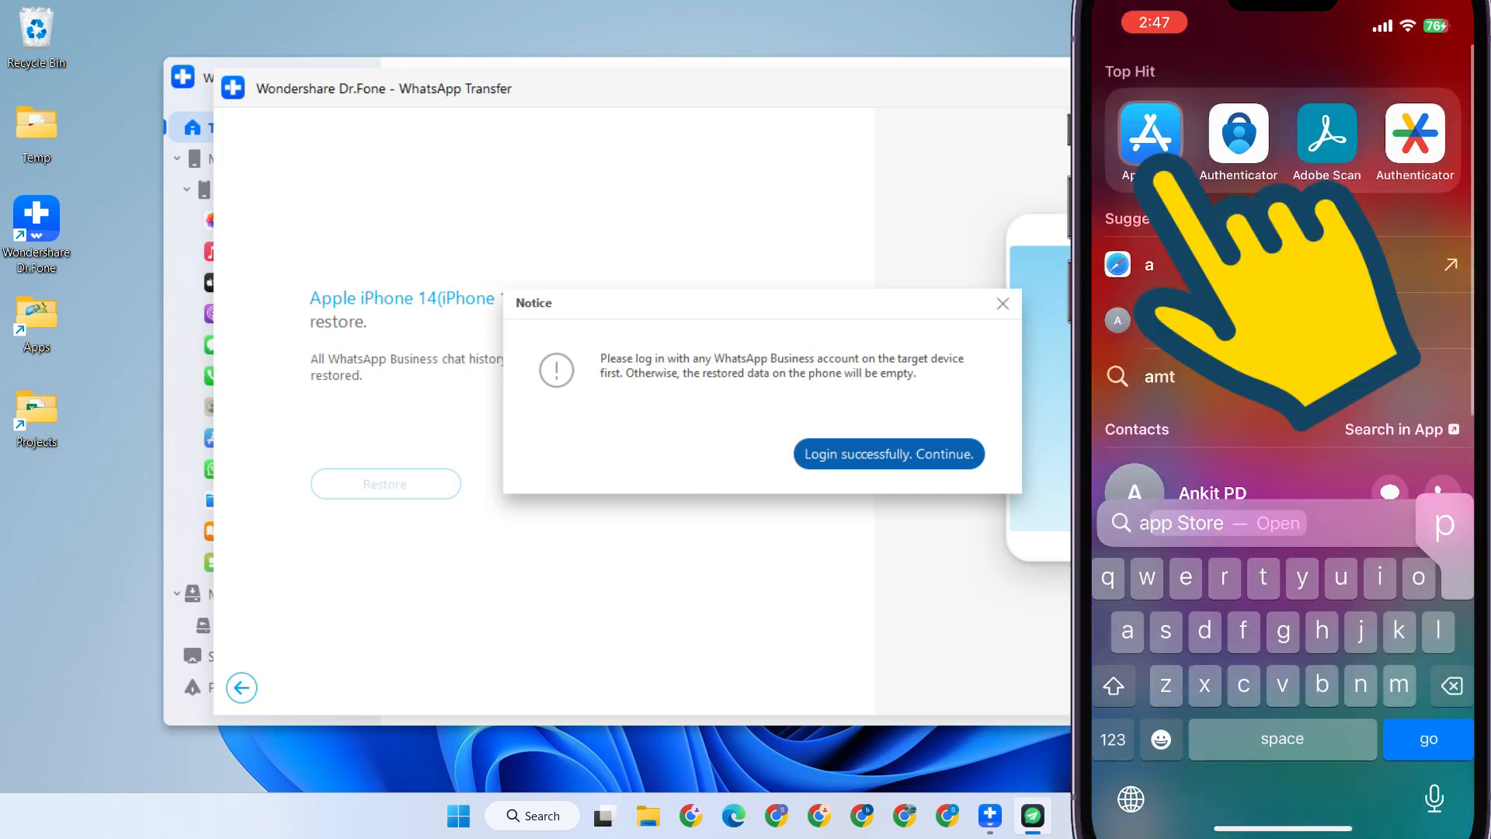
pyautogui.write('wh')
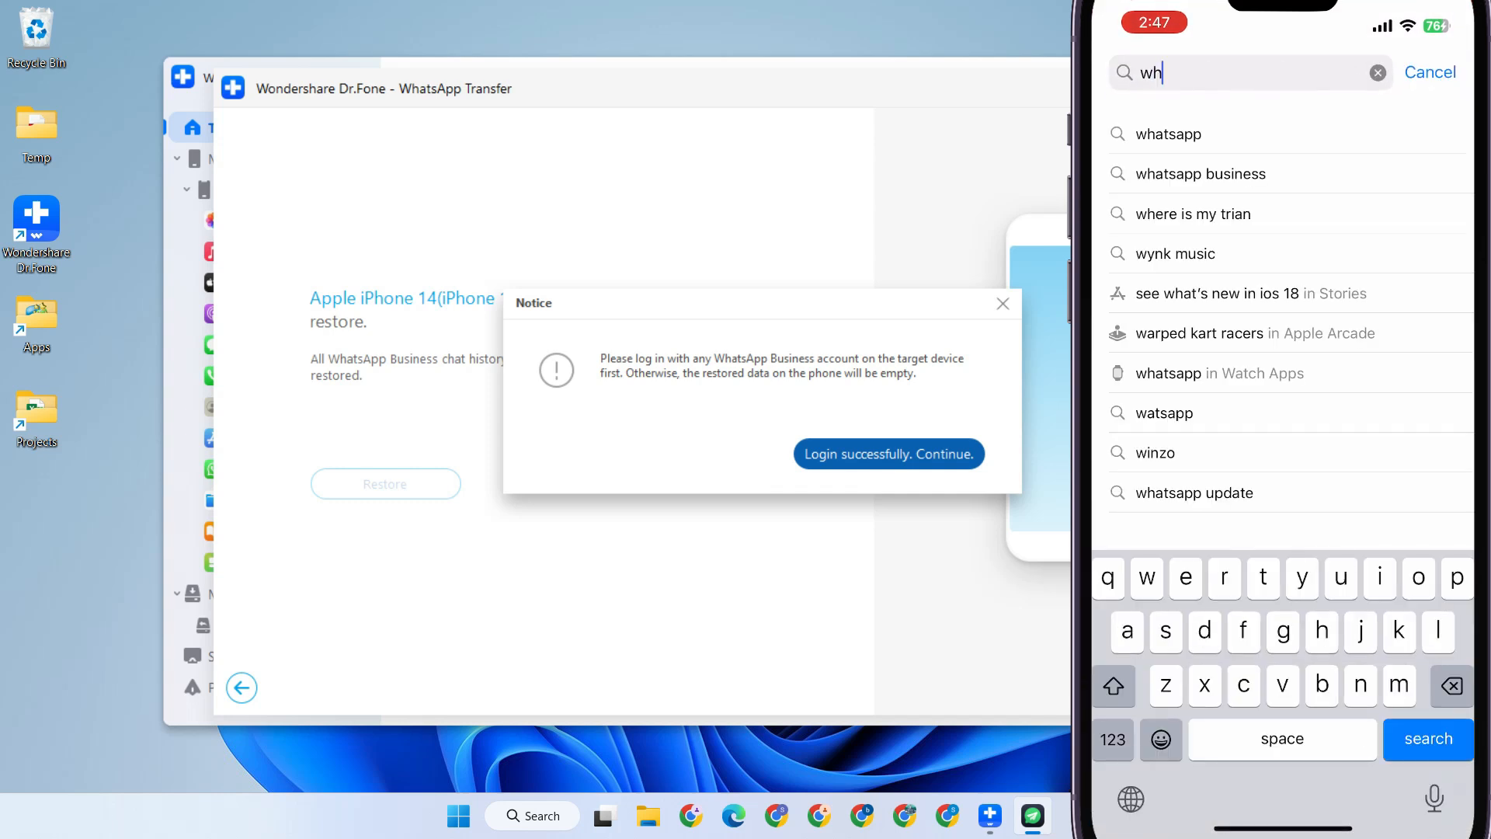
pyautogui.click(1200, 172)
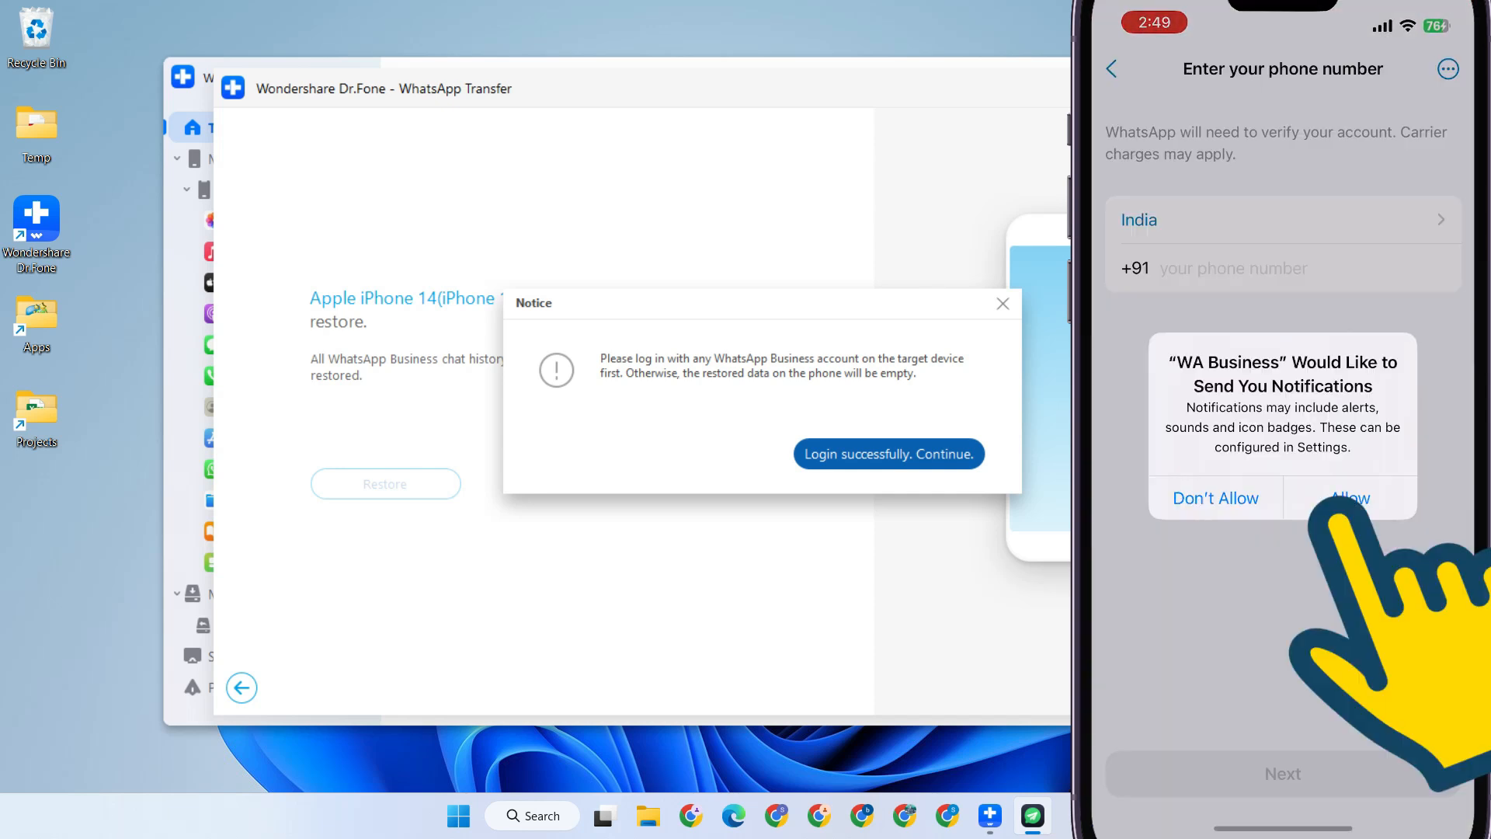
pyautogui.click(1348, 497)
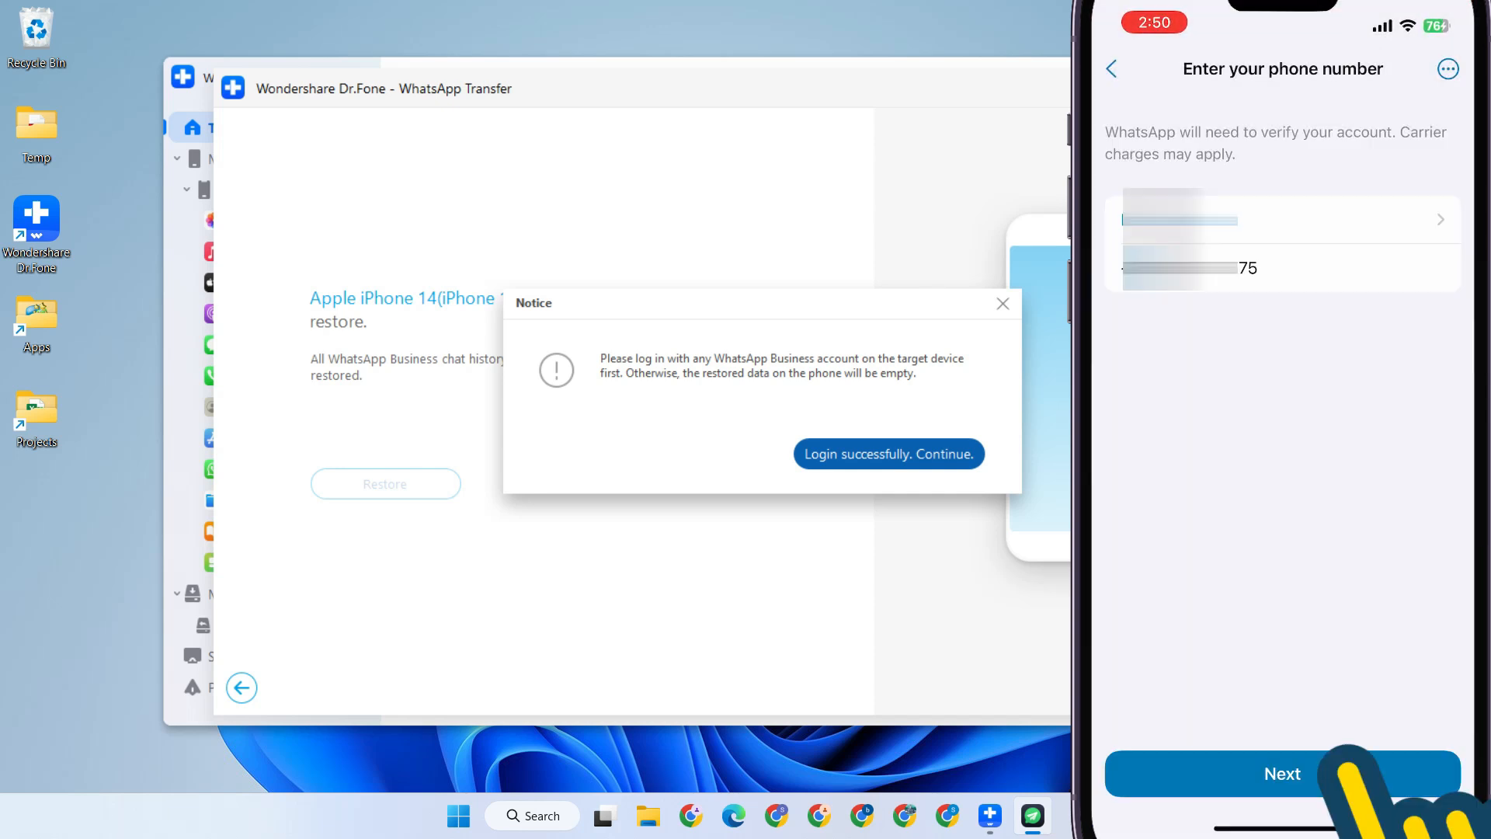
pyautogui.click(1282, 773)
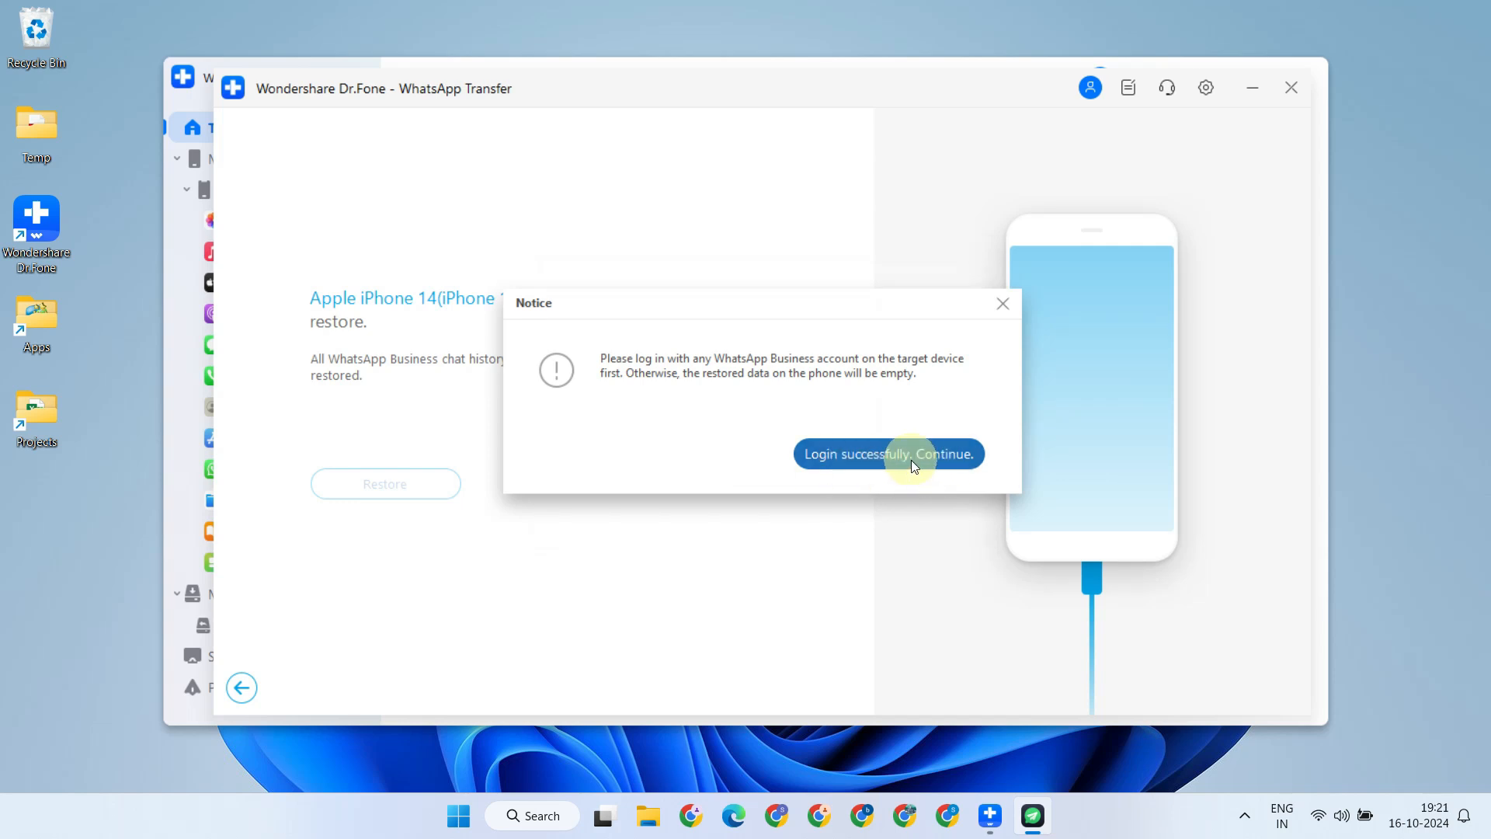
pyautogui.click(887, 453)
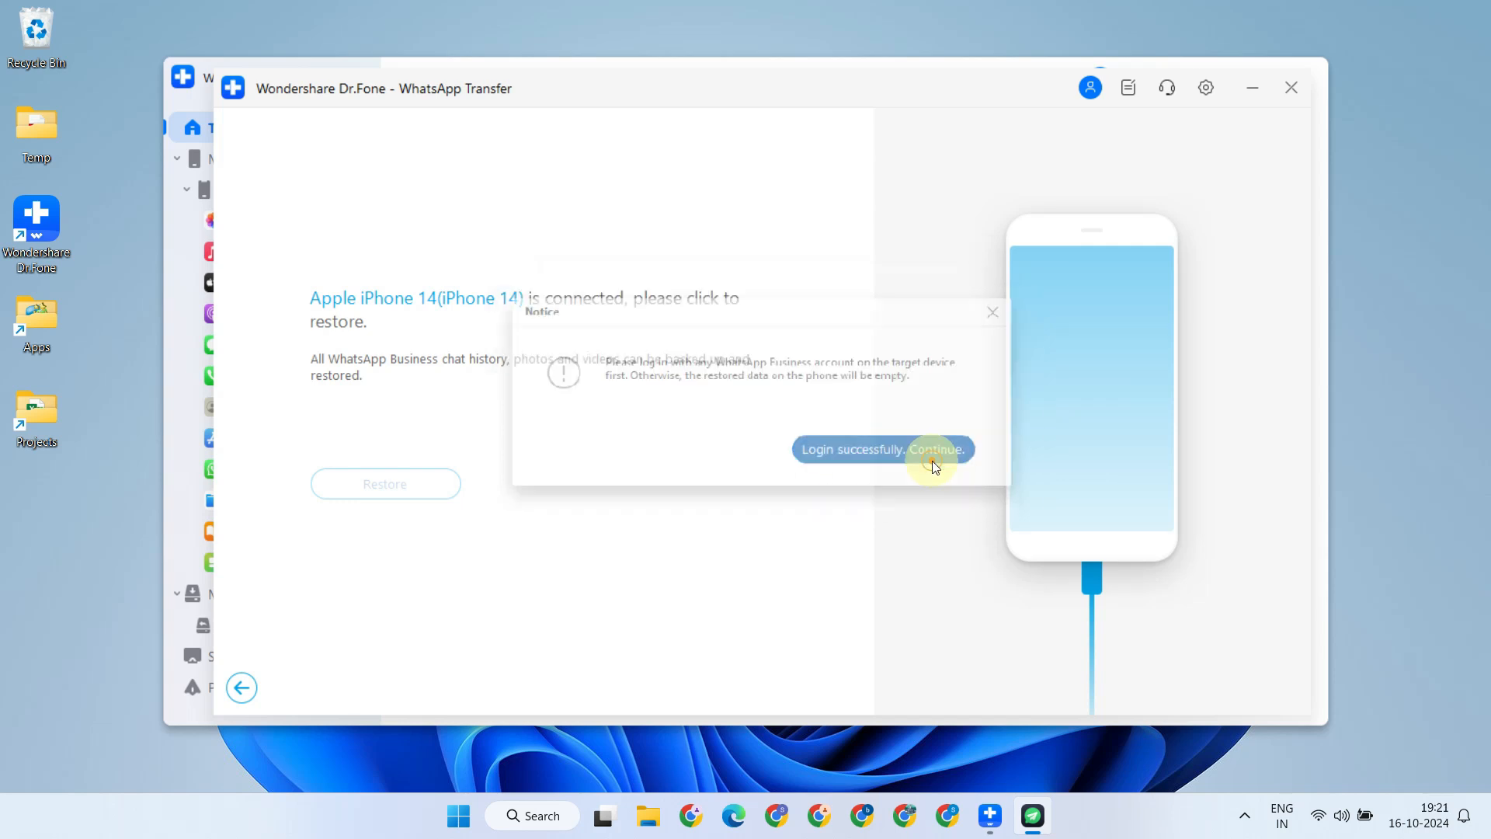
pyautogui.click(938, 449)
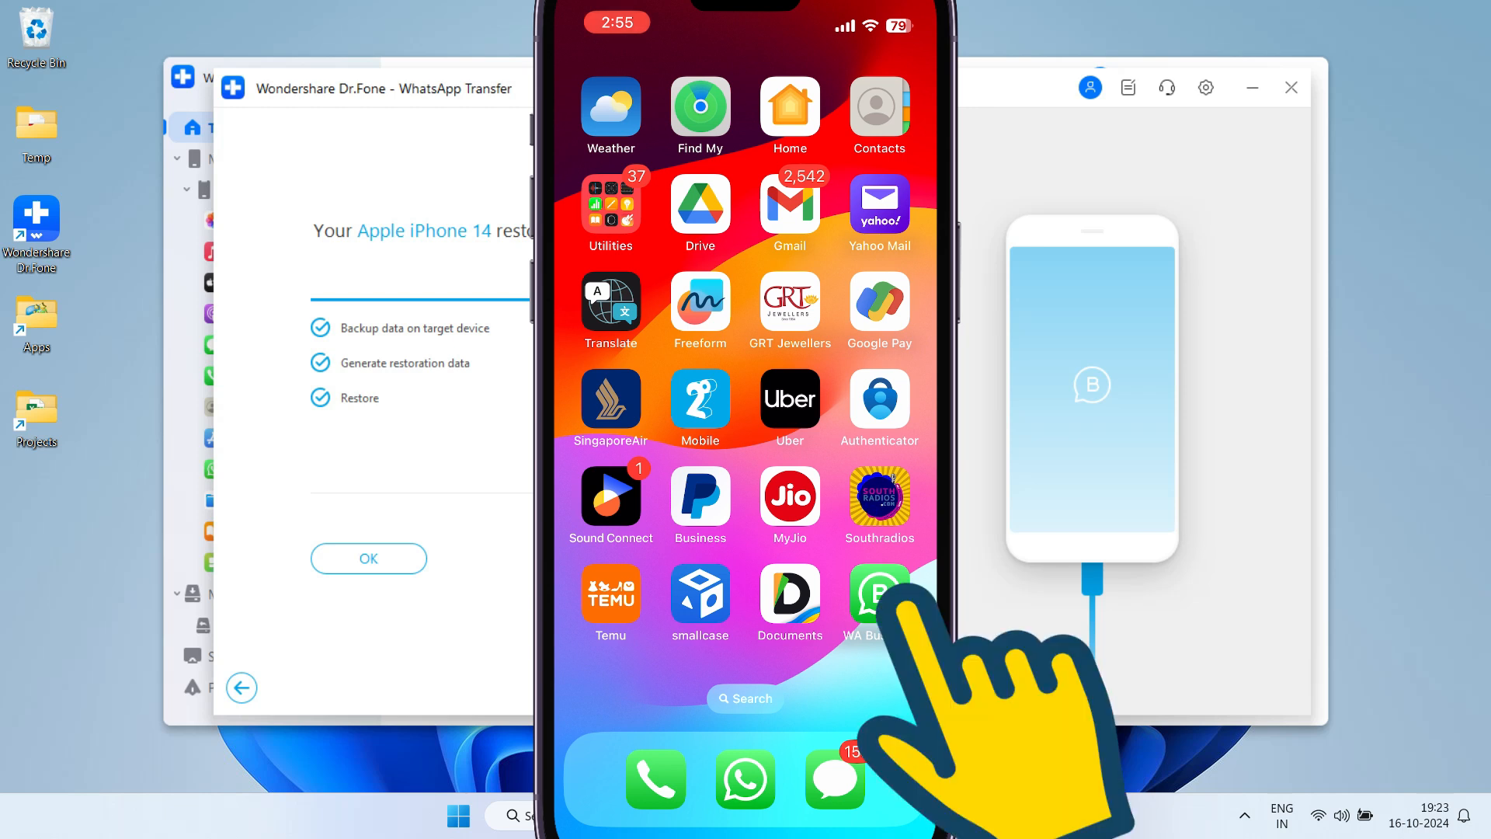
pyautogui.click(877, 596)
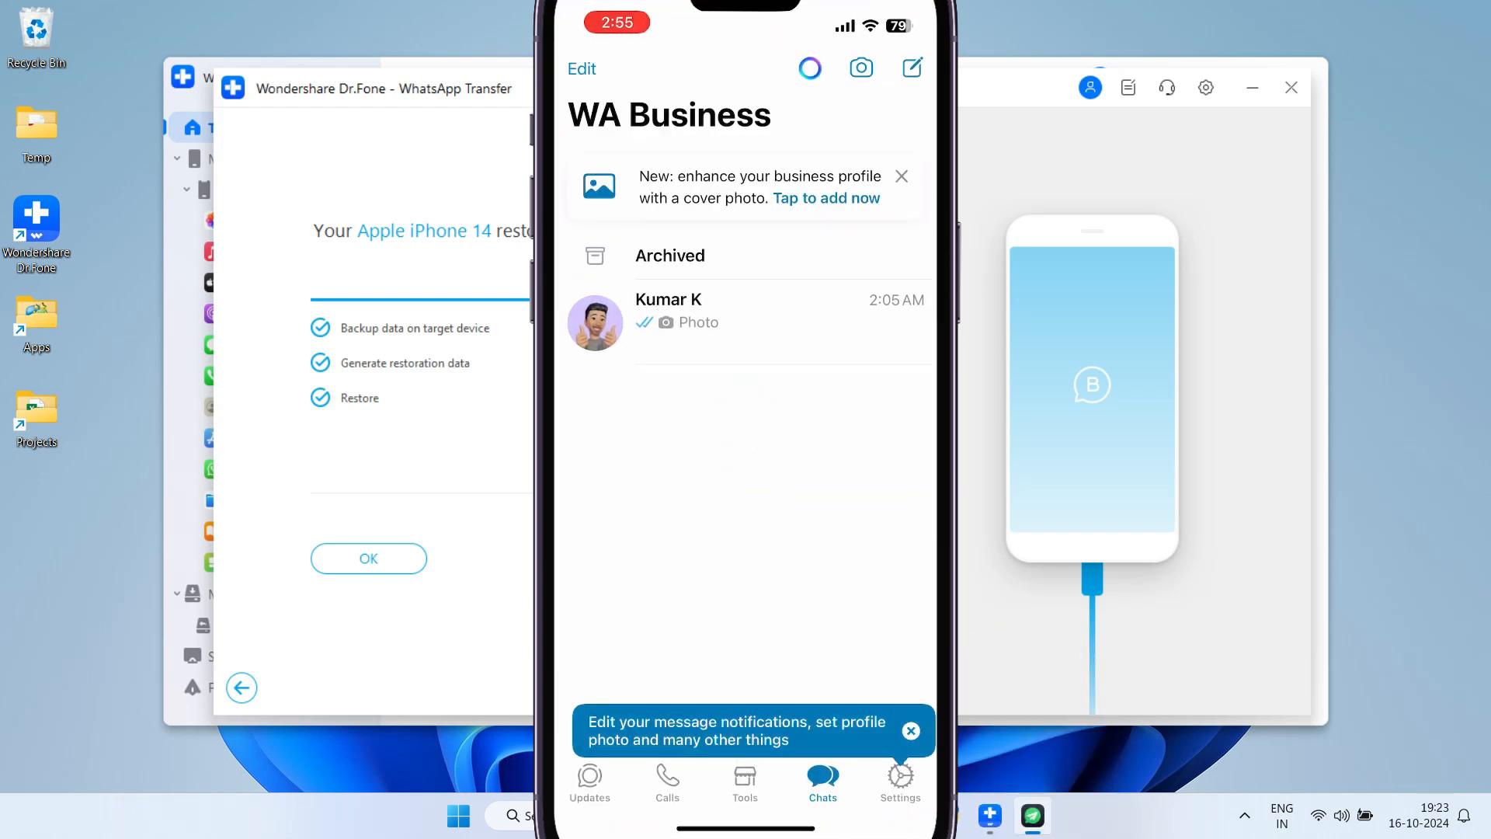